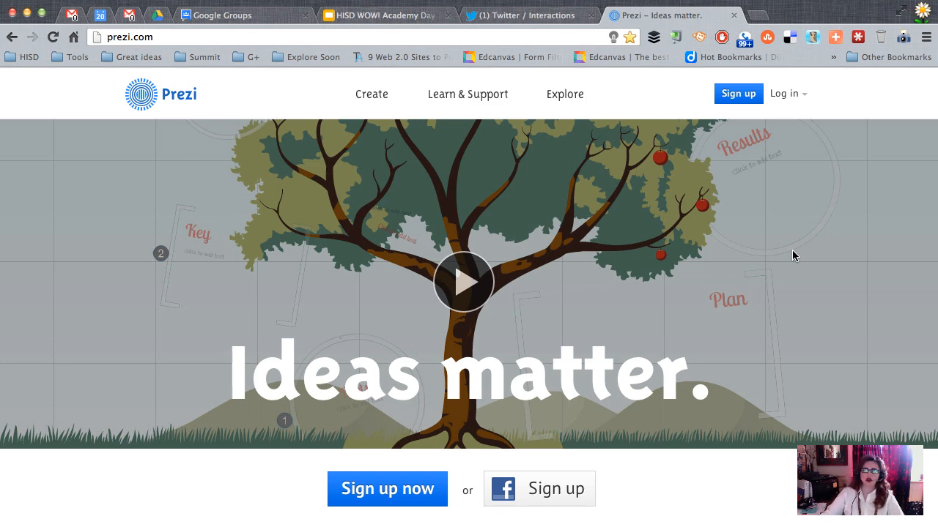
mouse_move(702, 234)
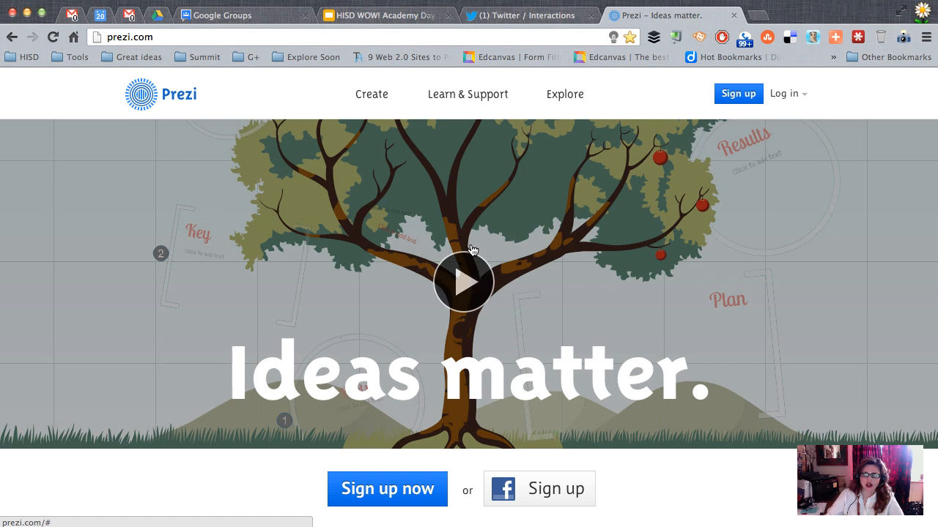
mouse_move(455, 204)
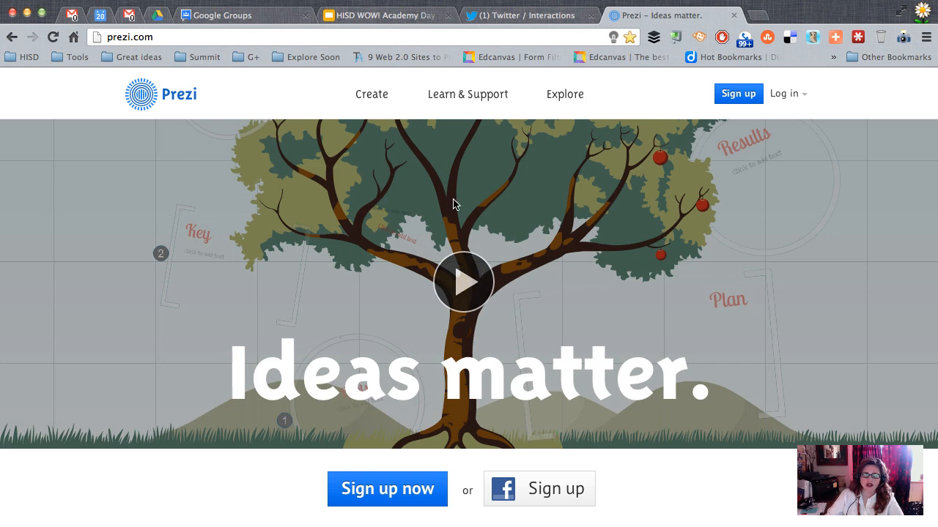
Go from the Prezi homepage to the license pricing page
left_click(129, 37)
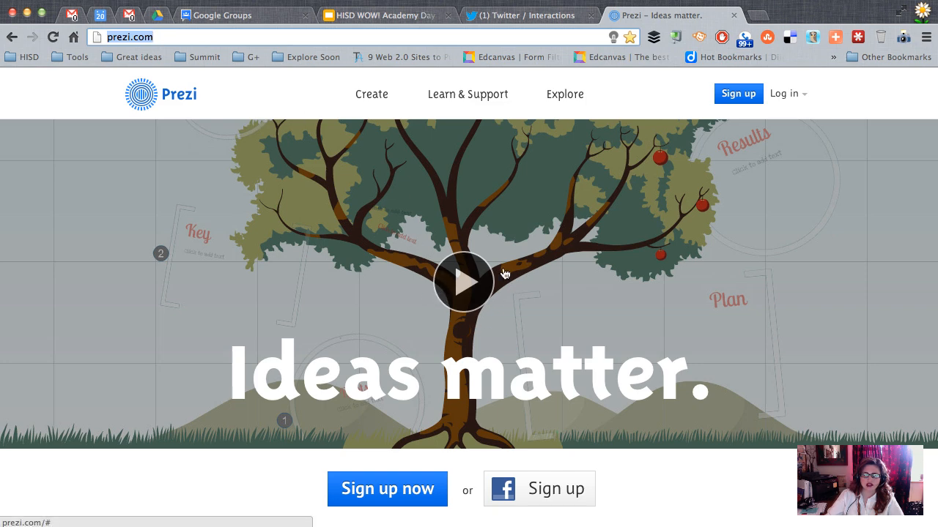
mouse_move(790, 193)
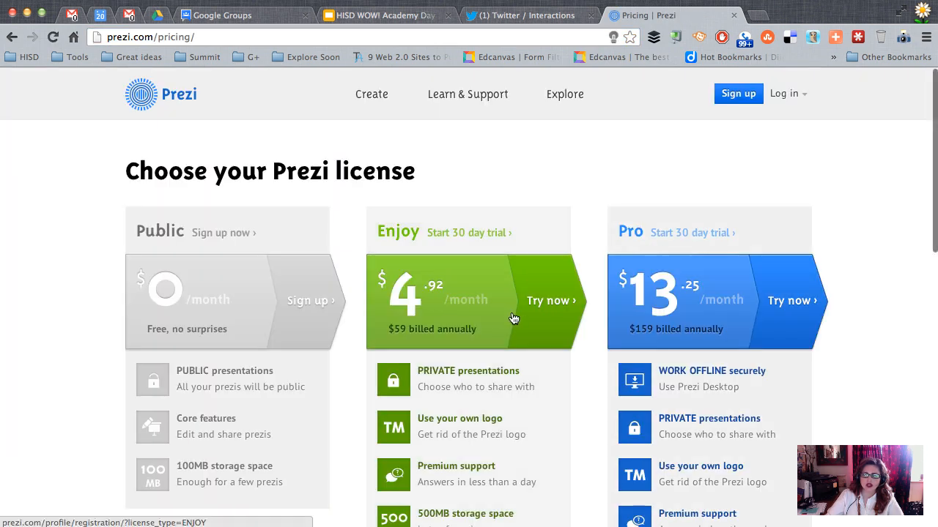
Browse the Student & Teacher license options, then return to regular pricing
scroll("down", 3)
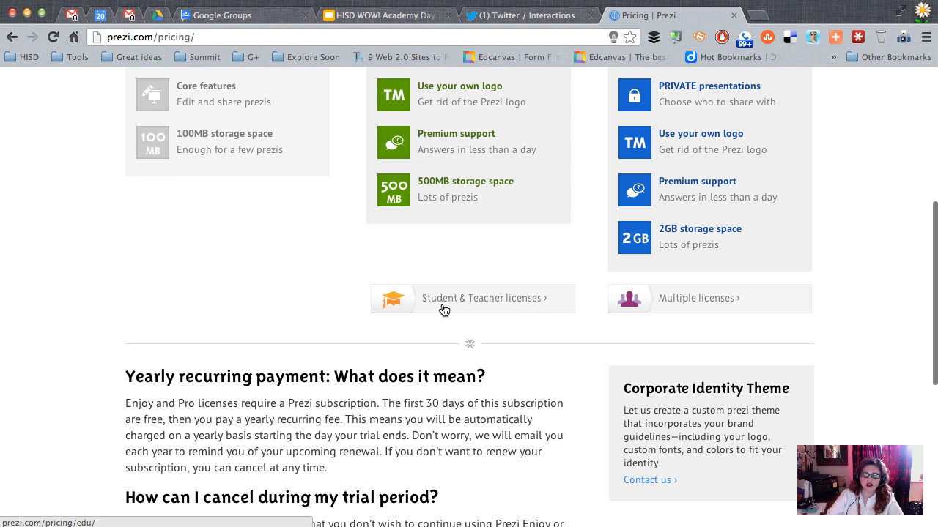
left_click(482, 299)
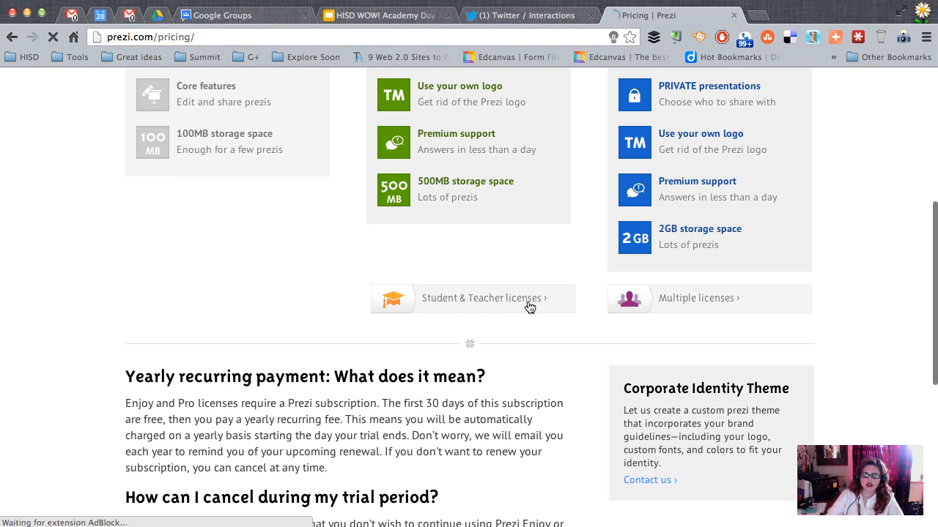
left_click(471, 299)
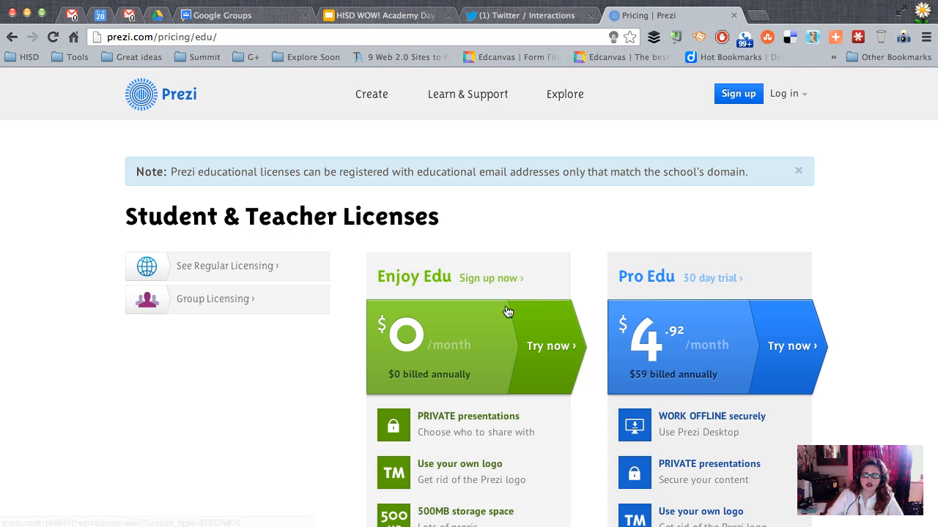
mouse_move(396, 284)
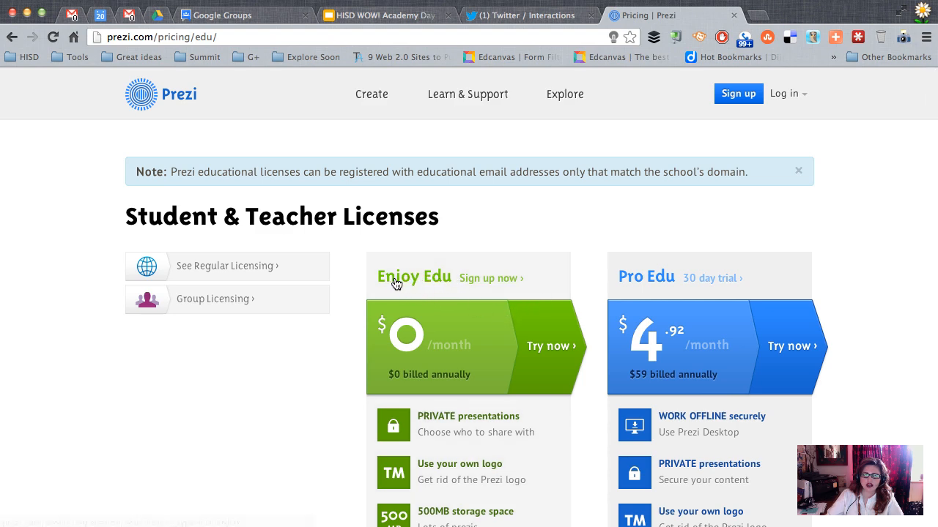
left_click(12, 36)
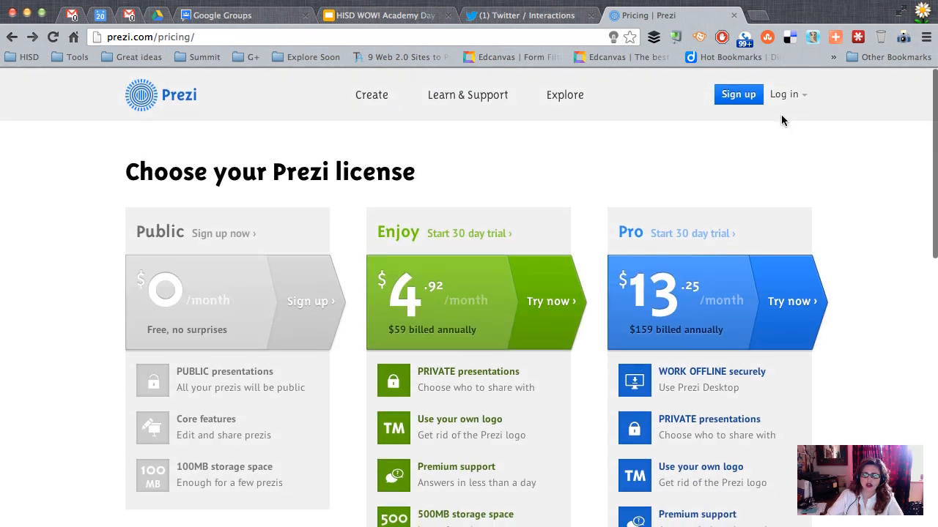
mouse_move(340, 435)
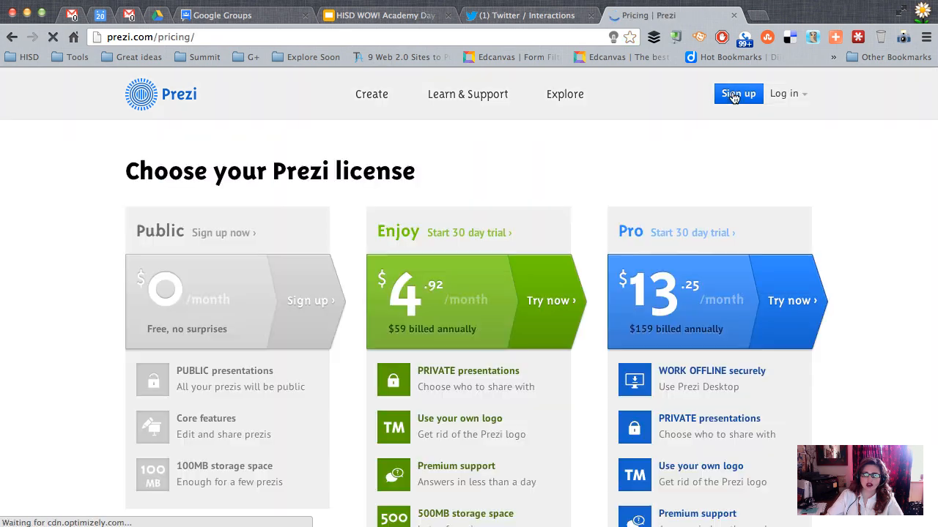
Reopen Student & Teacher licenses and reach the free Enjoy Edu sign-up verification page
scroll("down", 3)
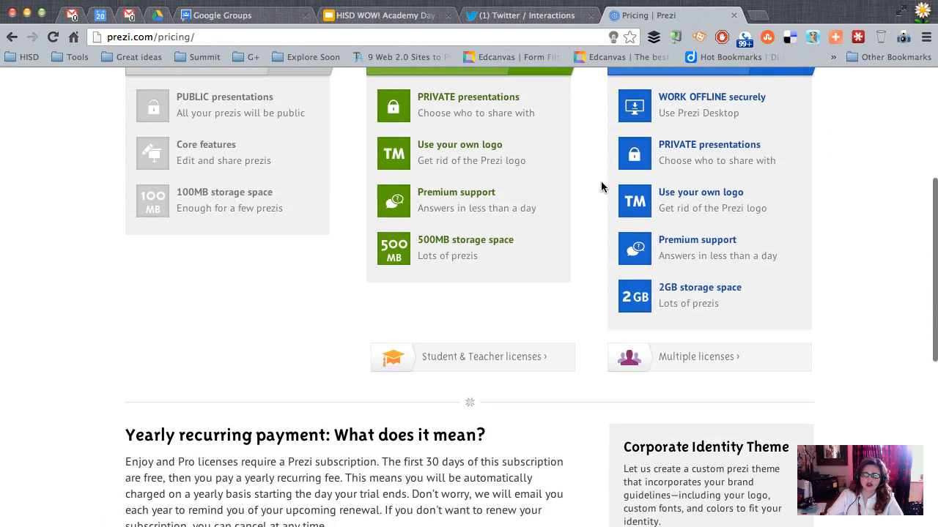
scroll("down", 3)
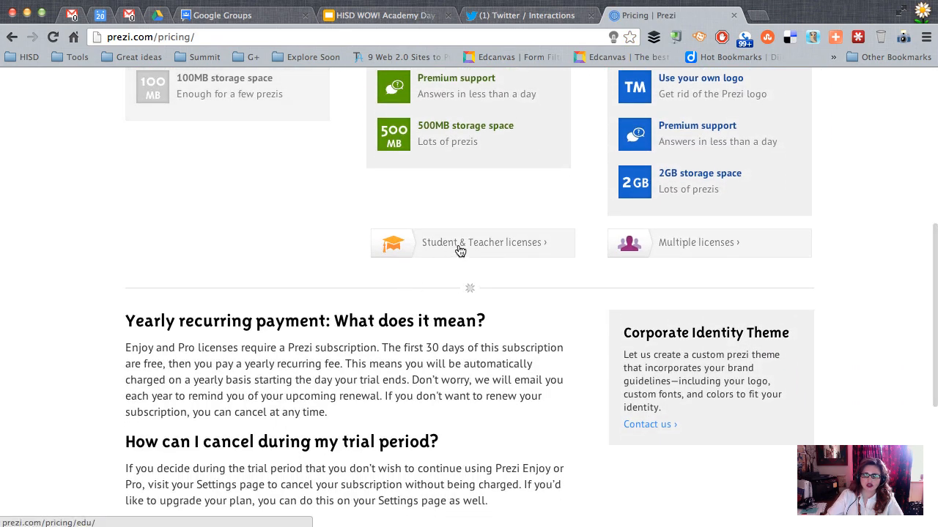
left_click(460, 243)
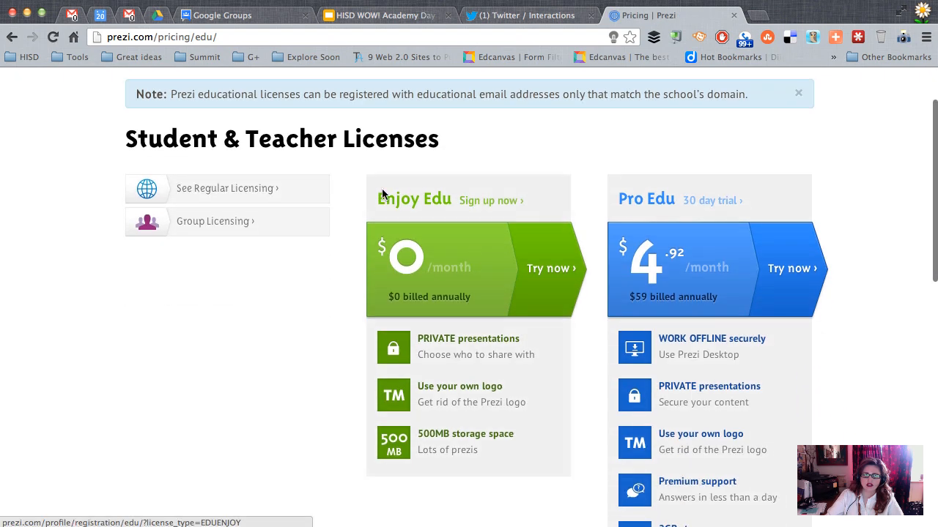
scroll("down", 3)
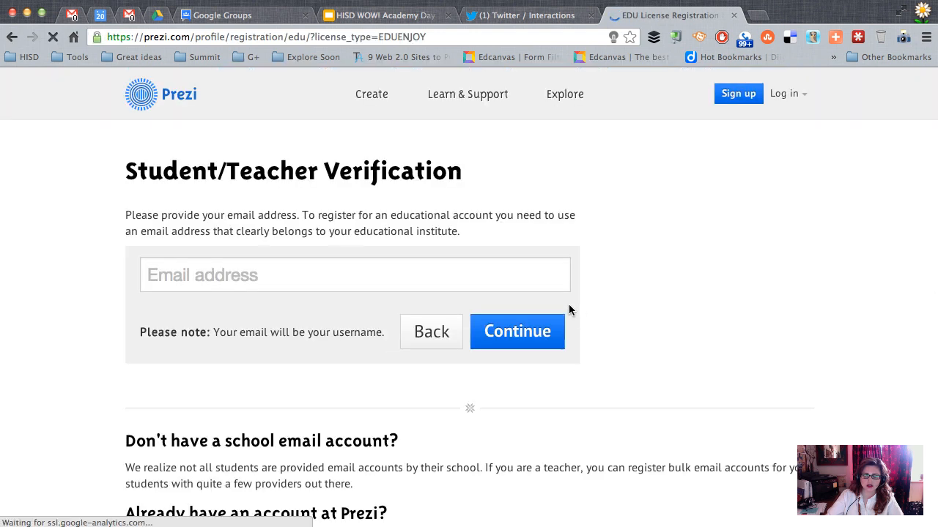
Focus the verification form's Email address field before switching to Gmail
left_click(355, 276)
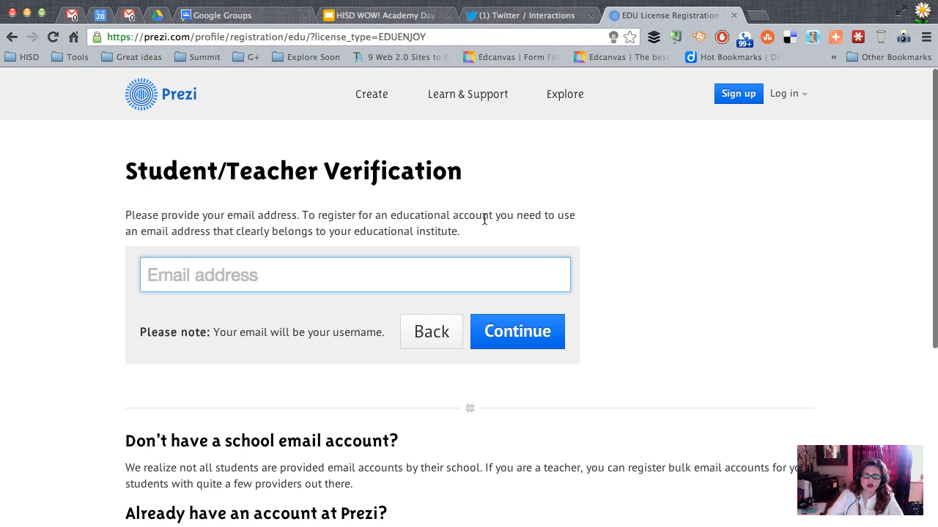
mouse_move(320, 246)
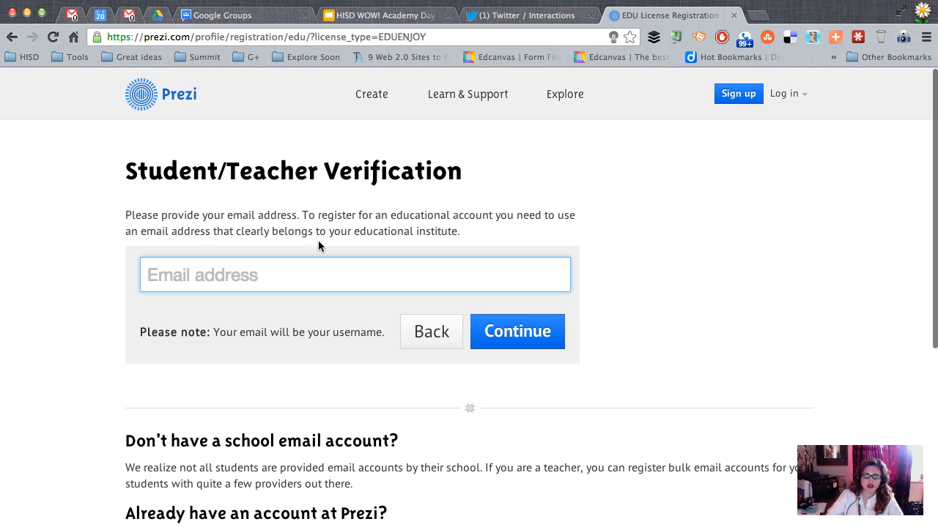
mouse_move(622, 247)
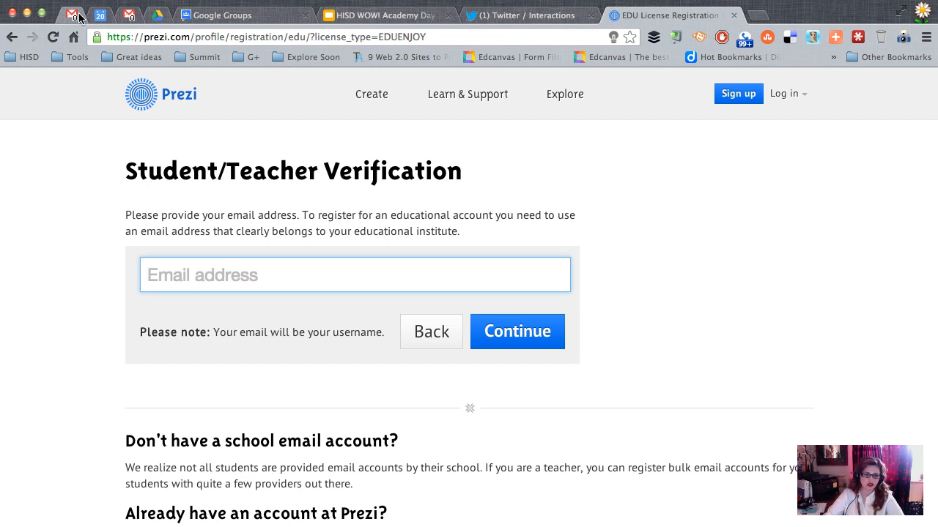
mouse_move(72, 15)
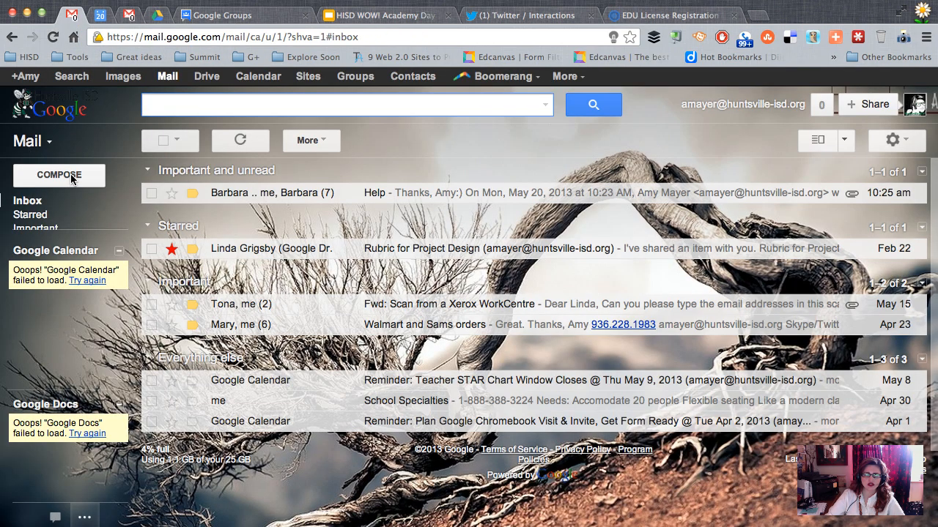
Start a Gmail draft with 'cath tho' in To to surface the school address, then return to Prezi
left_click(59, 175)
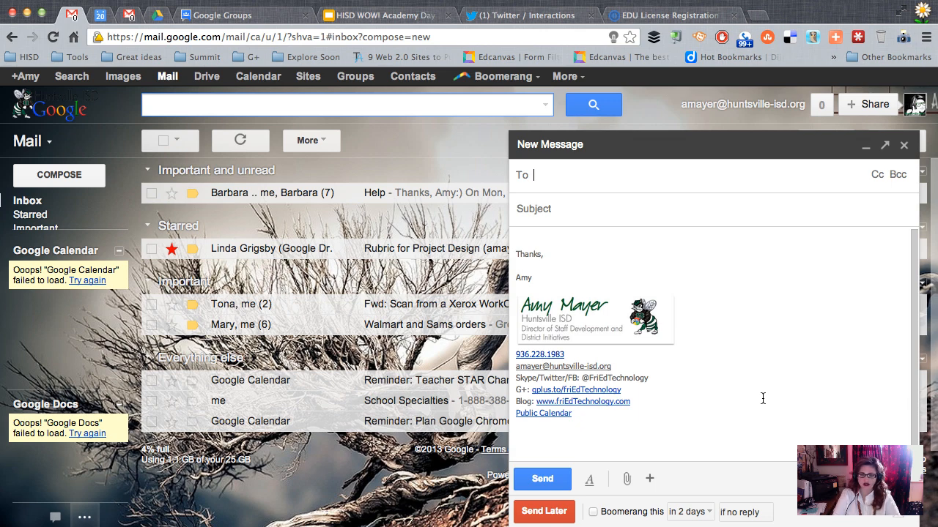
type("catherine")
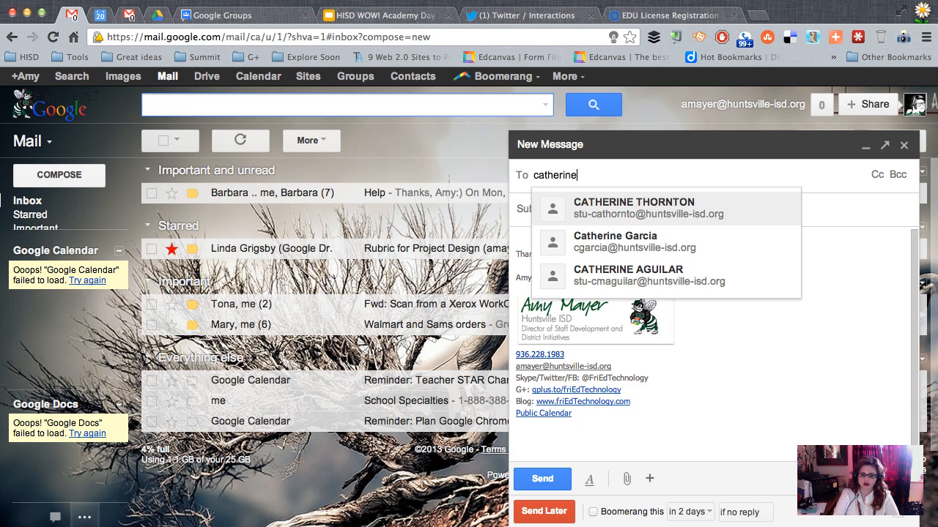
type("tho")
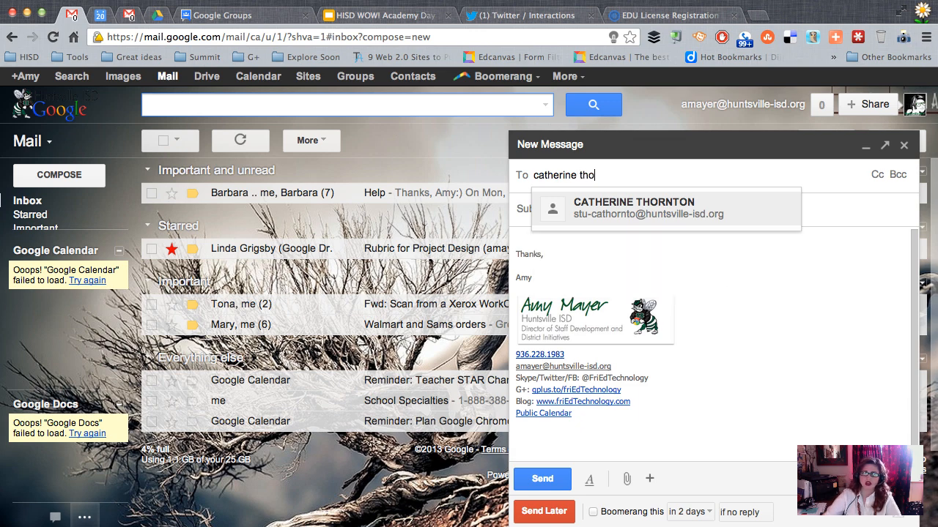
mouse_move(653, 208)
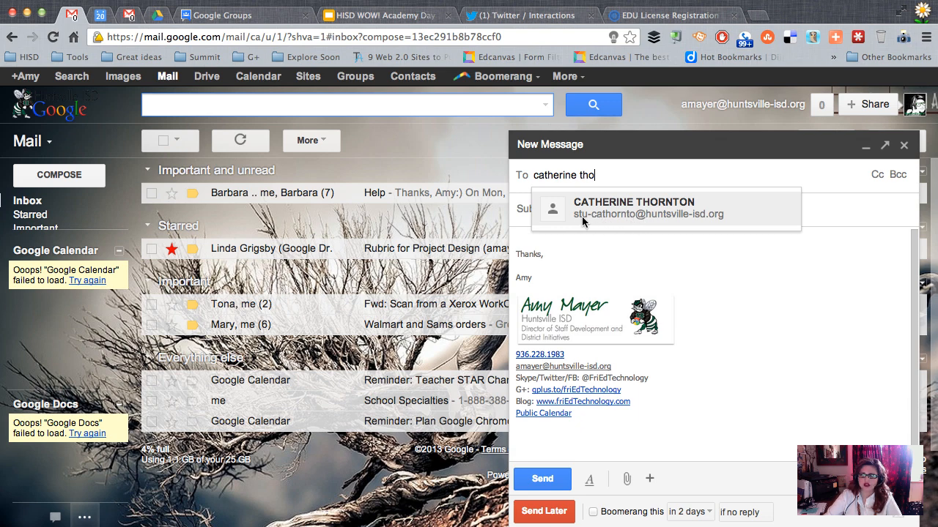
mouse_move(594, 223)
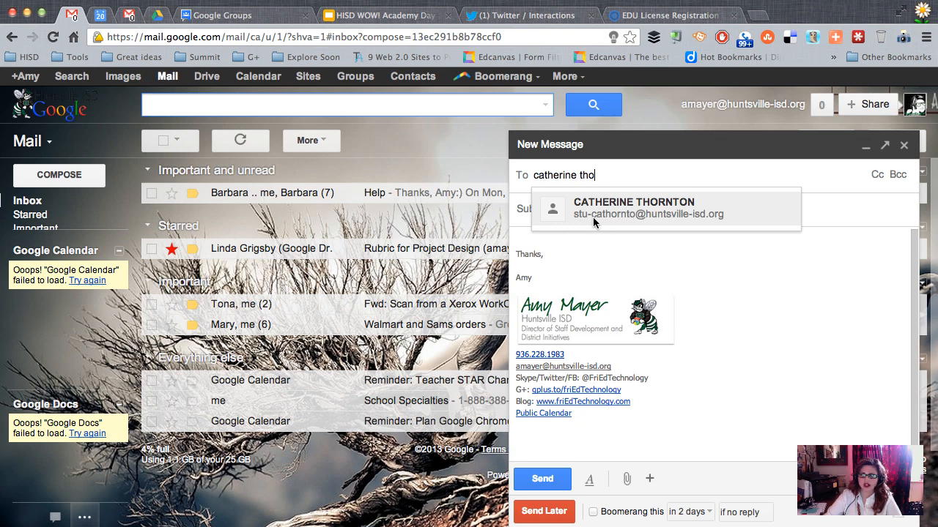
mouse_move(605, 223)
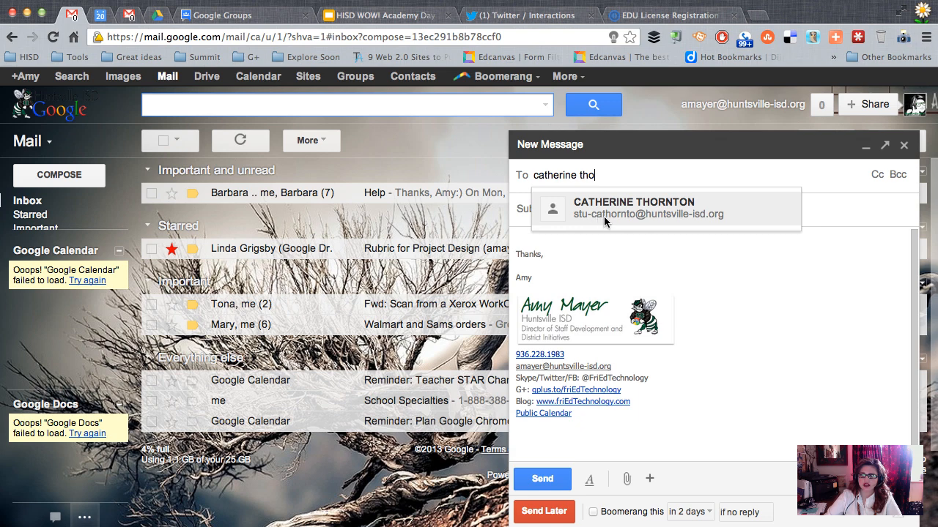
mouse_move(627, 222)
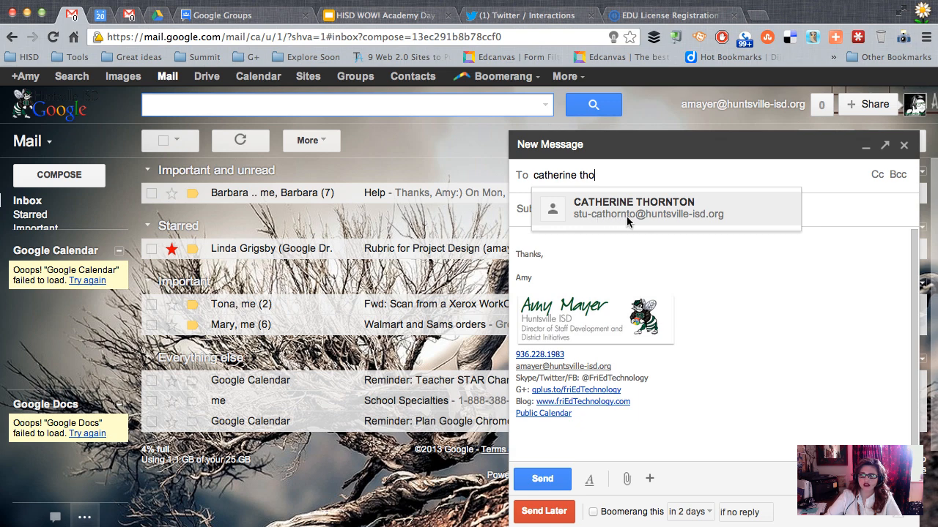
mouse_move(704, 221)
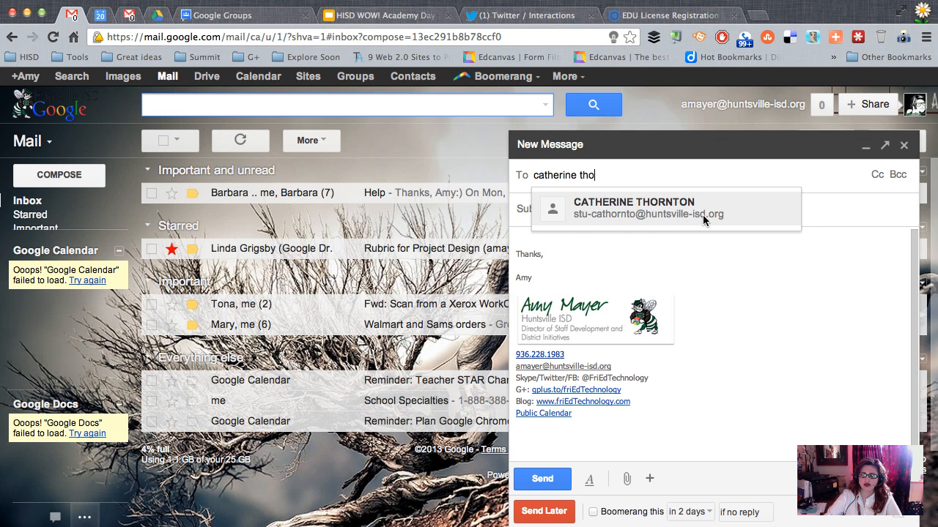
mouse_move(735, 222)
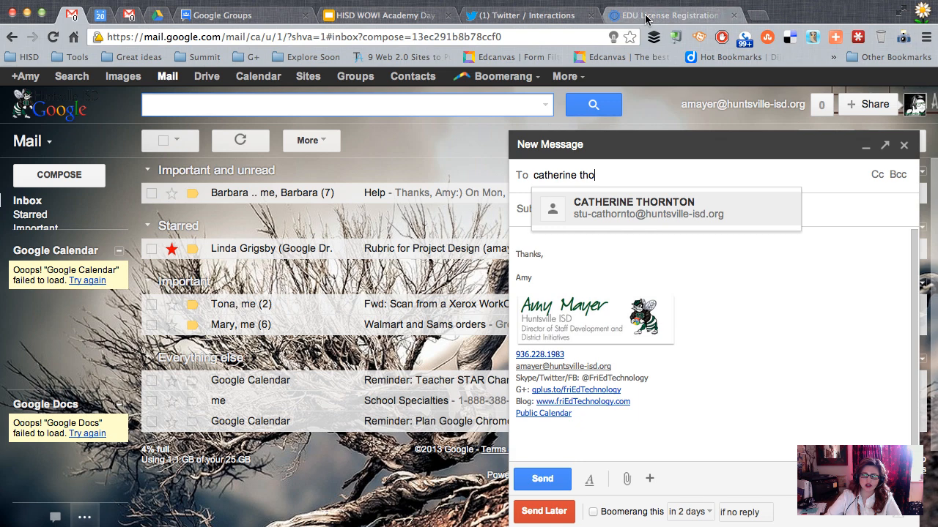
mouse_move(642, 16)
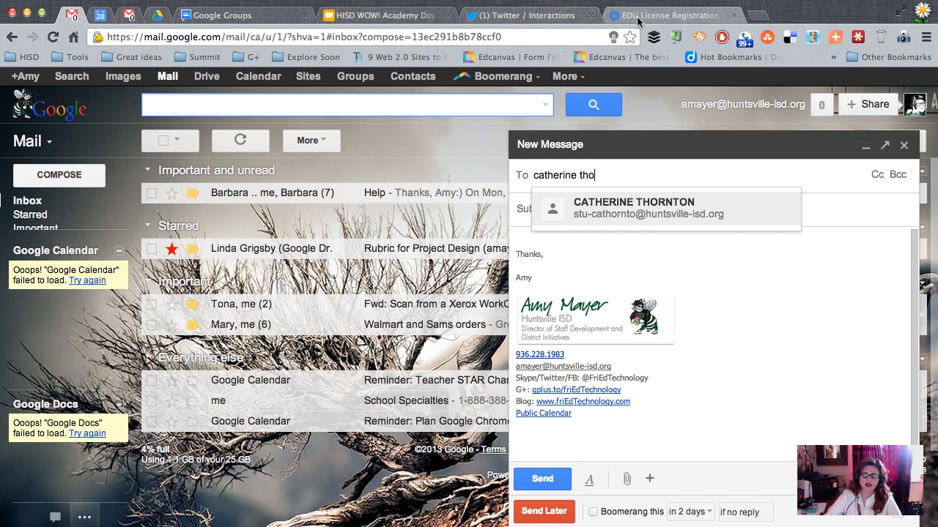
left_click(667, 15)
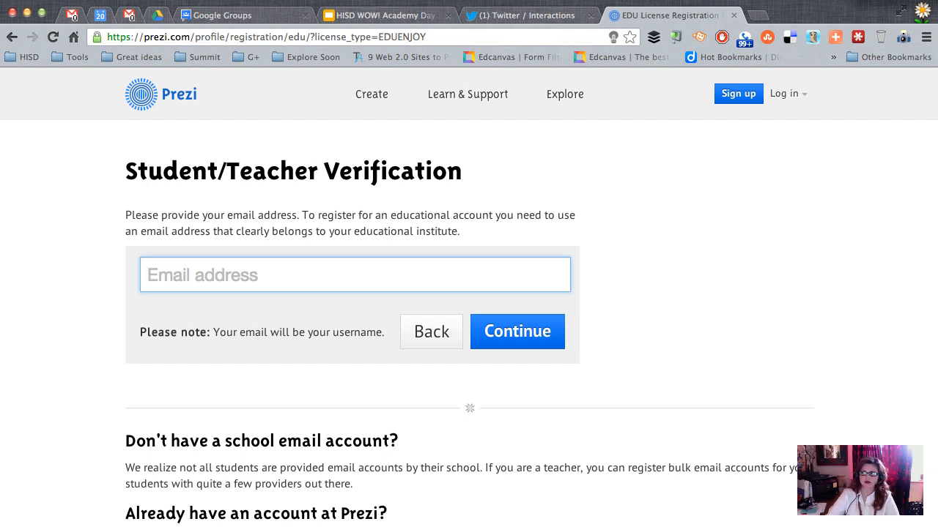
left_click(354, 275)
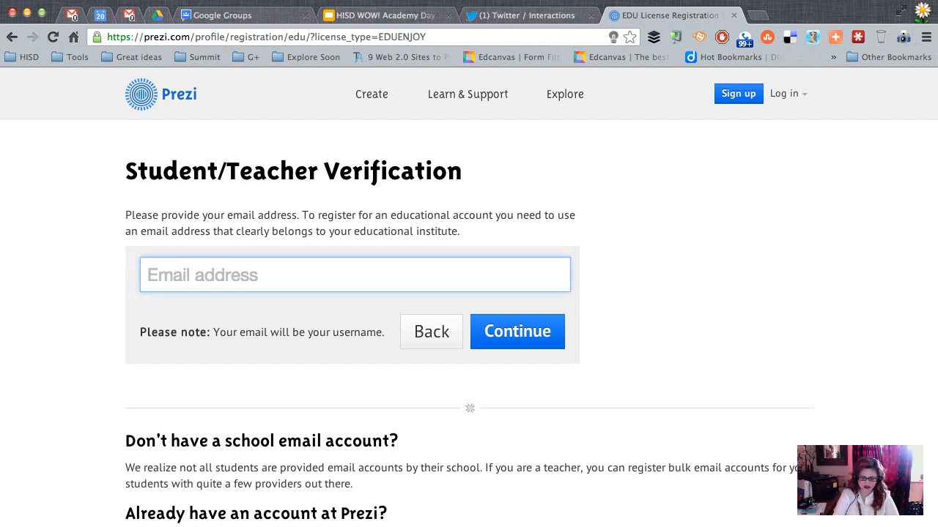
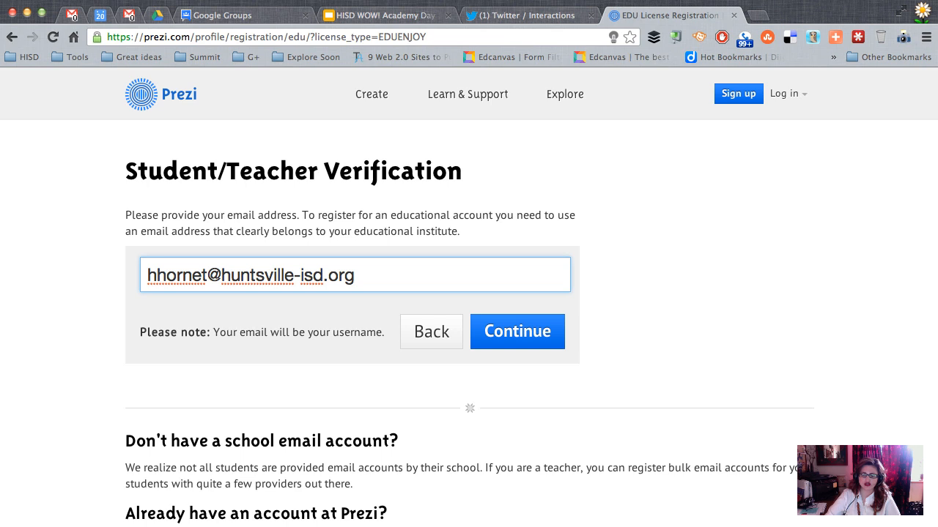
mouse_move(598, 170)
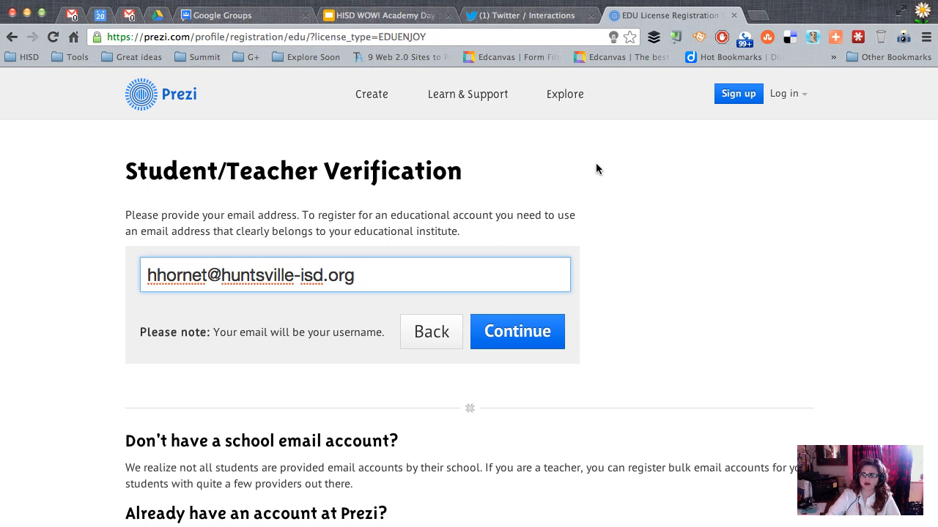
left_click(516, 331)
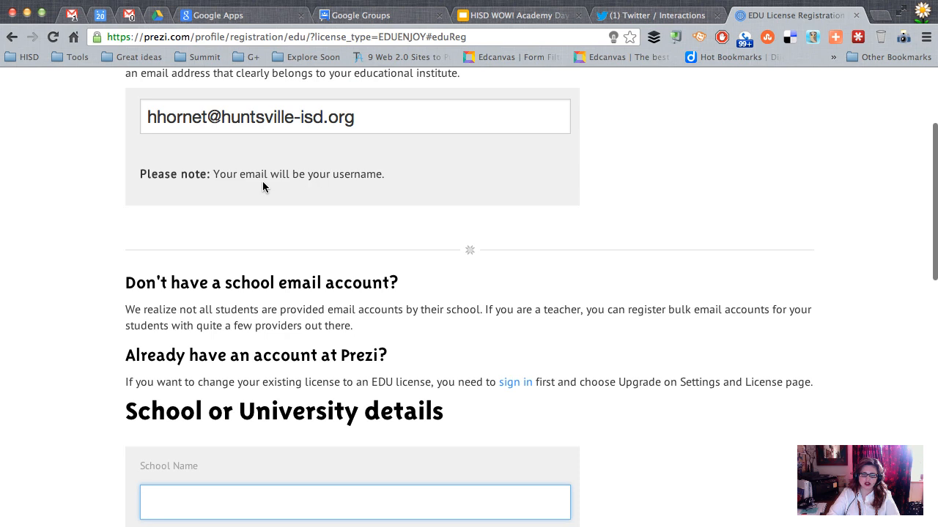
Fill in School Name 'Huntsville High School' and City 'Huntsville'
scroll("down", 3)
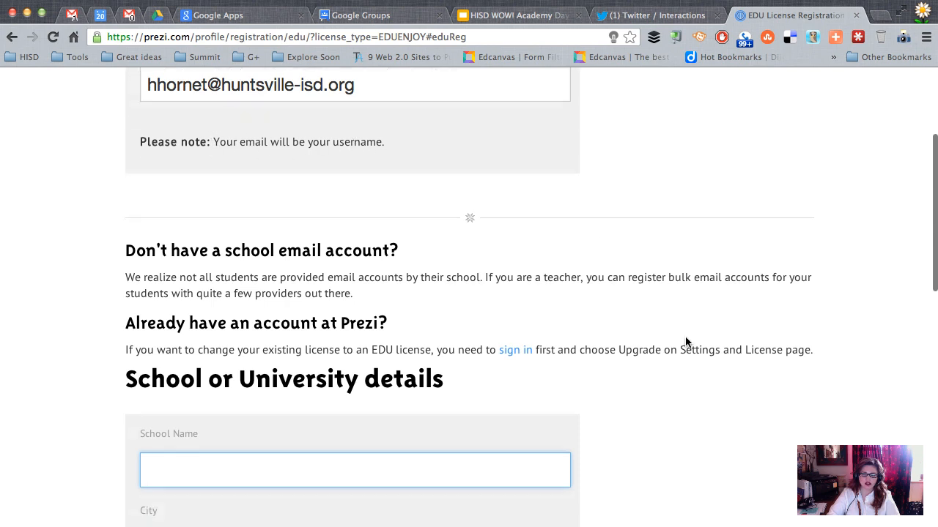
scroll("down", 3)
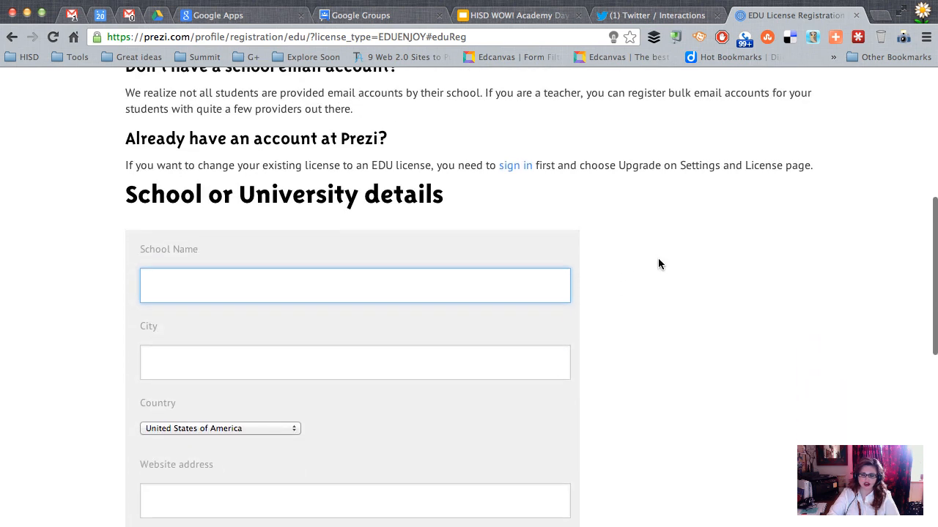
scroll("down", 3)
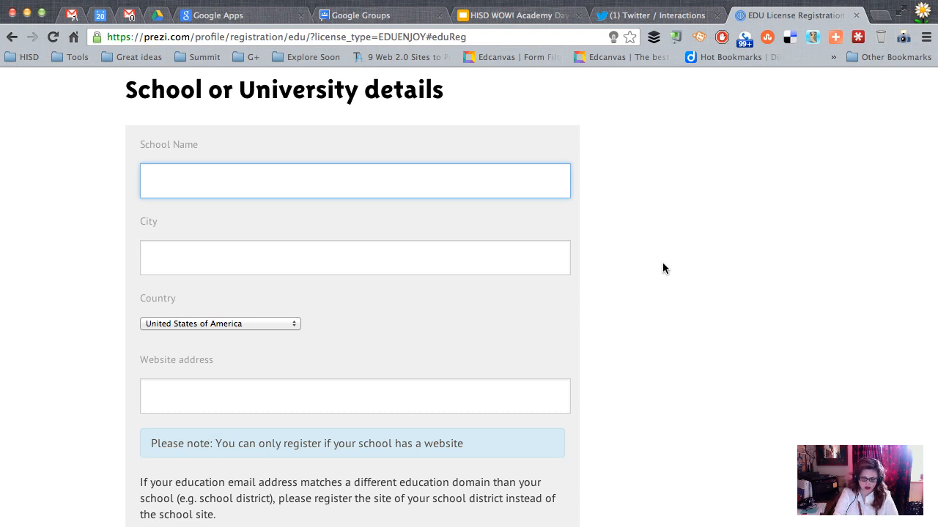
type("Hunts")
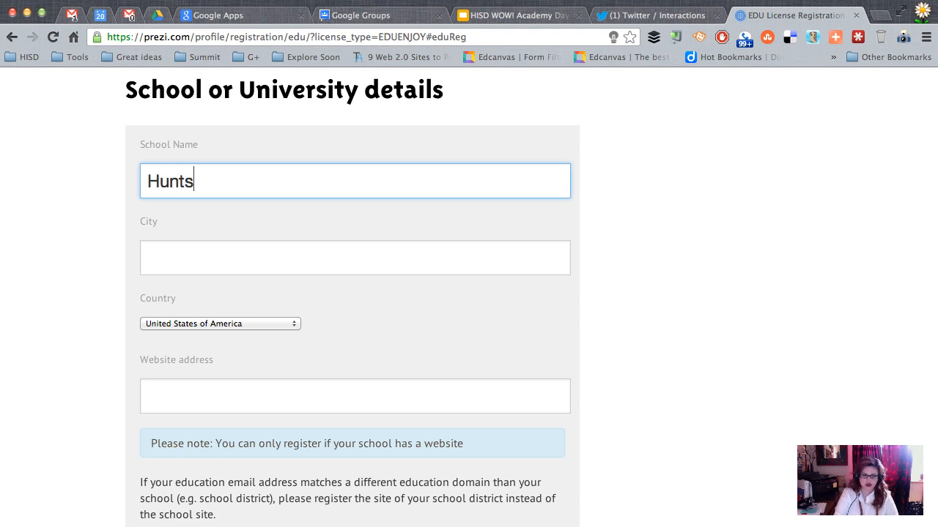
type("ville High Scho")
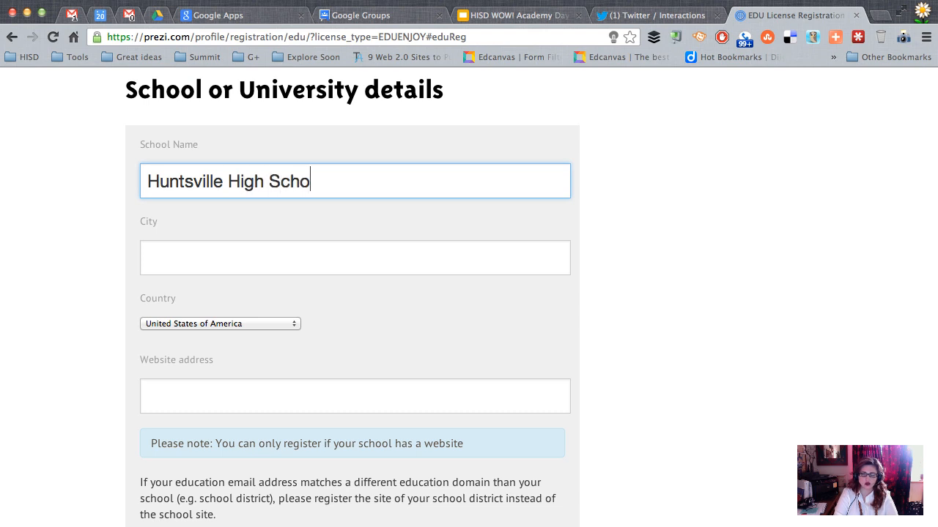
type("Huntsville")
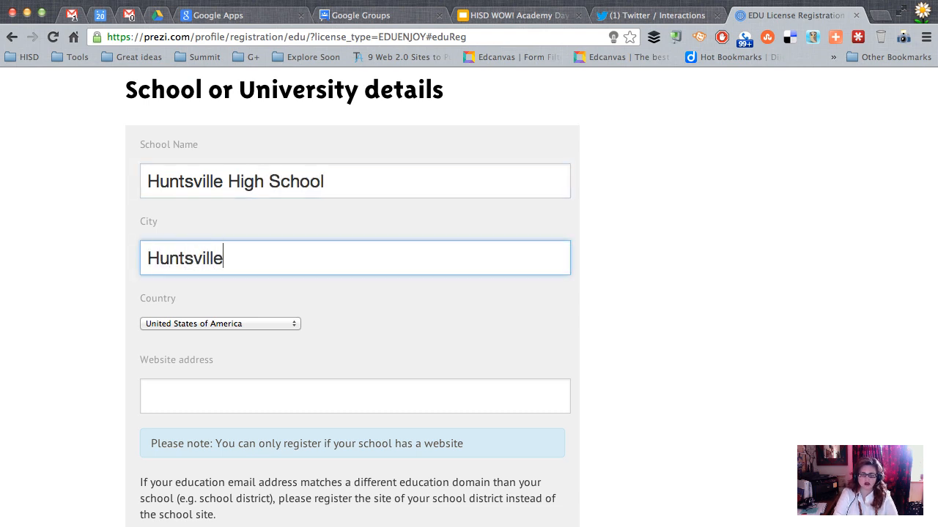
left_click(354, 396)
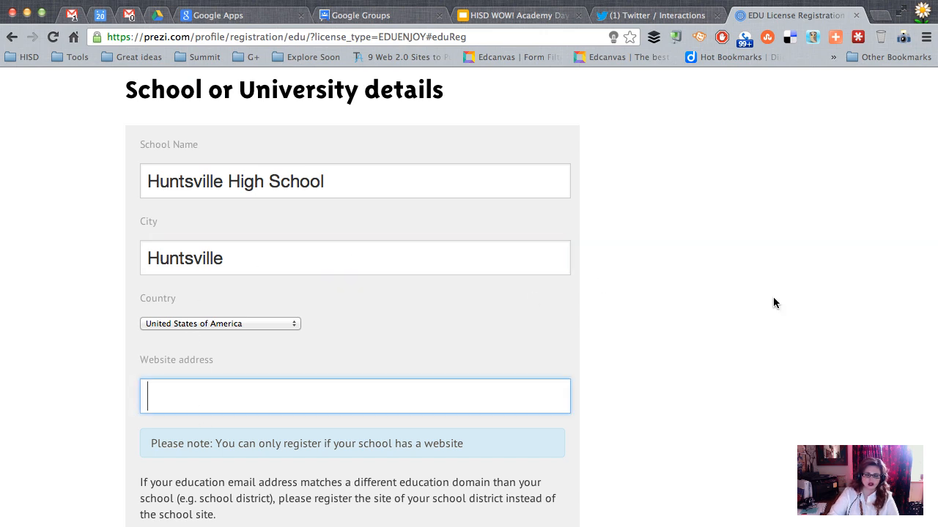
type("www.huntsville-isd")
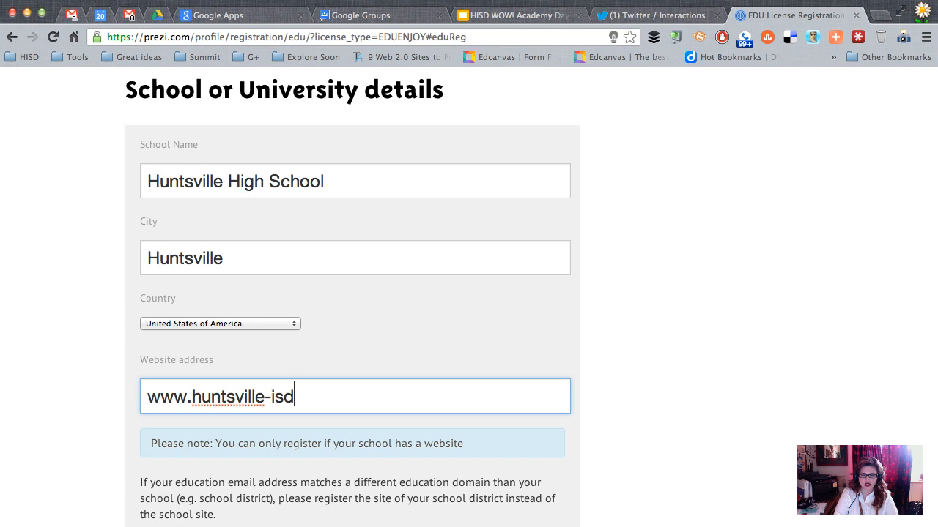
type(".org")
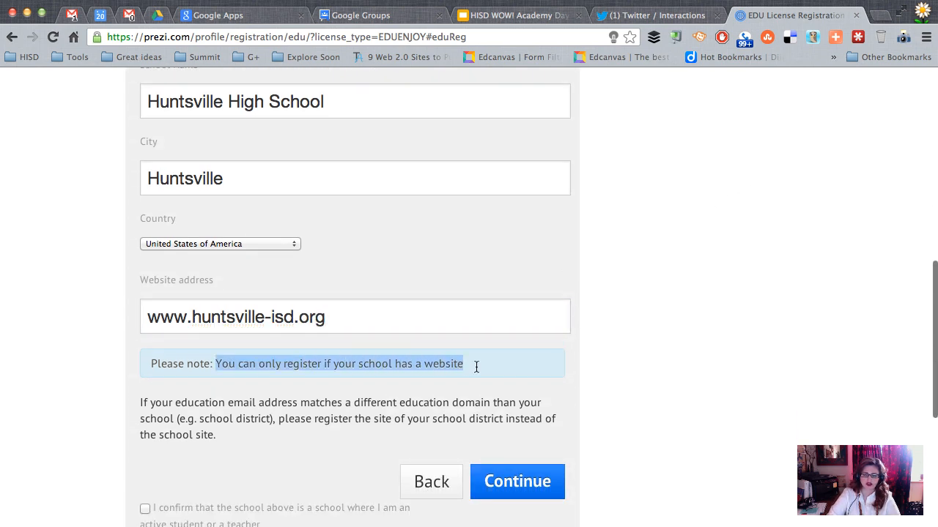
scroll("down", 3)
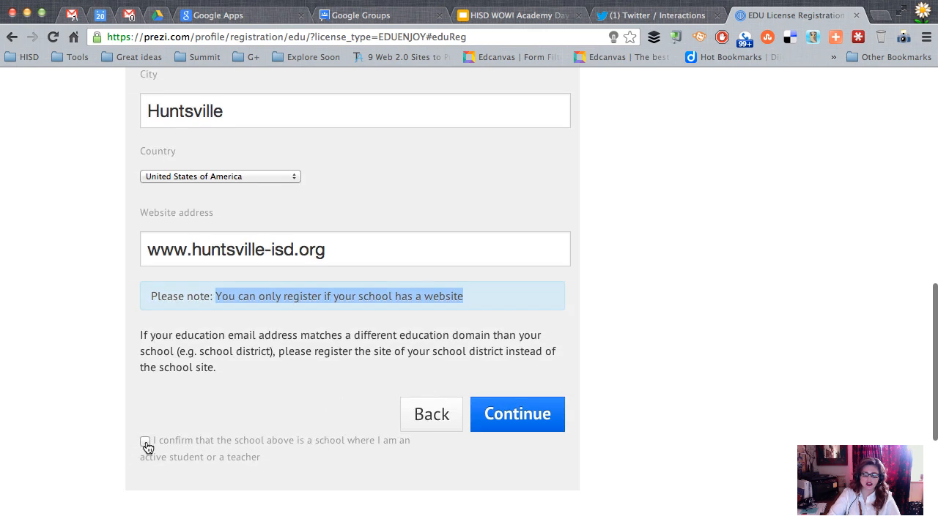
left_click(145, 440)
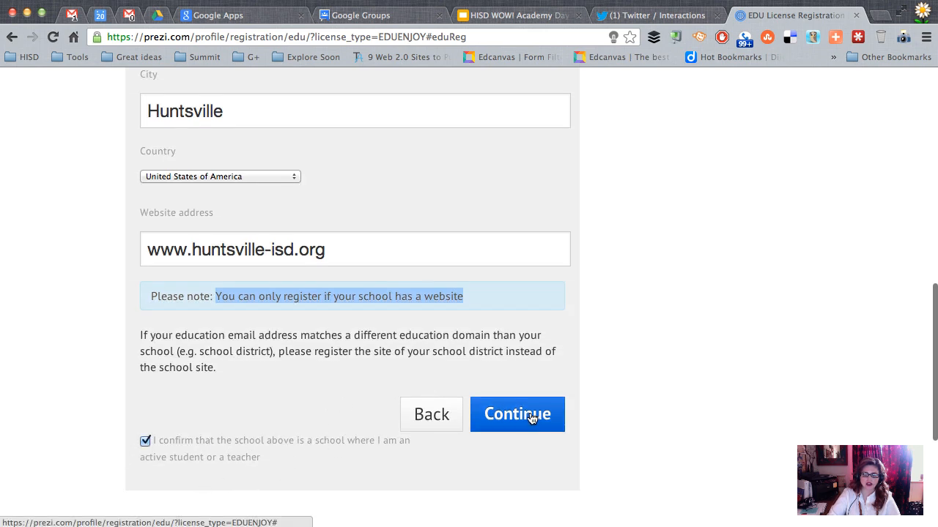
left_click(515, 413)
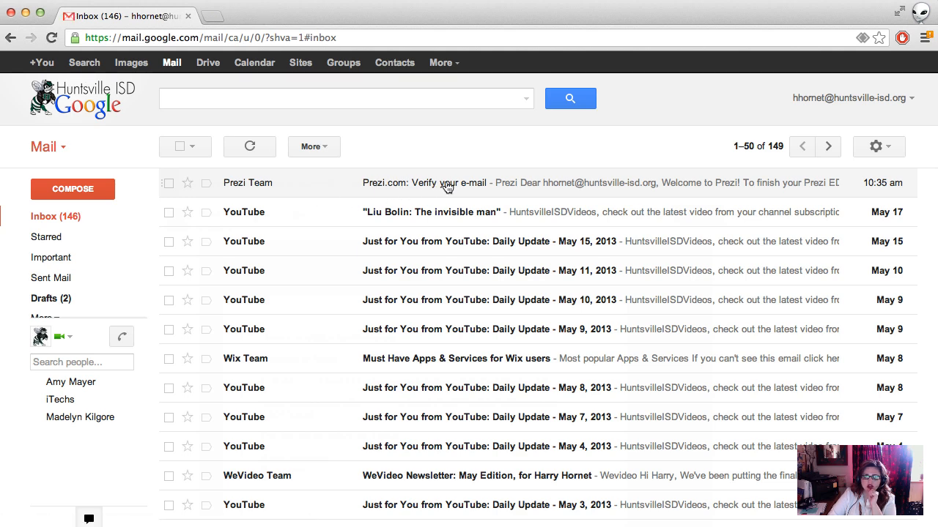
Open the 'Prezi.com: Verify your e-mail' message and follow its verification link
left_click(447, 182)
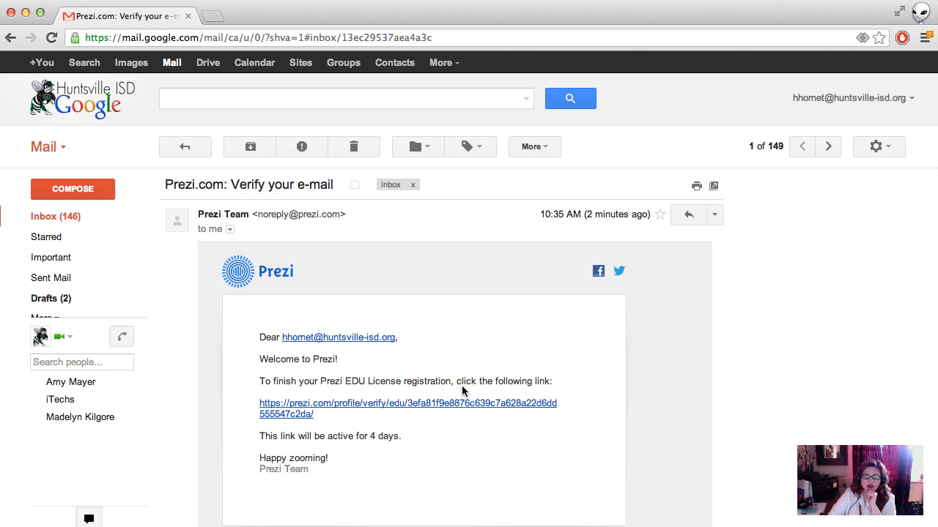
left_click(408, 403)
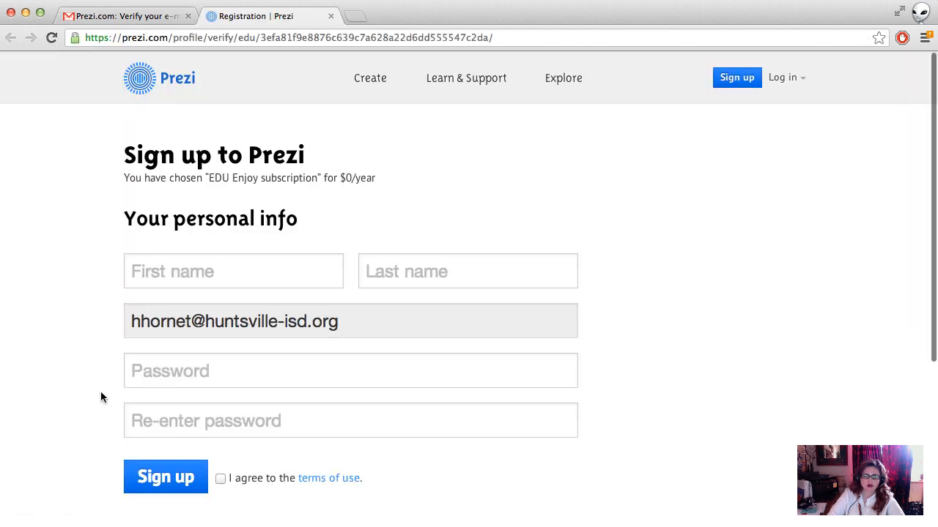
Enter first name Harry, last name Hornet and a matching password on the sign-up form
left_click(233, 271)
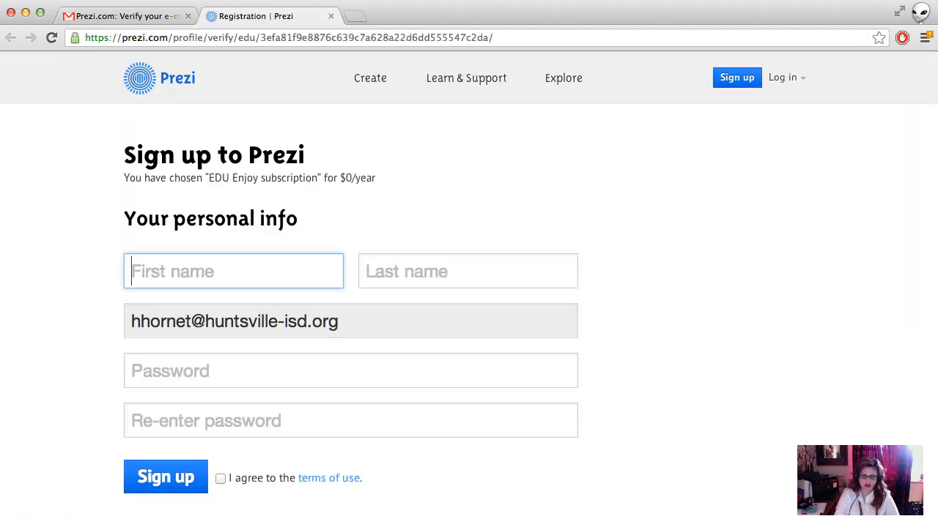
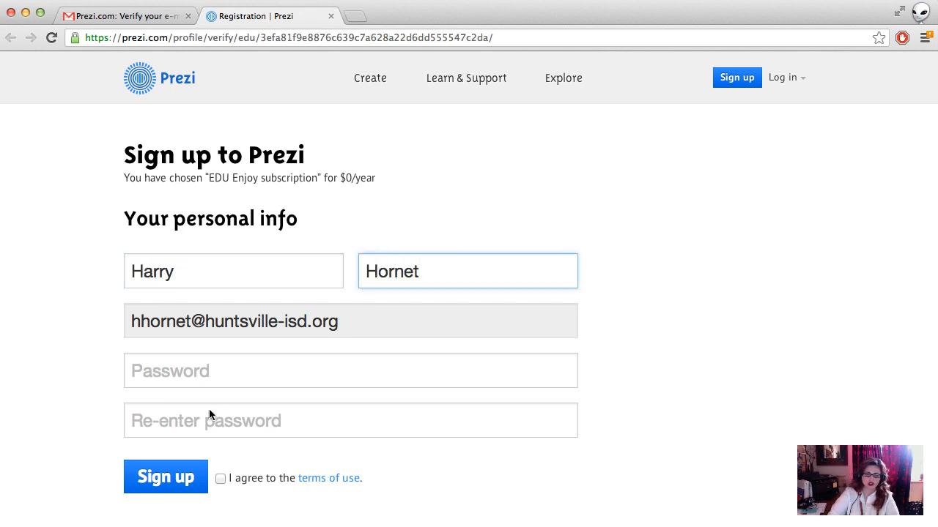
left_click(351, 369)
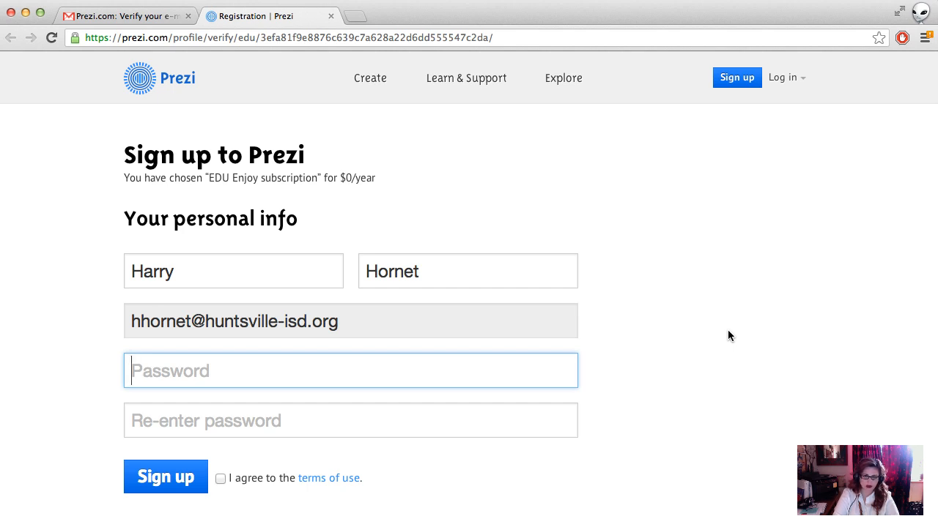
type("•••")
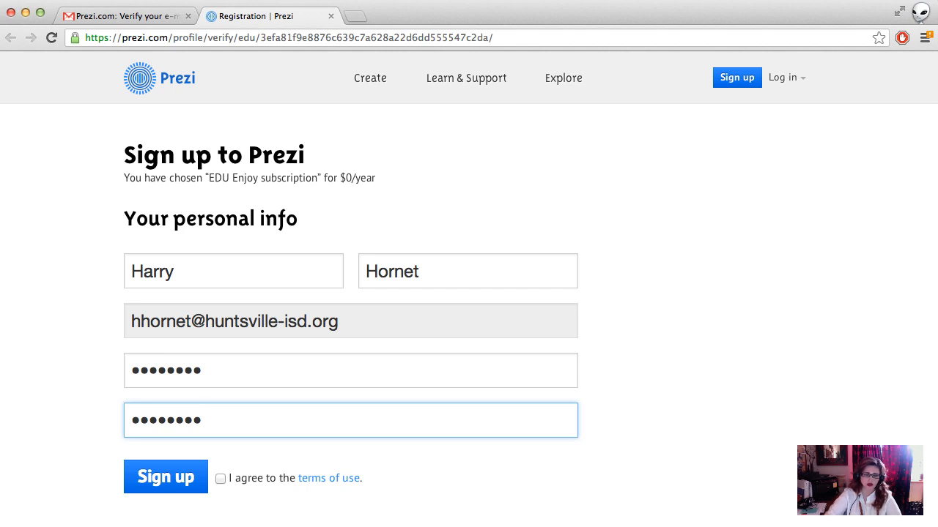
Accept the terms of use and create the Prezi account with Sign up
left_click(220, 478)
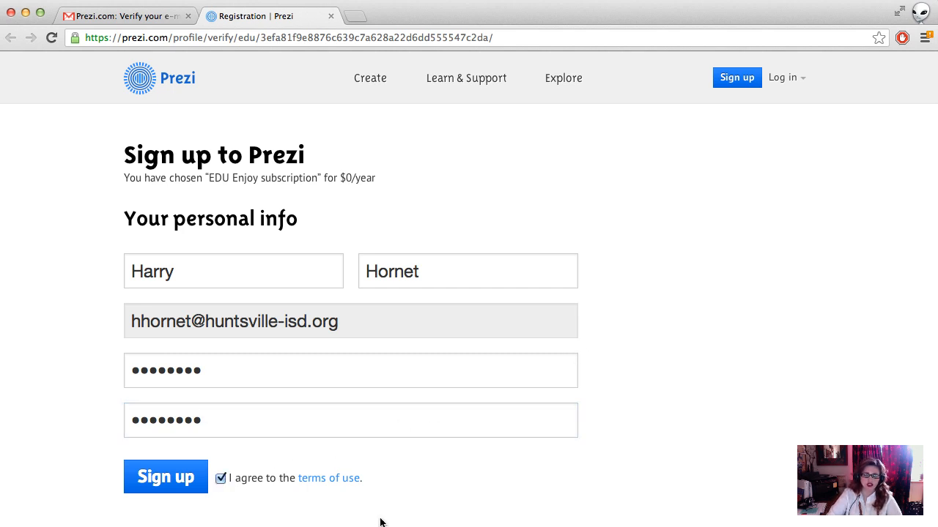
left_click(164, 477)
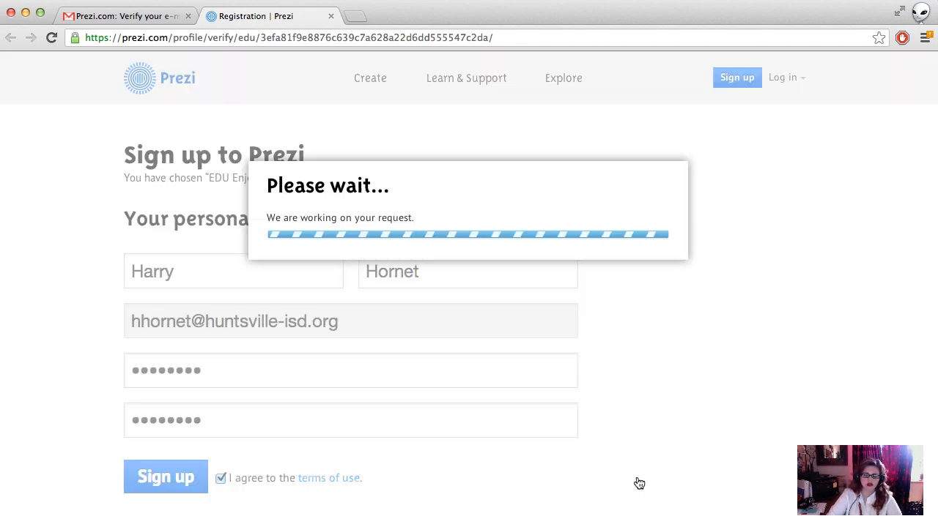
left_click(164, 478)
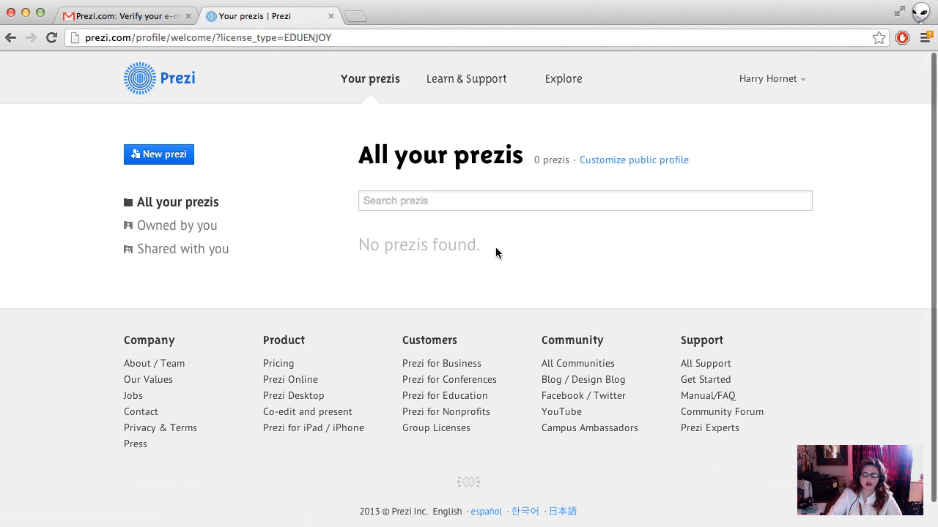
mouse_move(457, 284)
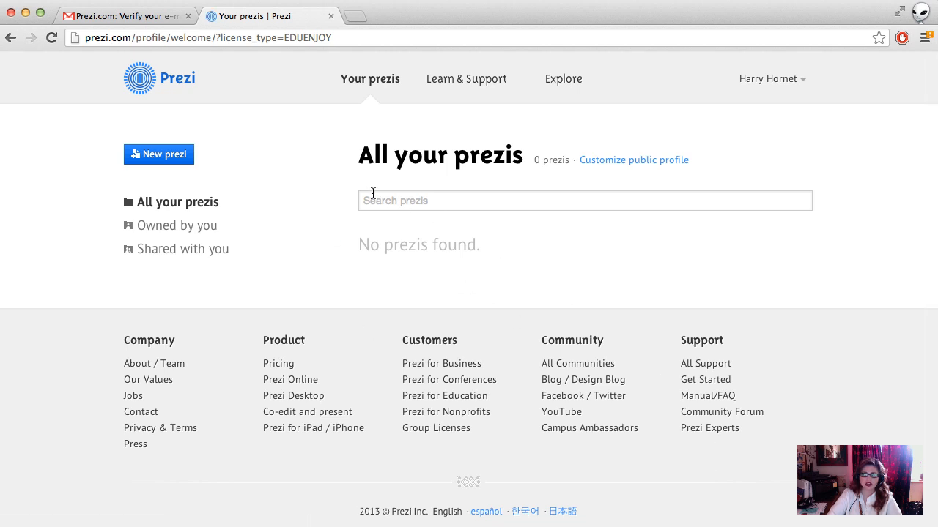
mouse_move(469, 94)
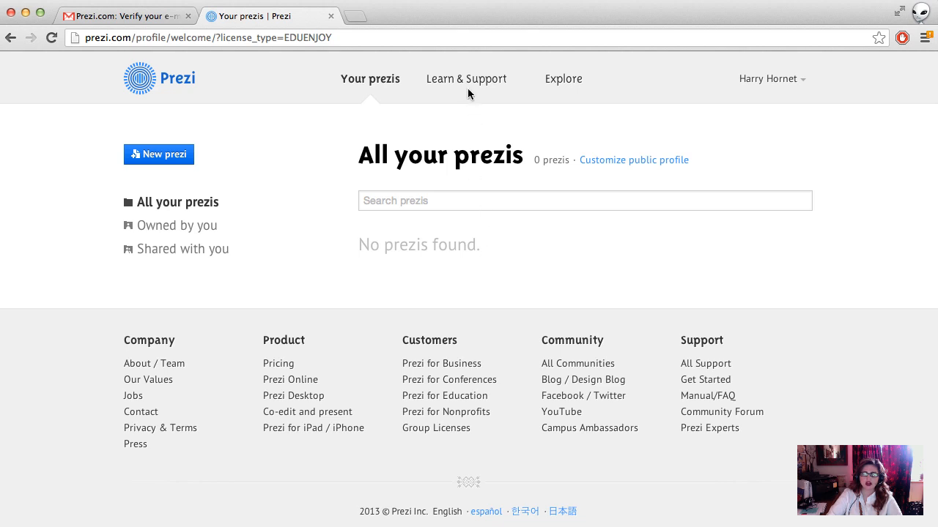
Browse the Learn & Support page's tutorials, then return to the All your prezis list
left_click(466, 79)
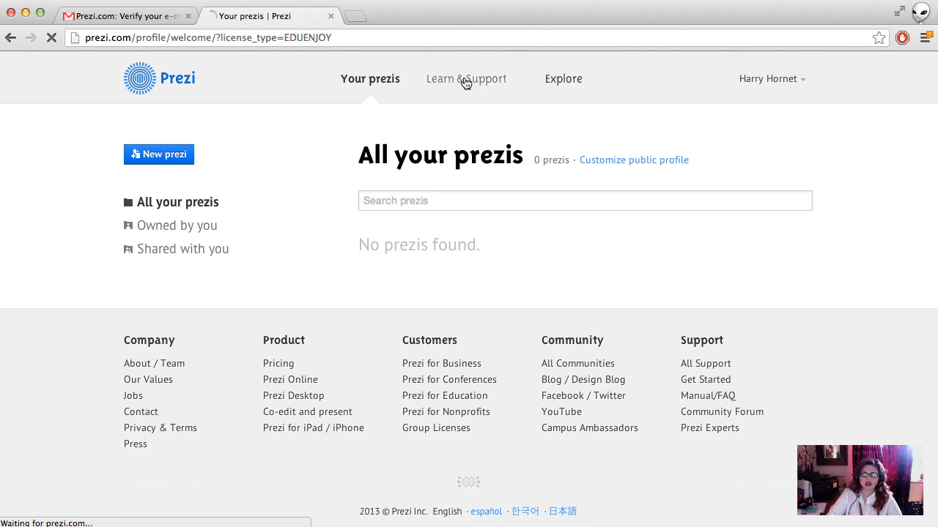
left_click(466, 79)
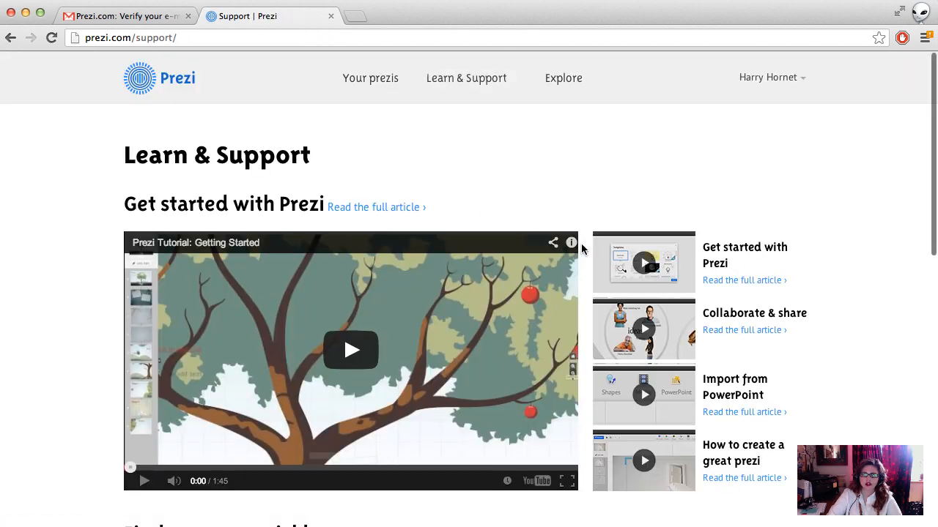
mouse_move(600, 428)
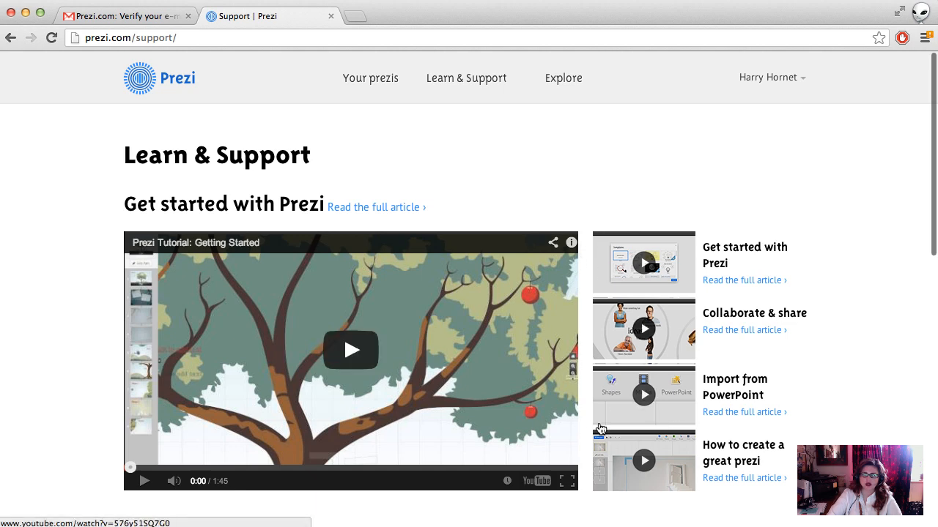
scroll("down", 3)
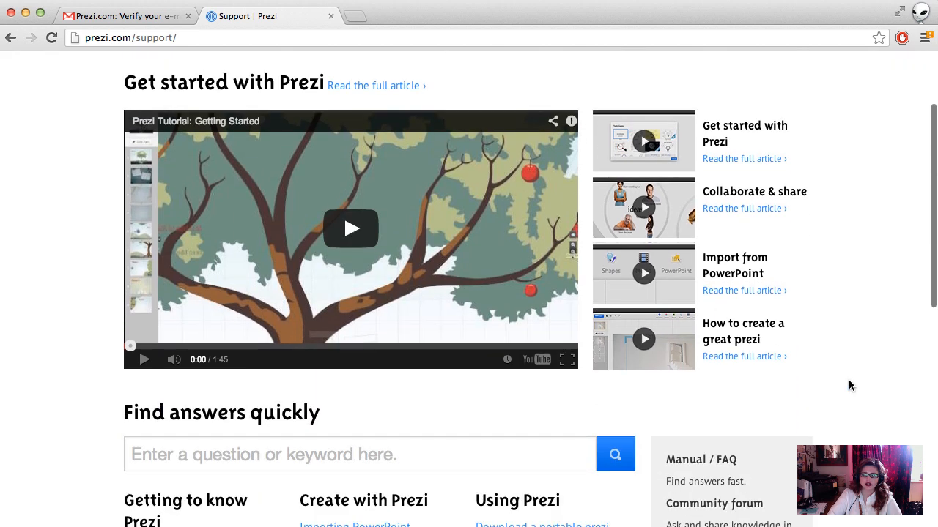
scroll("down", 3)
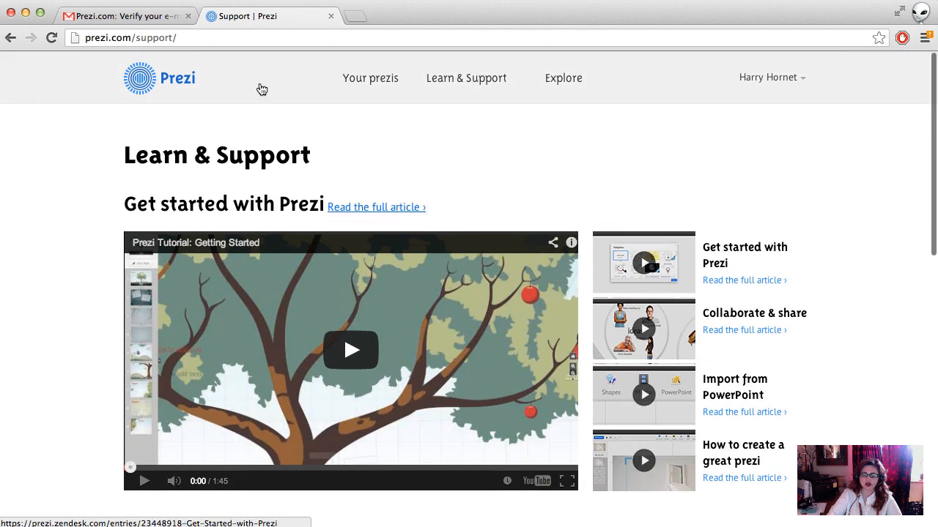
left_click(369, 77)
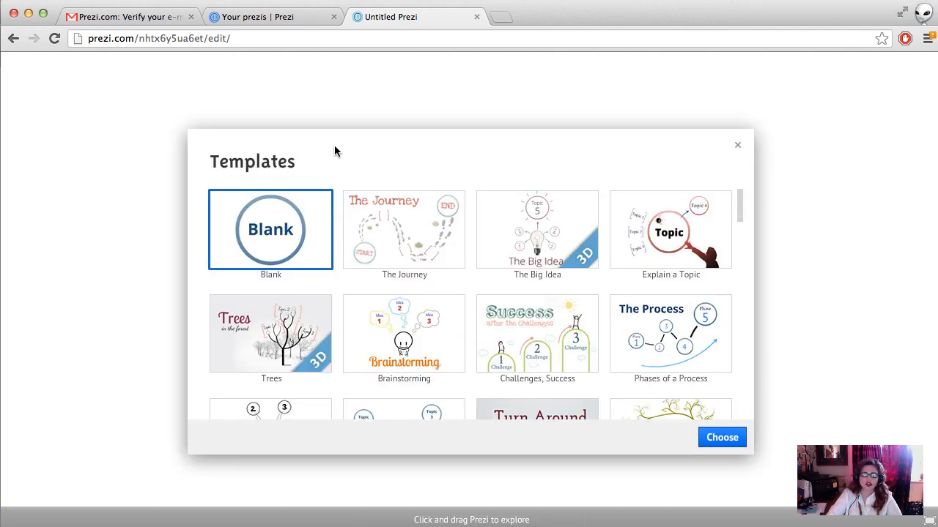
Scroll through the template gallery and choose the Blank template for the new prezi
scroll("down", 3)
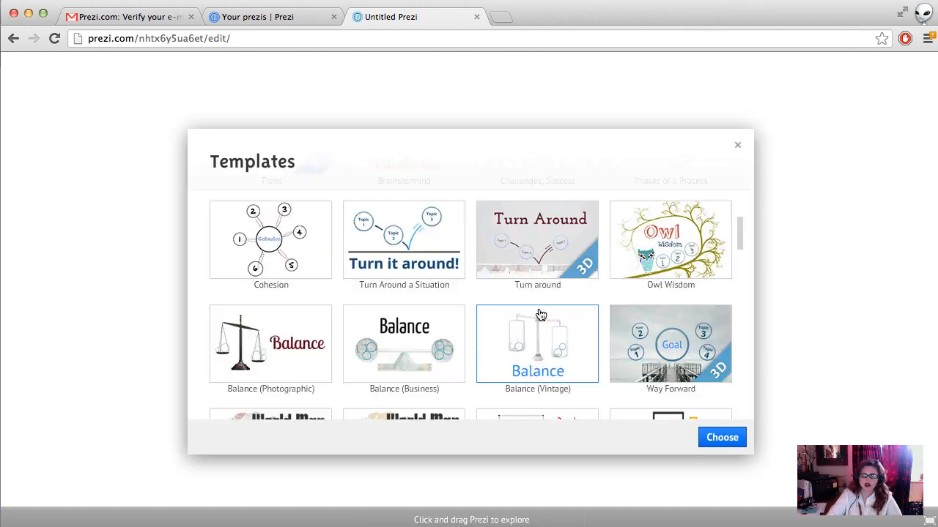
scroll("down", 3)
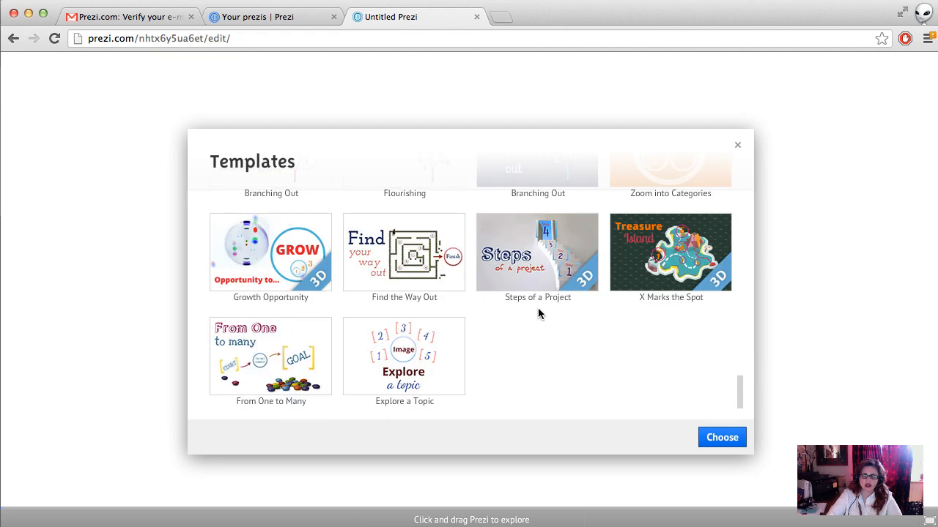
scroll("down", 3)
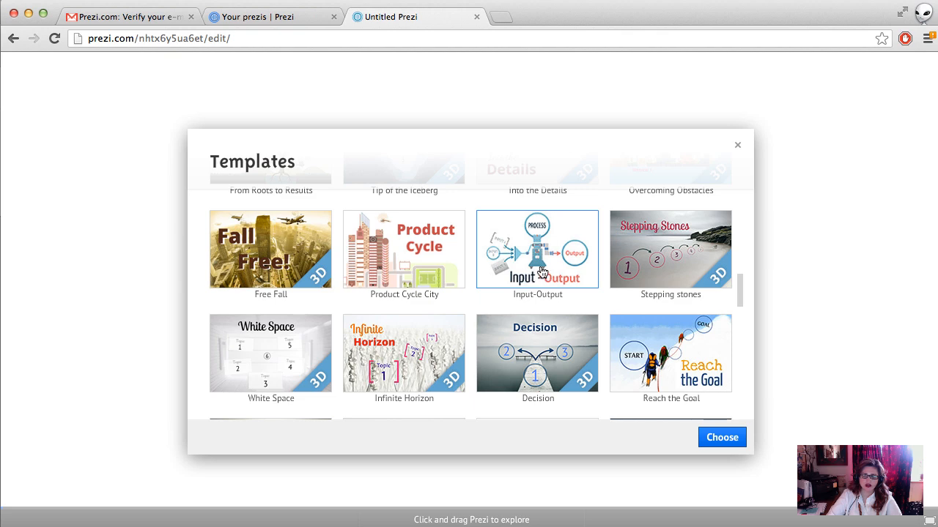
scroll("down", 3)
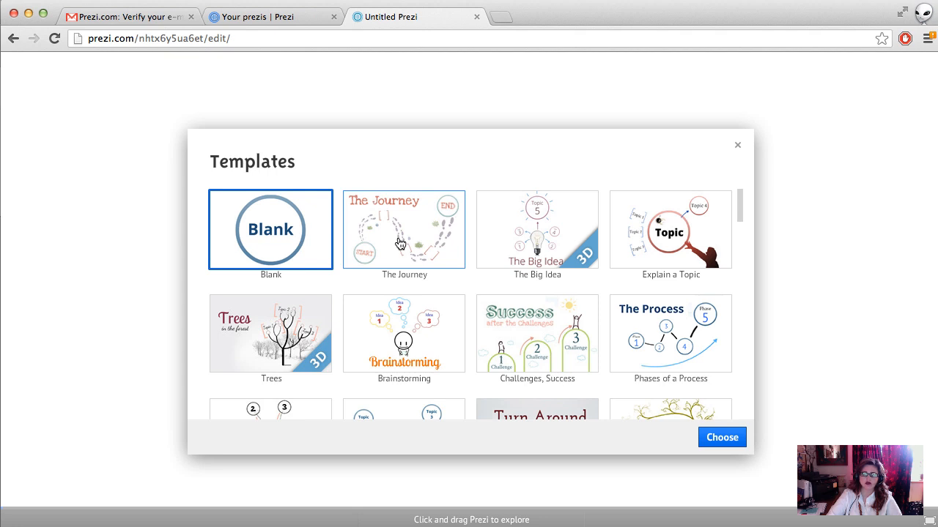
mouse_move(753, 229)
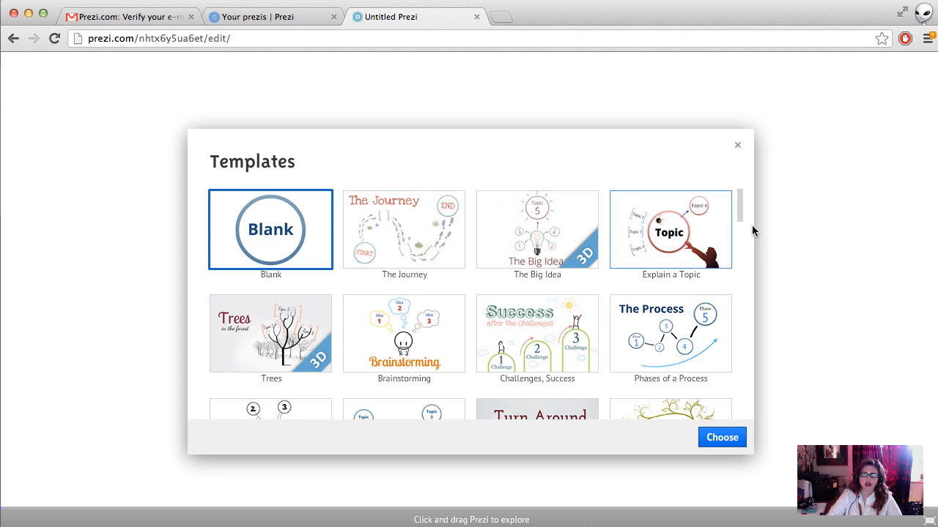
mouse_move(729, 218)
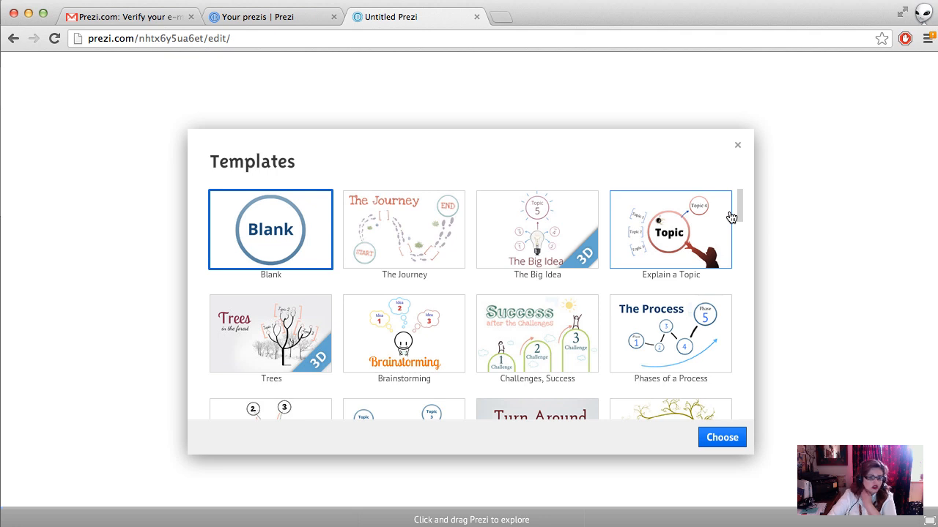
mouse_move(281, 261)
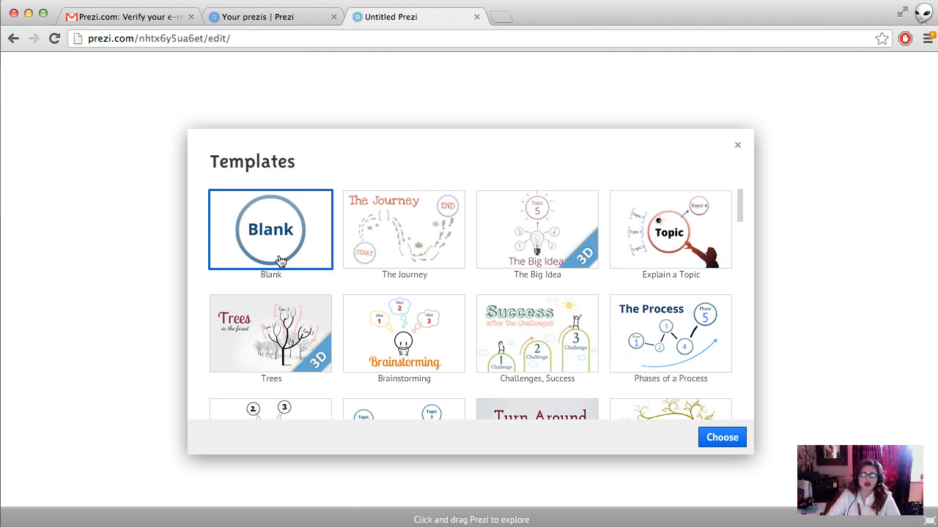
mouse_move(721, 437)
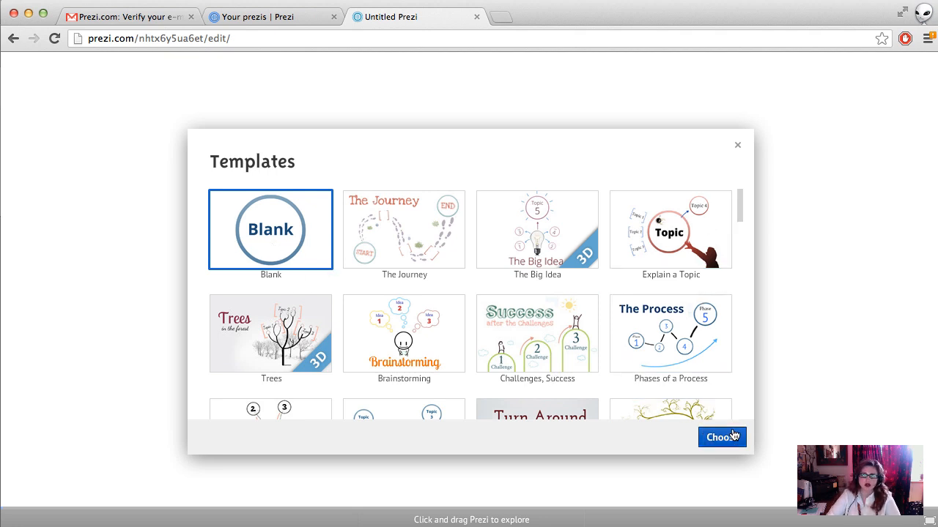
left_click(720, 436)
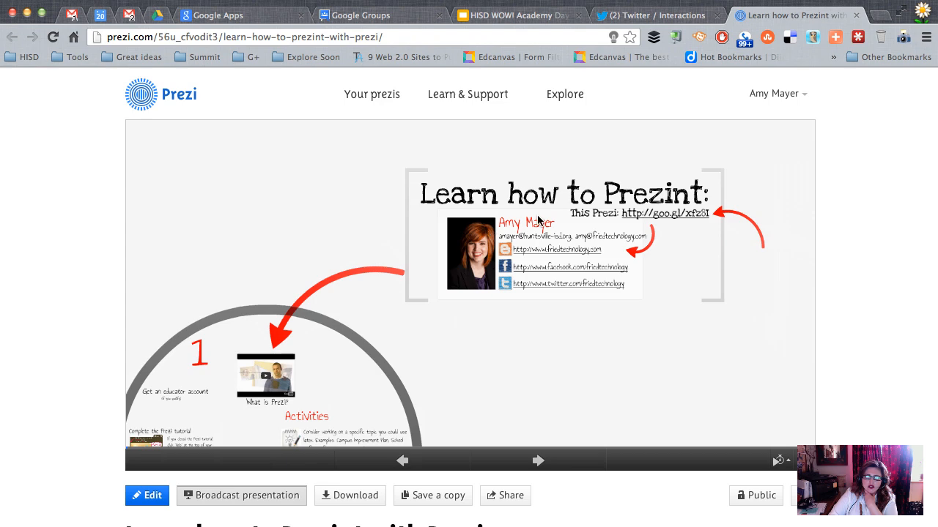
mouse_move(564, 252)
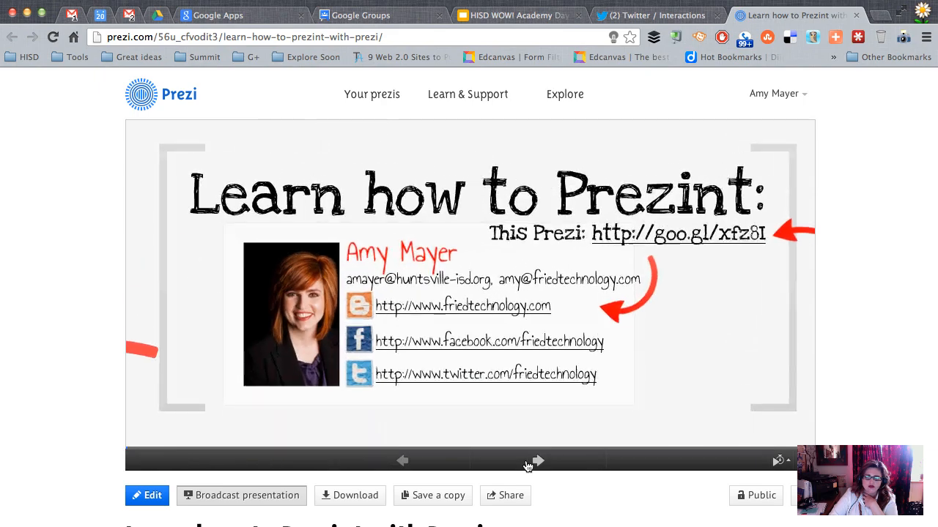
Step through the sample prezi's remaining path, past the embedded video, Learn Prezi Video One and Activities circles
left_click(539, 460)
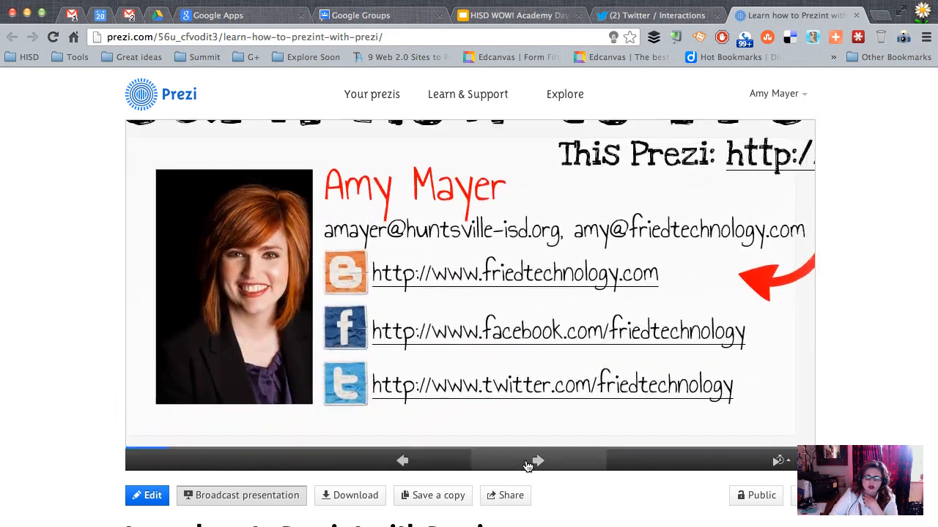
left_click(539, 460)
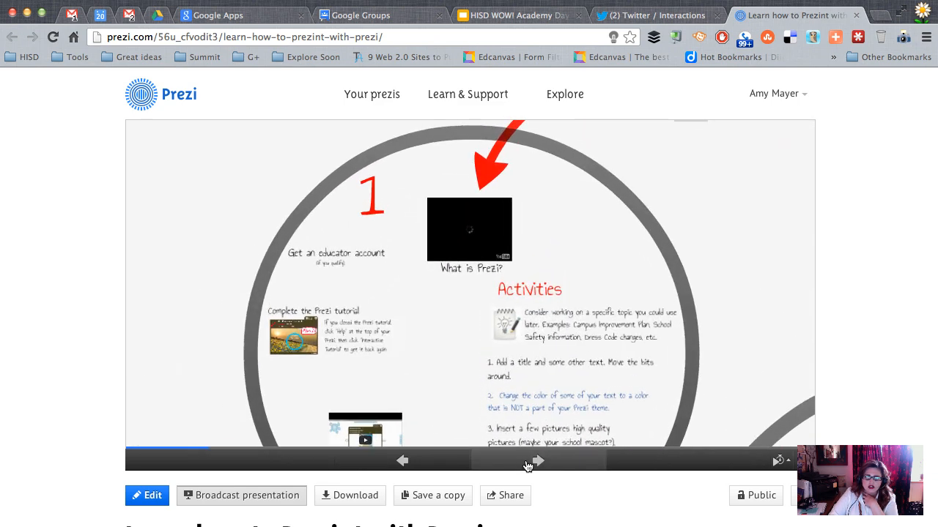
left_click(469, 229)
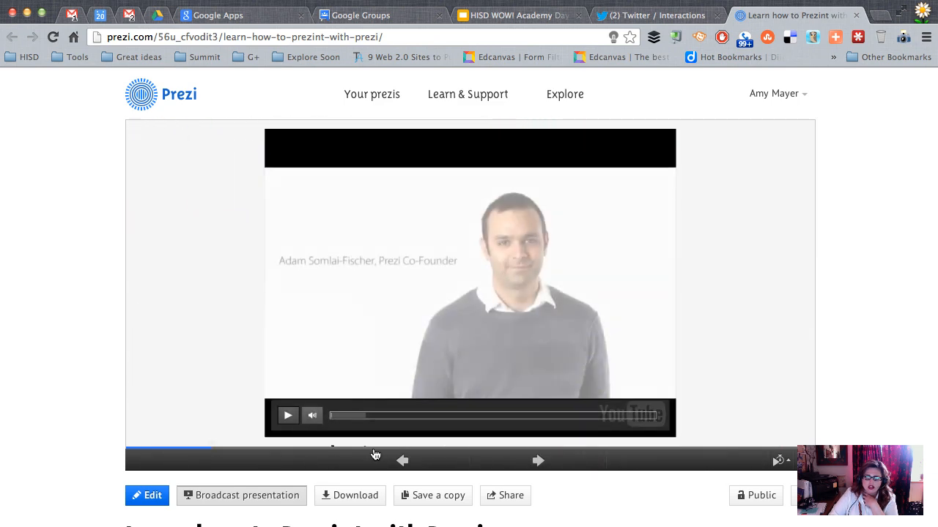
mouse_move(754, 317)
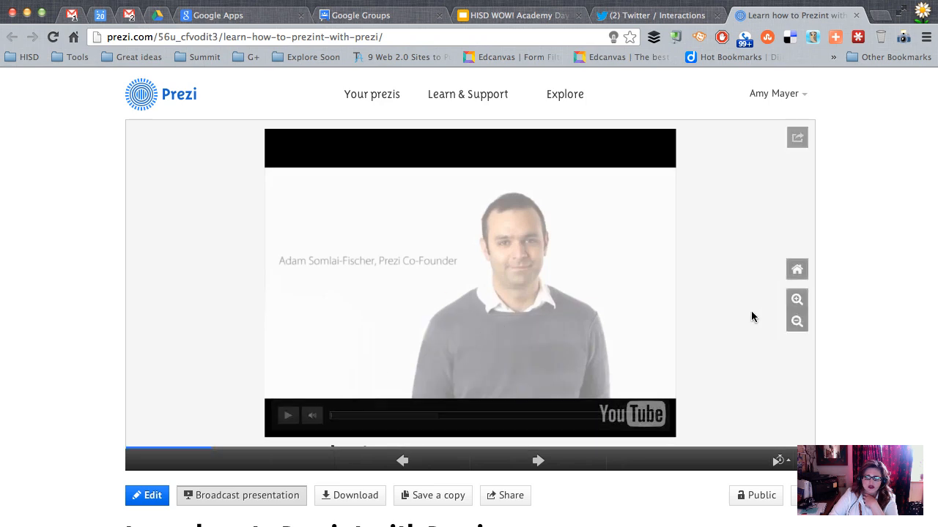
left_click(540, 460)
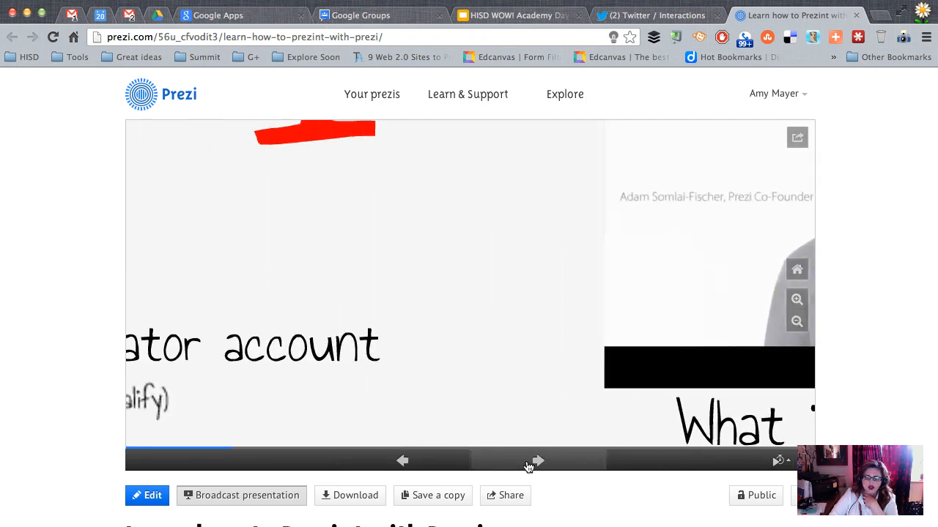
left_click(539, 460)
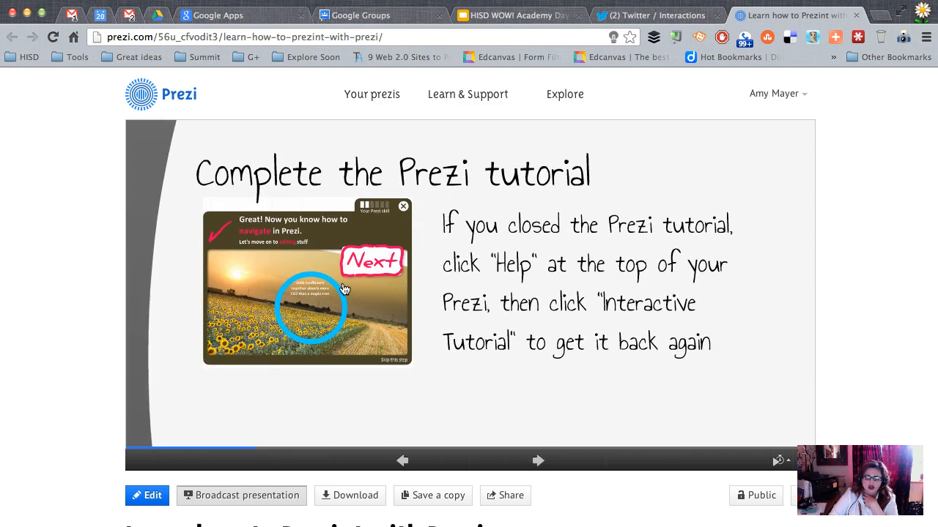
left_click(538, 460)
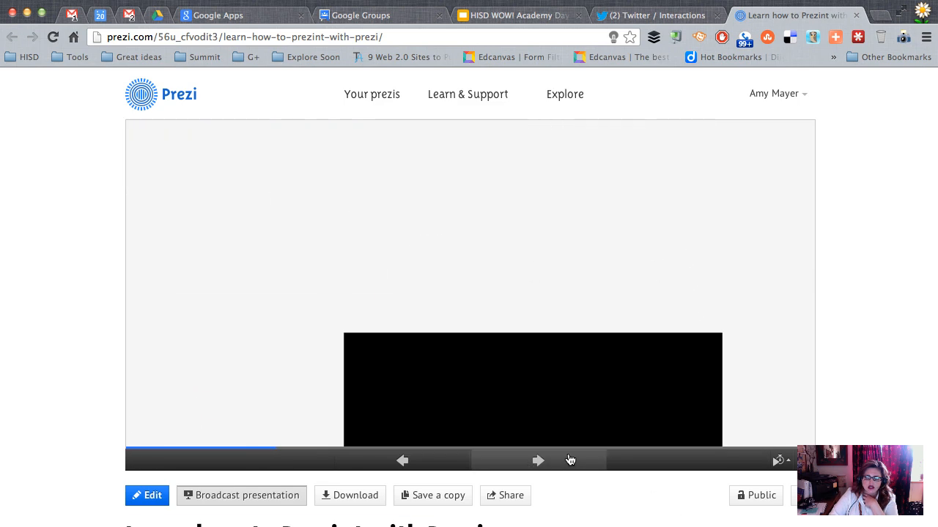
left_click(539, 460)
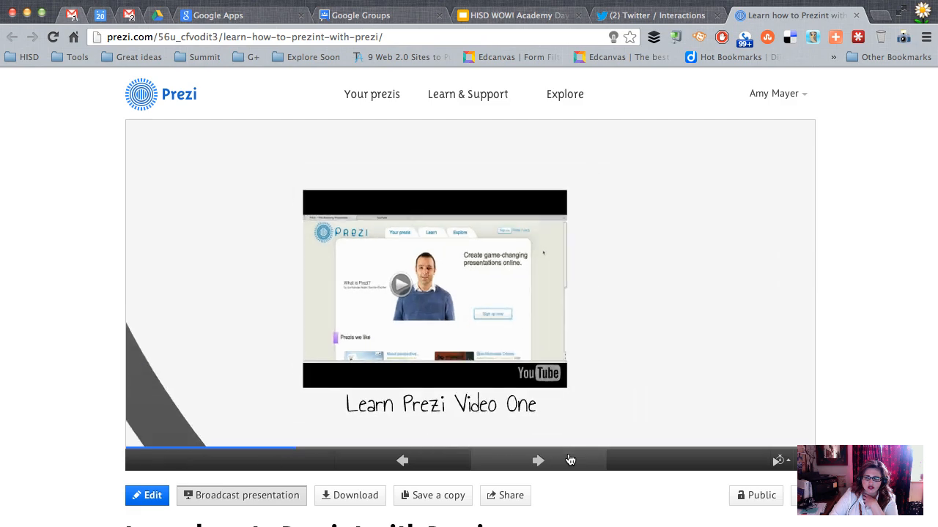
left_click(539, 461)
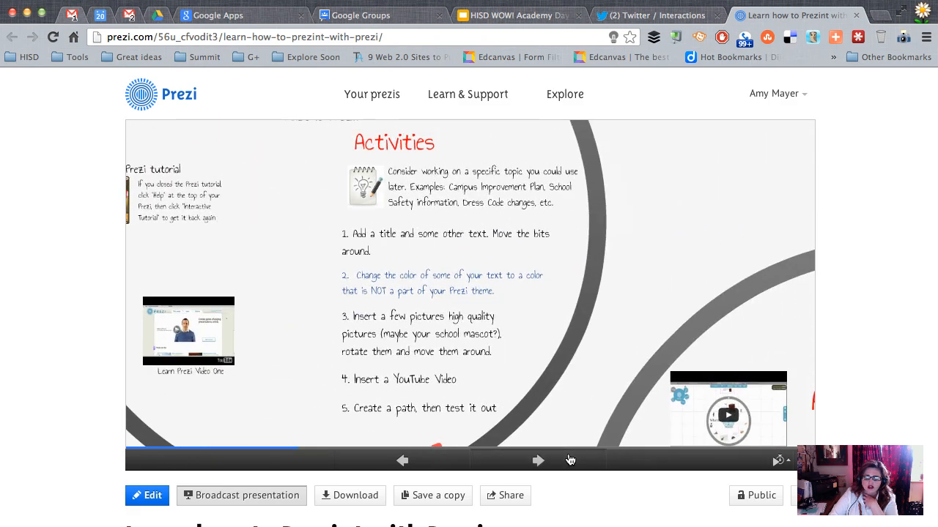
left_click(538, 460)
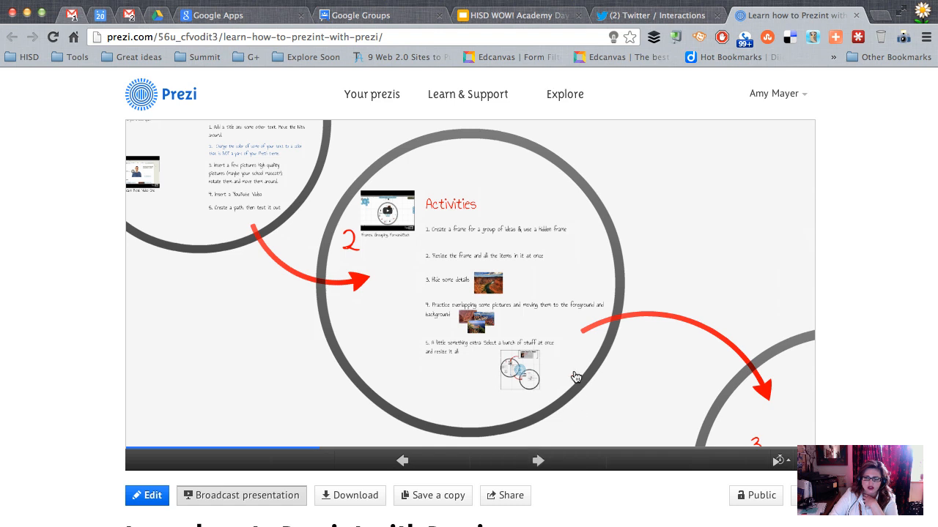
mouse_move(350, 233)
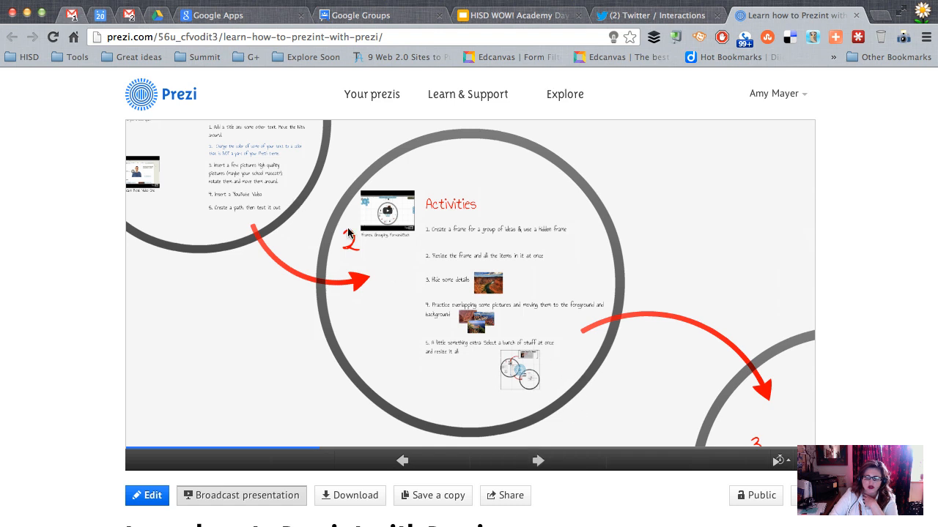
mouse_move(497, 217)
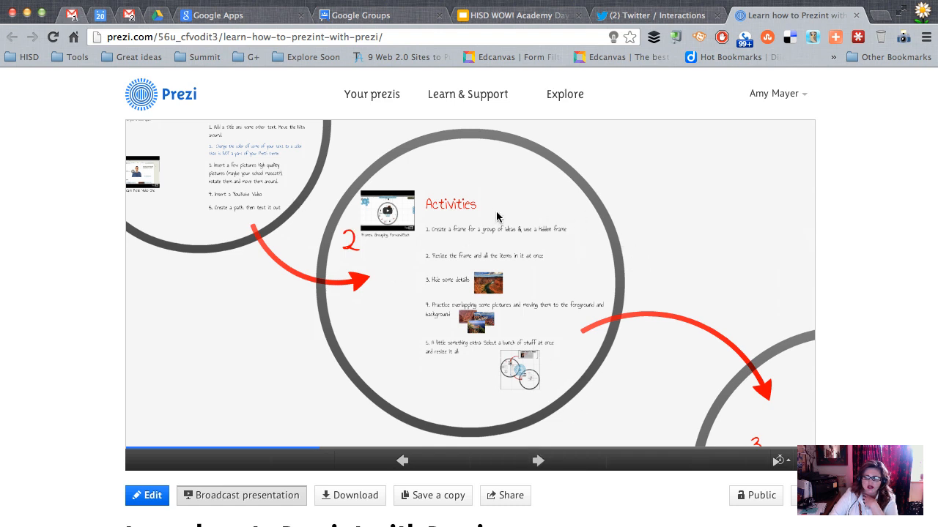
mouse_move(682, 417)
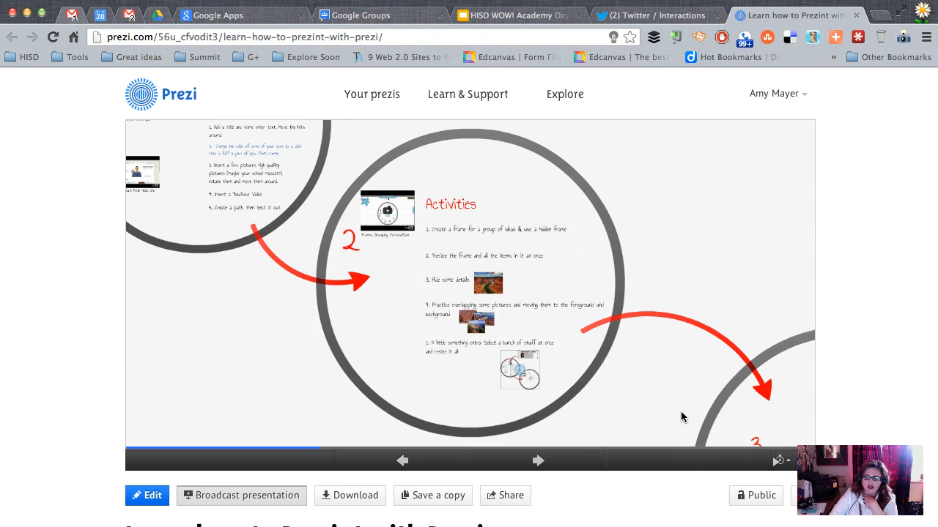
Switch to the new untitled prezi in the editor
left_click(537, 460)
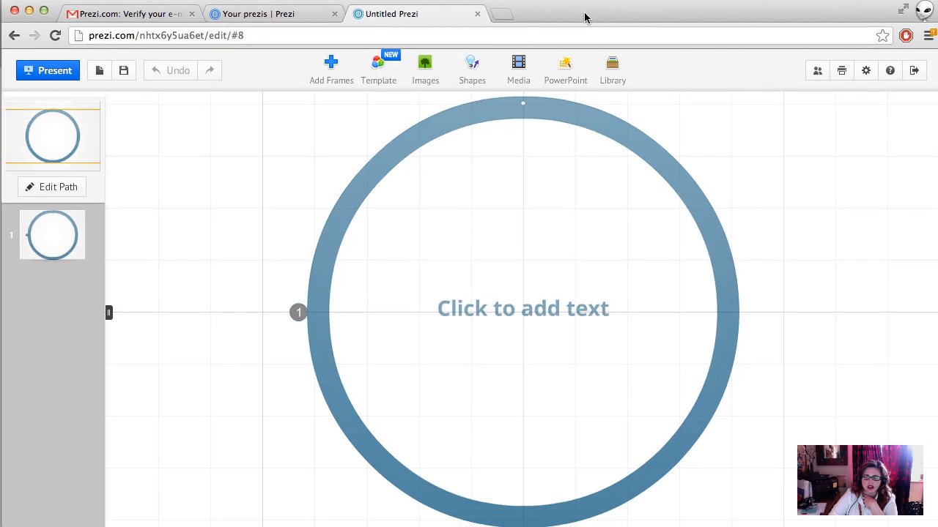
Apply the Coffee theme from the templates panel, giving a tan background and blue circle frame
left_click(378, 66)
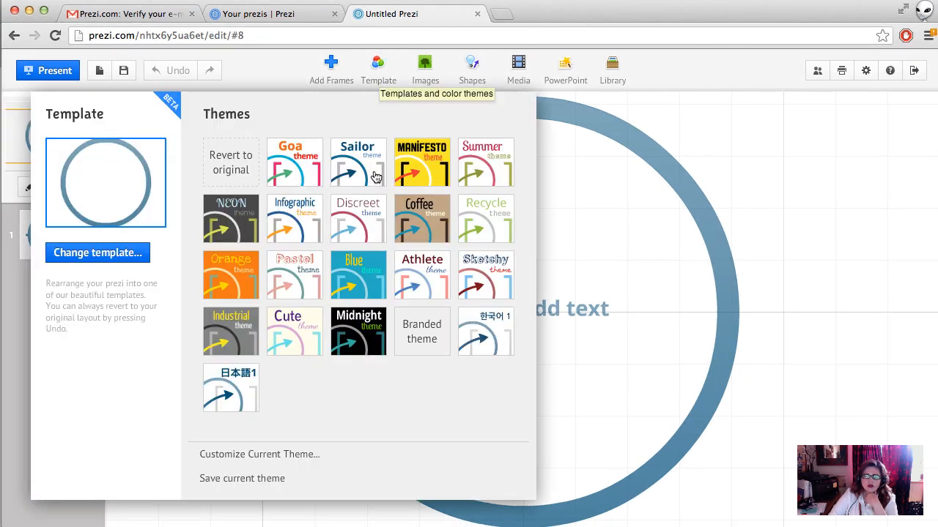
mouse_move(432, 227)
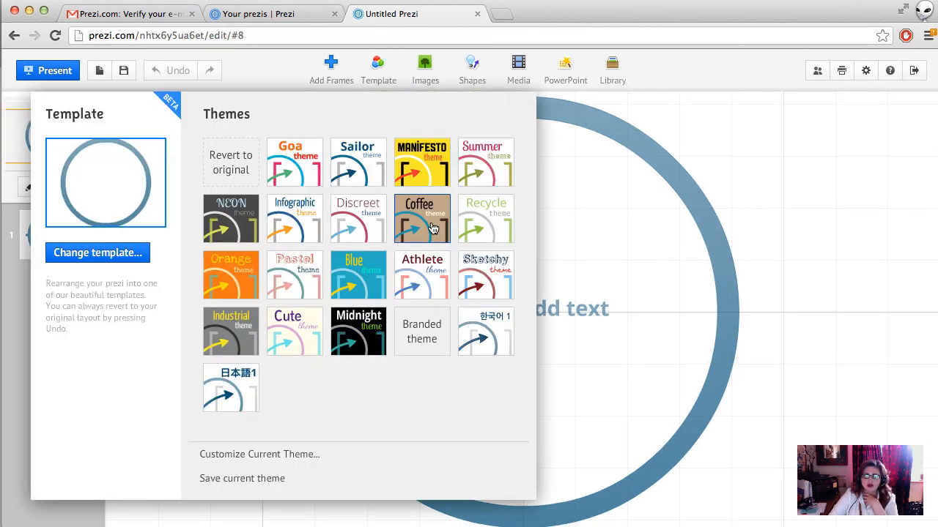
left_click(422, 218)
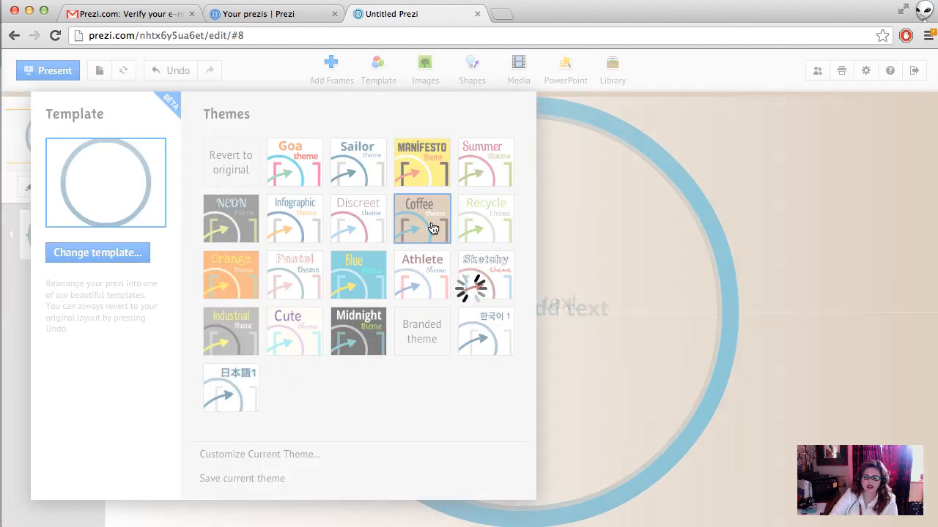
left_click(422, 219)
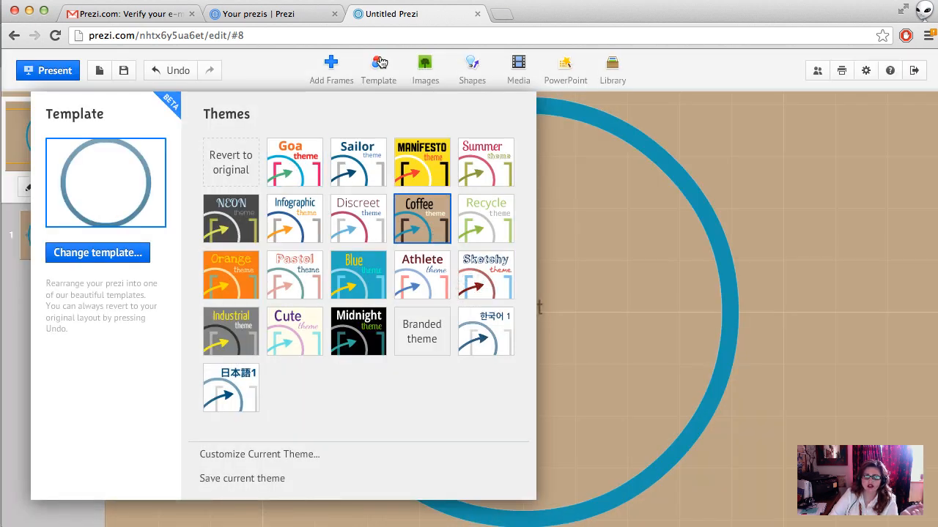
left_click(378, 71)
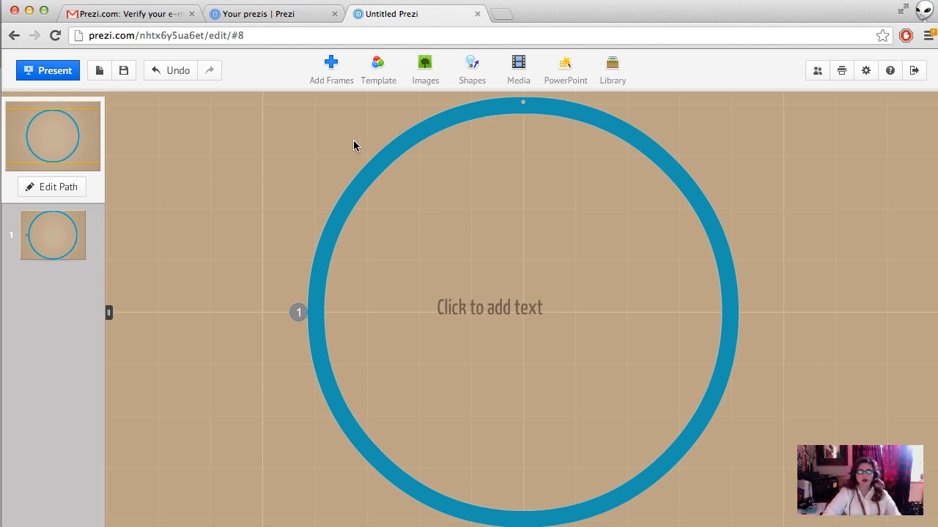
mouse_move(495, 311)
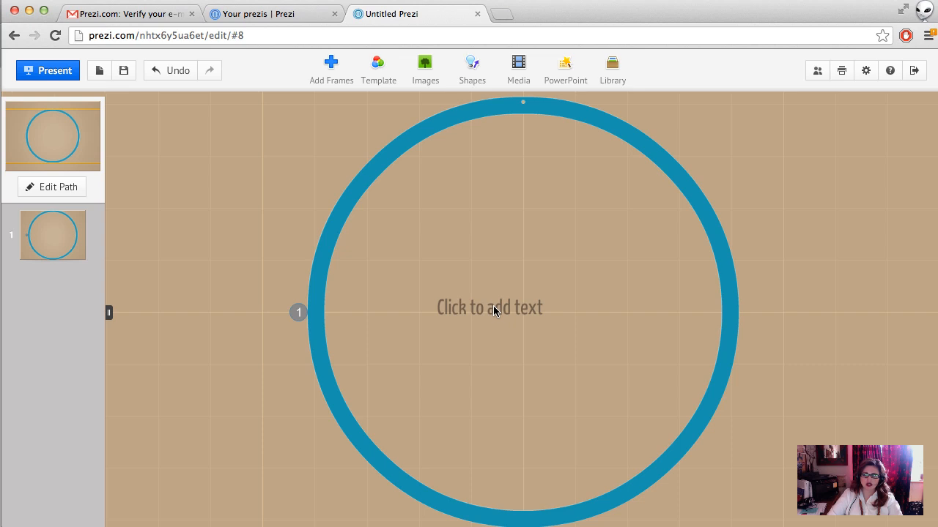
left_click(489, 308)
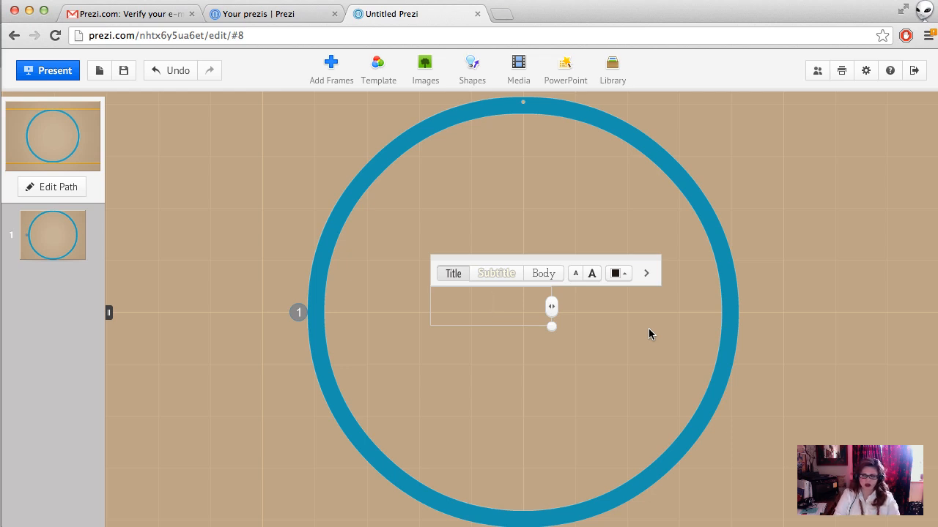
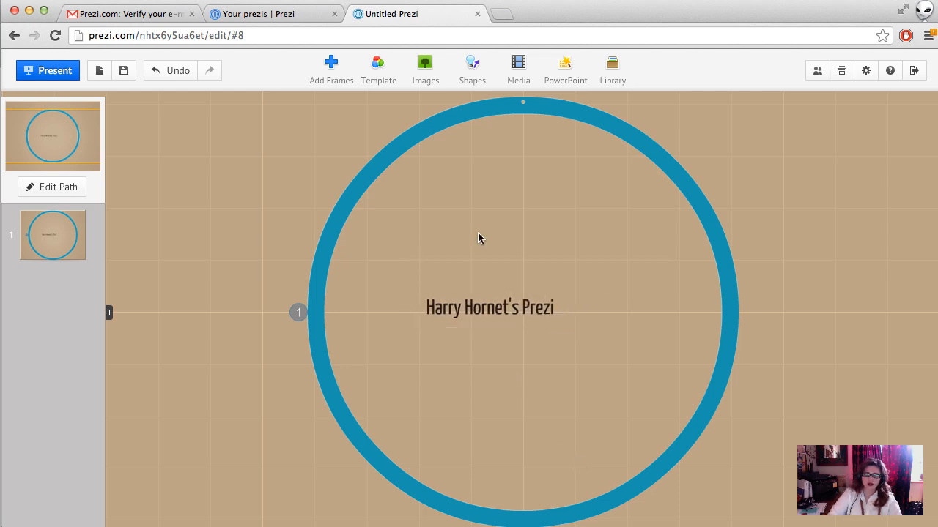
left_click(489, 306)
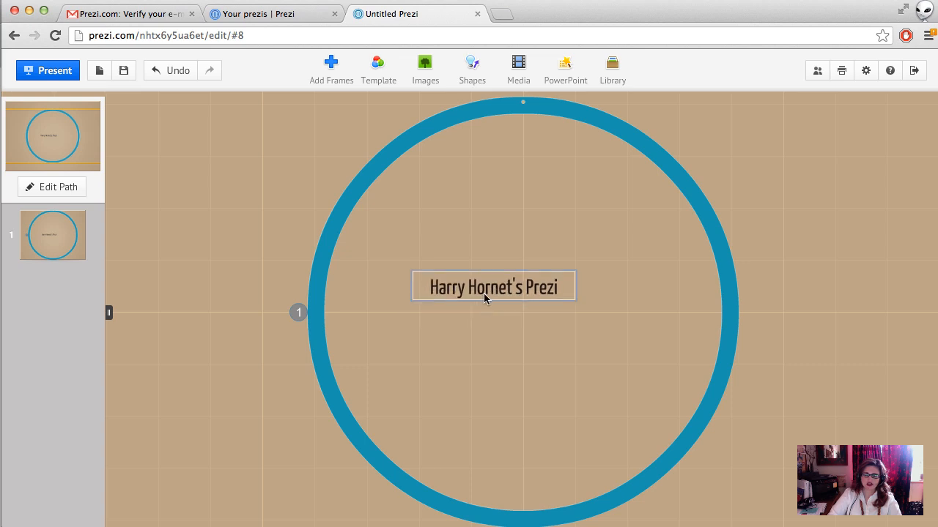
left_click_drag(492, 286, 492, 169)
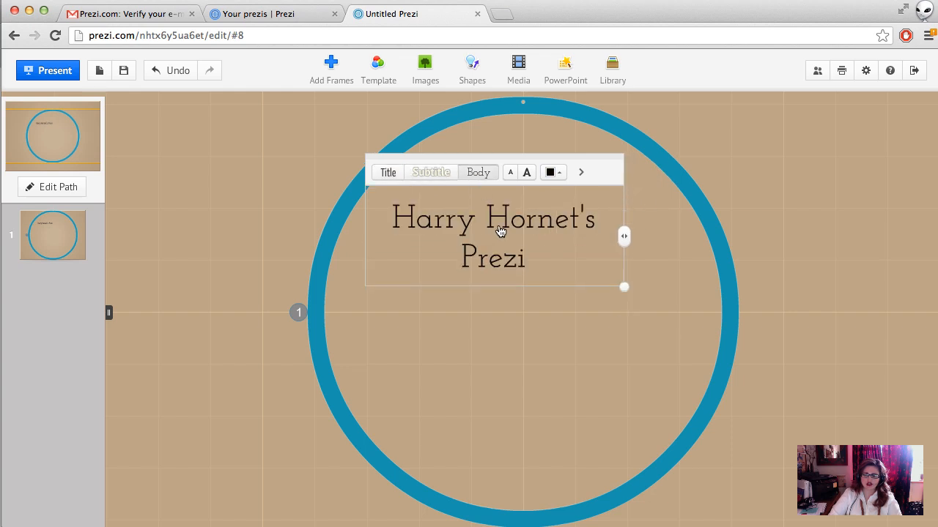
left_click(526, 173)
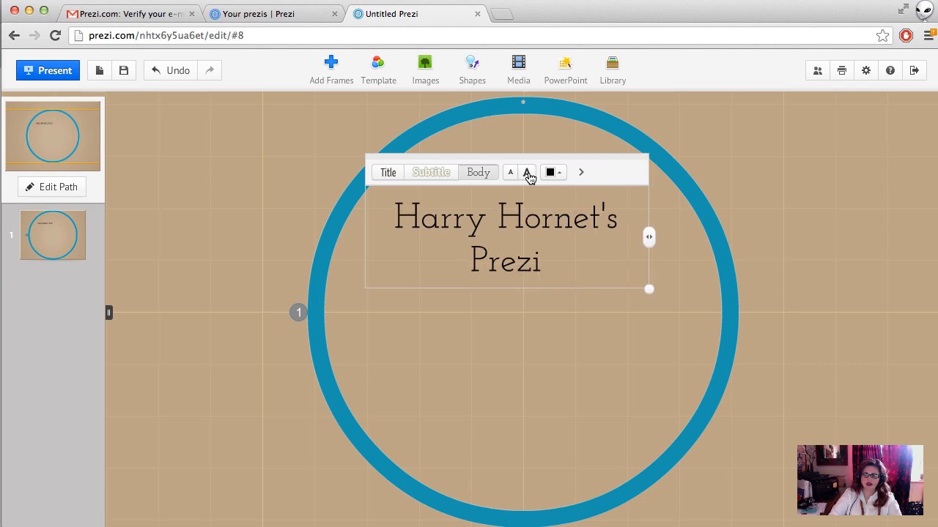
left_click(551, 173)
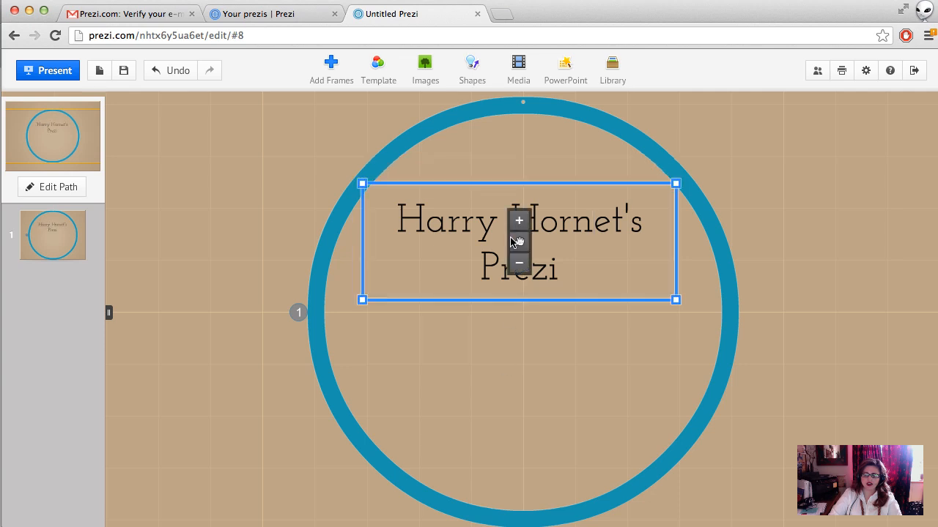
Move the title near the top of the blue circle and zoom out
left_click(519, 242)
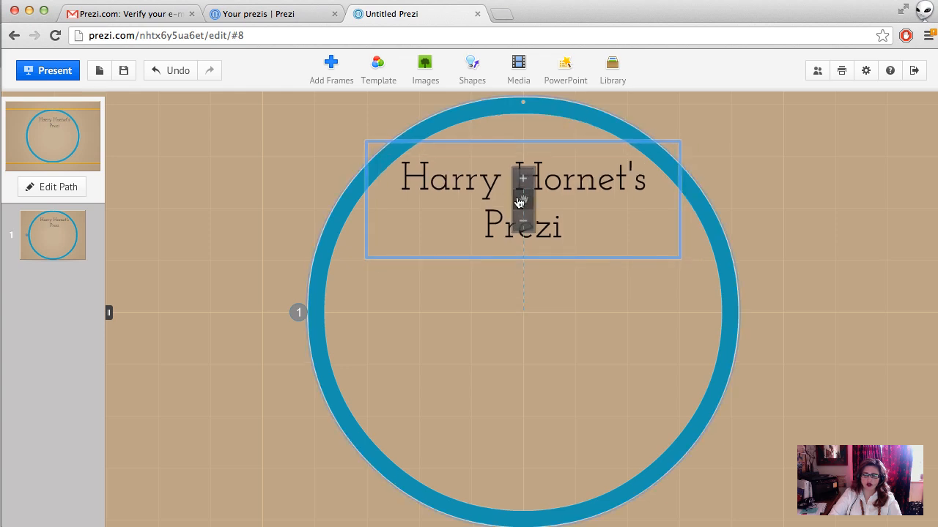
left_click(522, 202)
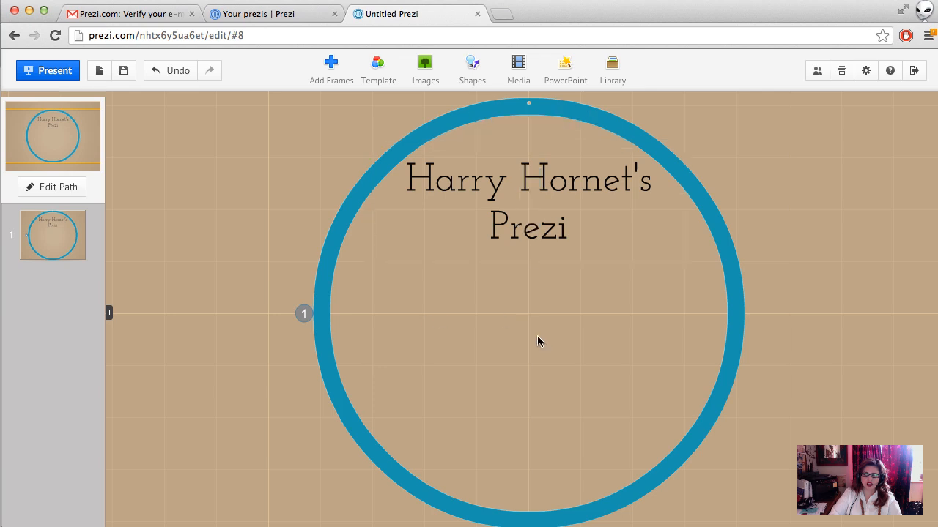
scroll("down", 3)
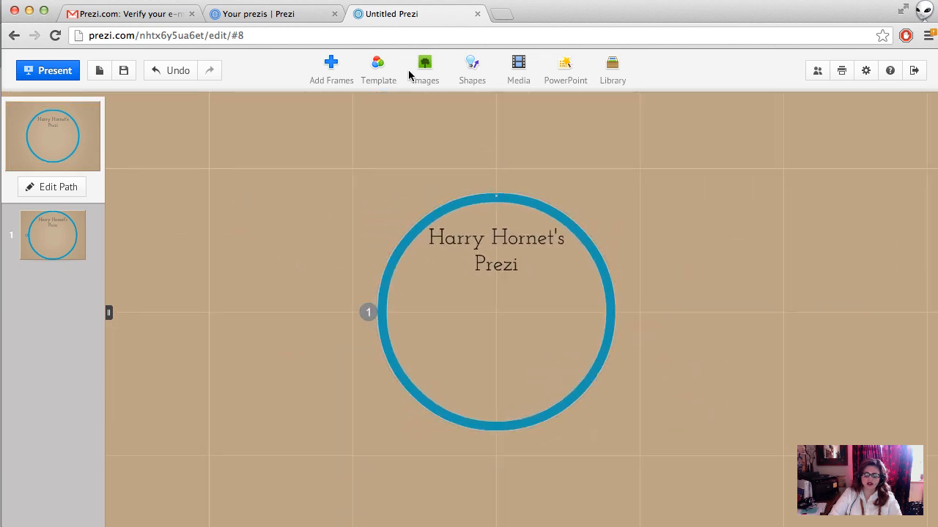
Search Google Images for 'hornet' to insert a hornet photo onto the canvas
left_click(425, 71)
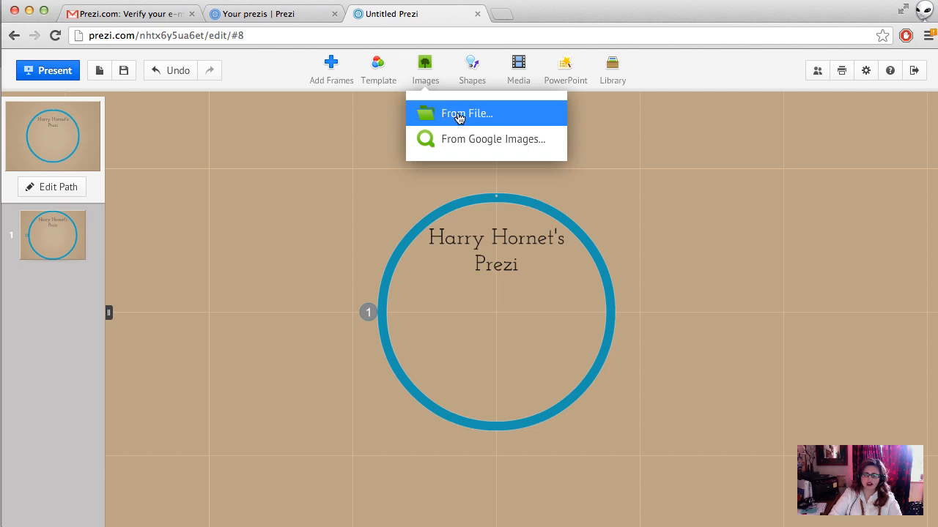
left_click(493, 139)
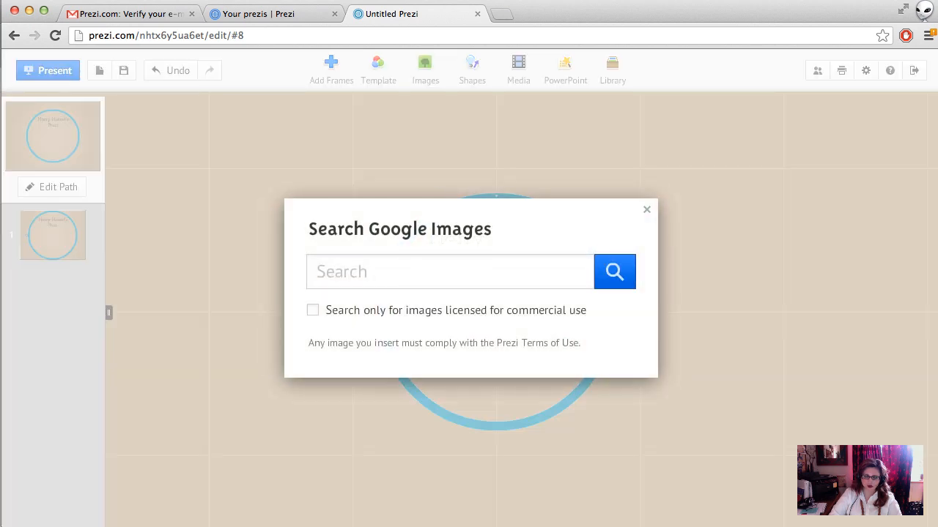
left_click(448, 271)
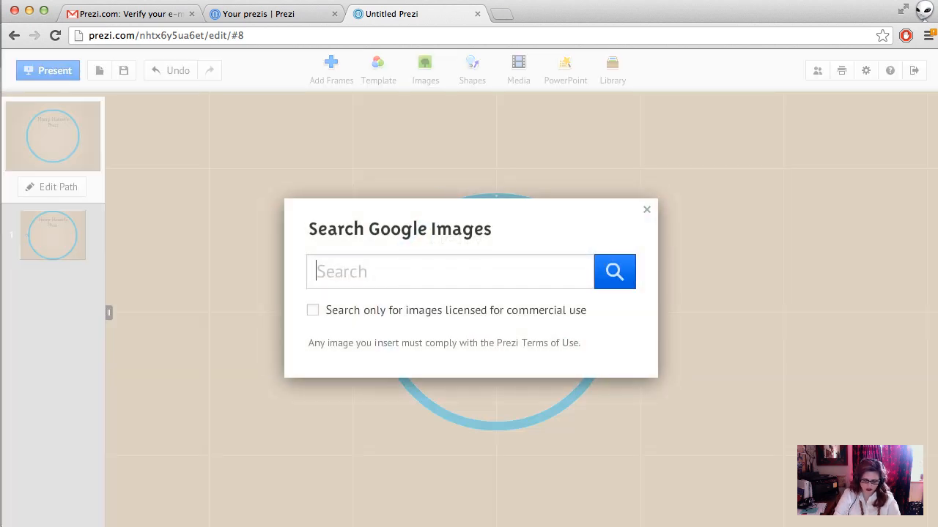
type("horn")
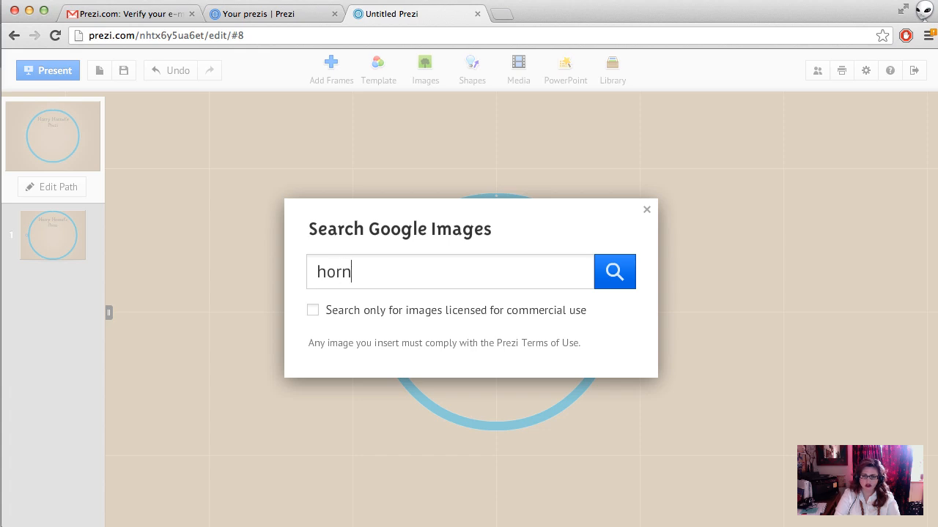
left_click(615, 271)
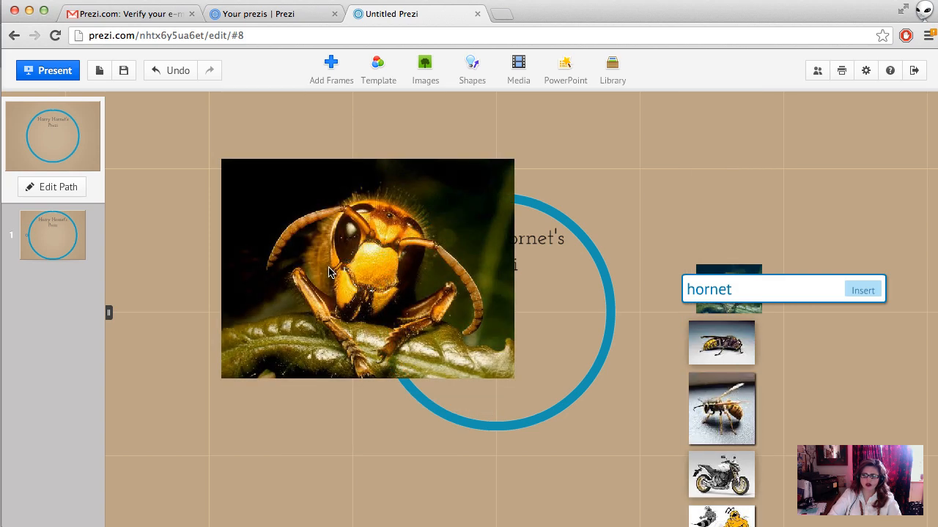
mouse_move(422, 327)
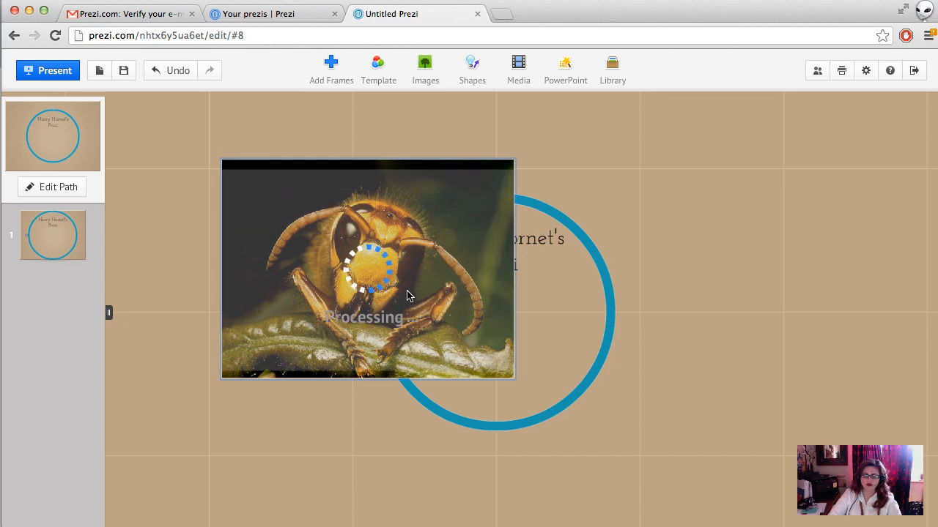
Place the shrunken hornet photo under the title and select the circle, title and photo together
left_click(367, 266)
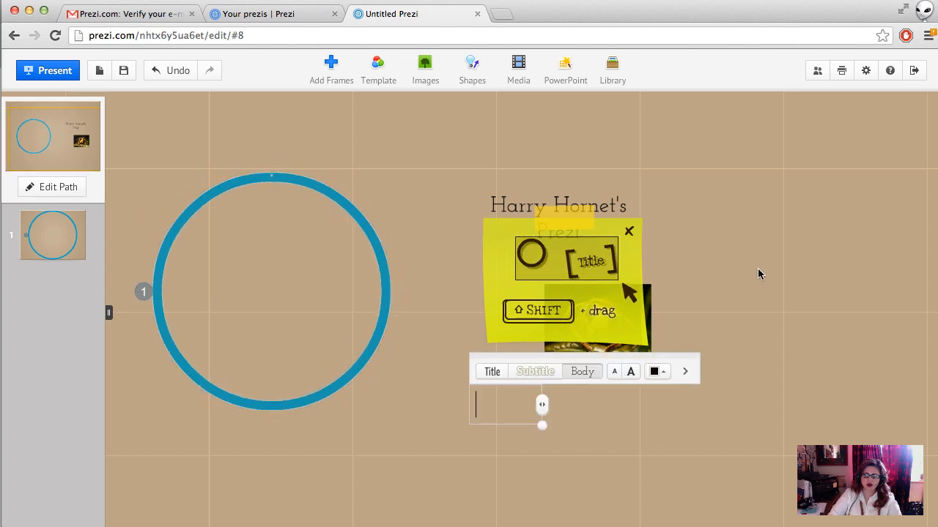
left_click(628, 232)
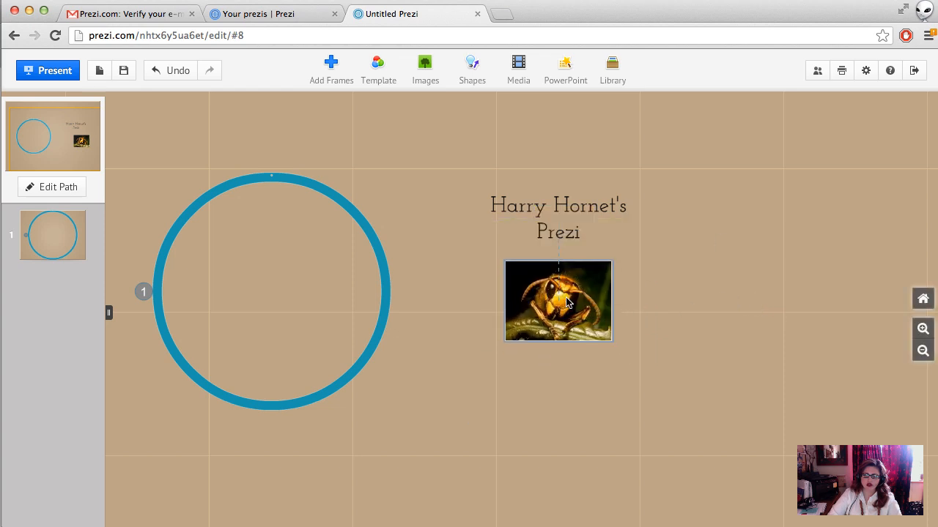
left_click_drag(558, 300, 548, 290)
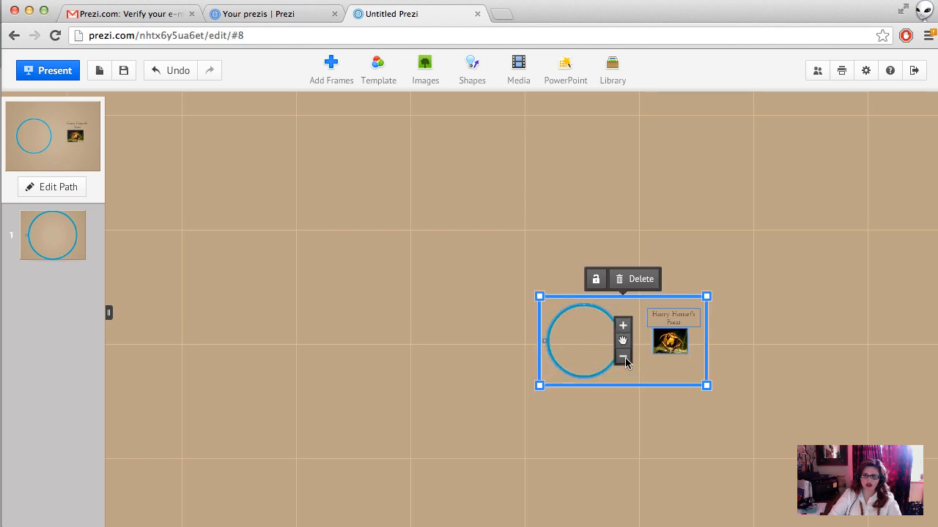
Create a new empty text box on the canvas beside the title circle
left_click(621, 360)
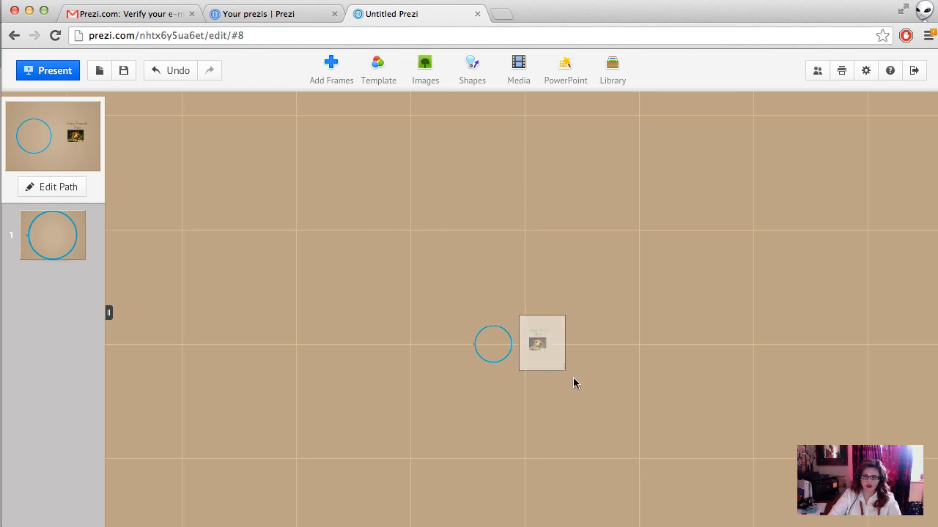
left_click(542, 343)
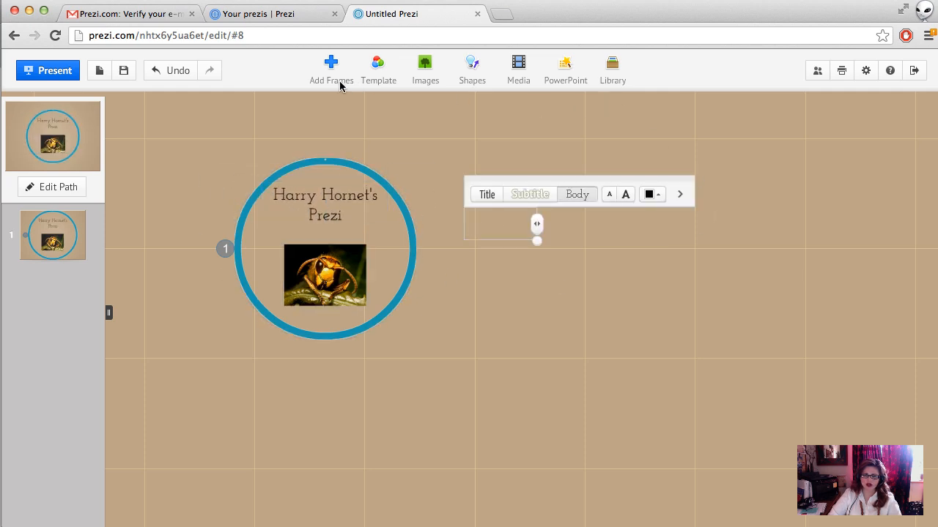
Add circle frames to the canvas using Add Frames > Draw Circle Frame
left_click(331, 70)
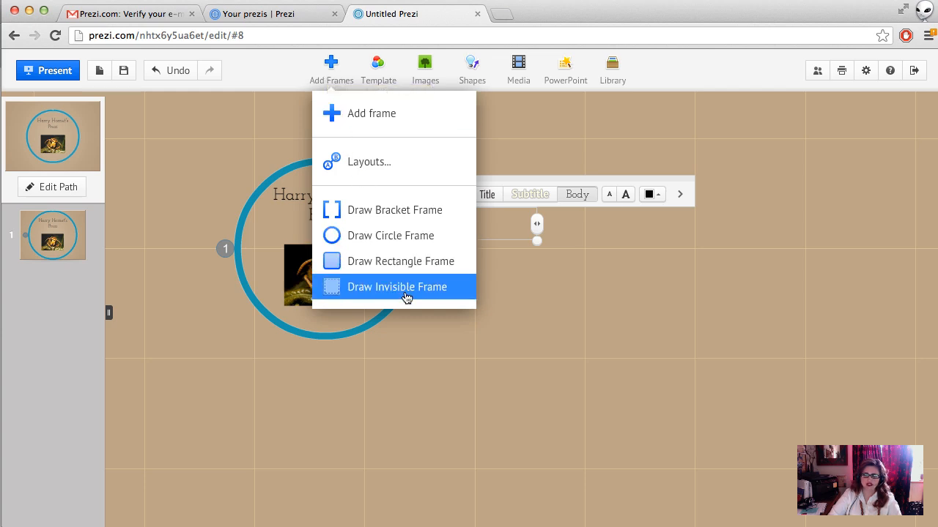
mouse_move(601, 345)
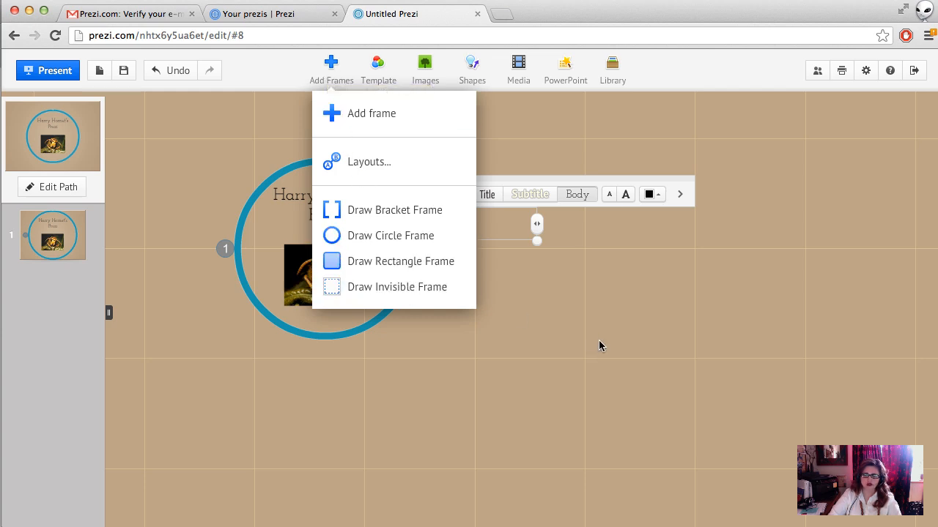
left_click(419, 274)
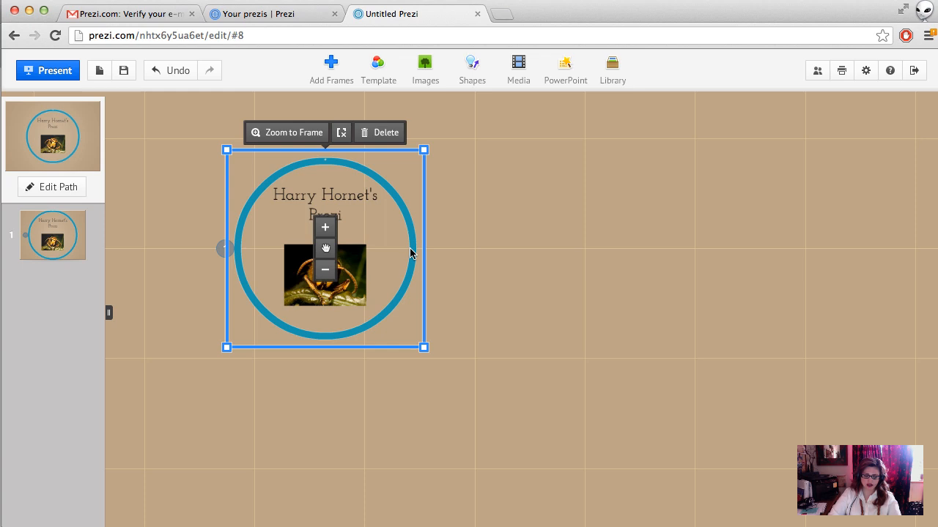
left_click(648, 311)
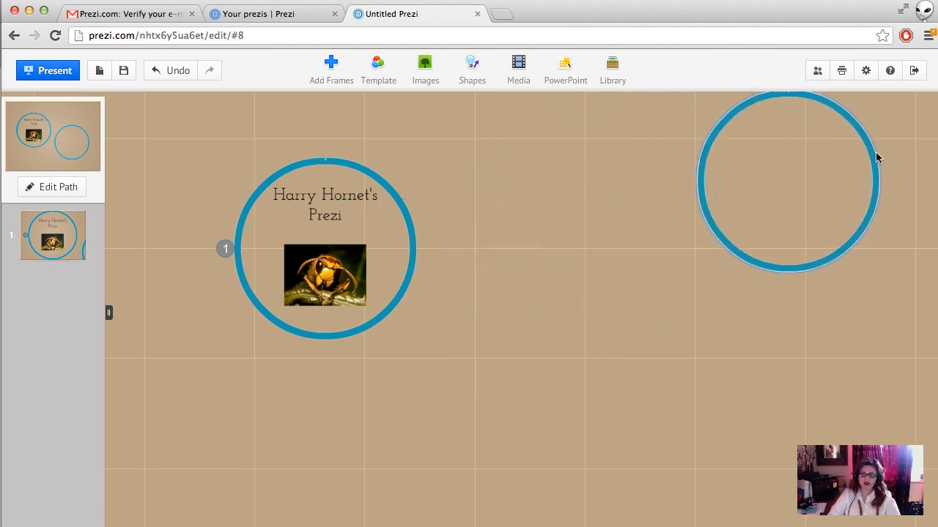
left_click(789, 183)
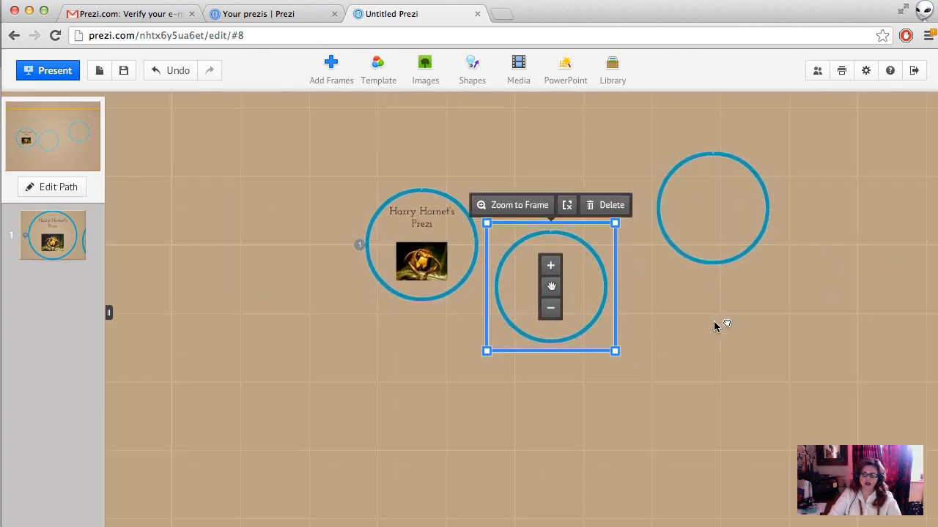
Position one circle below the title and add a third circle frame above it
left_click_drag(549, 286, 495, 364)
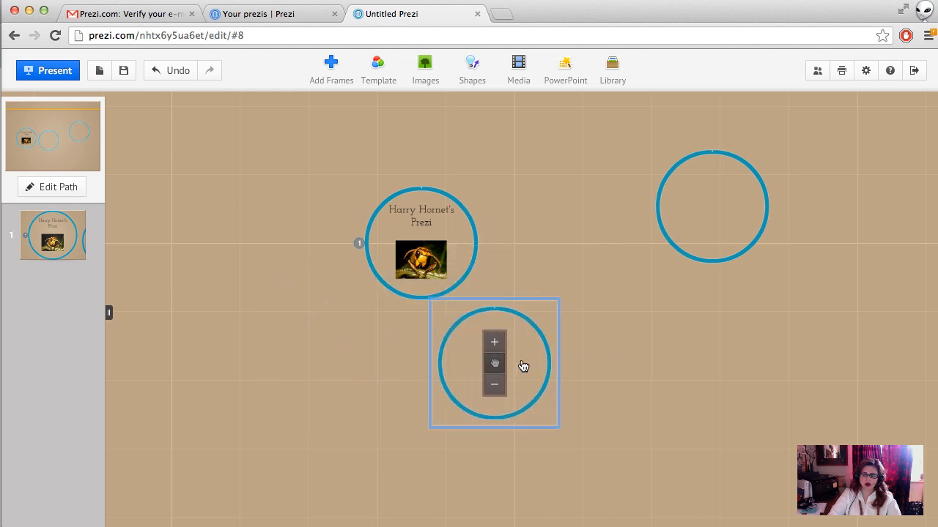
left_click_drag(496, 364, 512, 359)
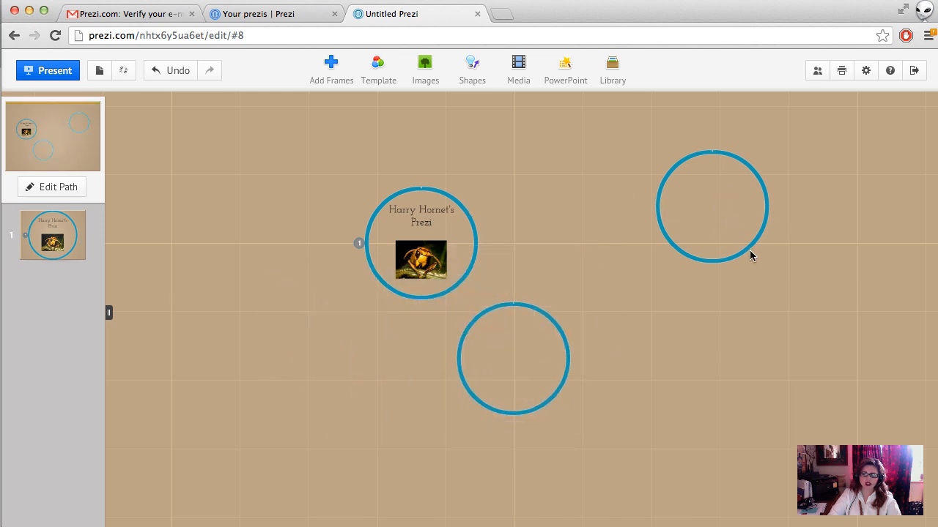
left_click(711, 205)
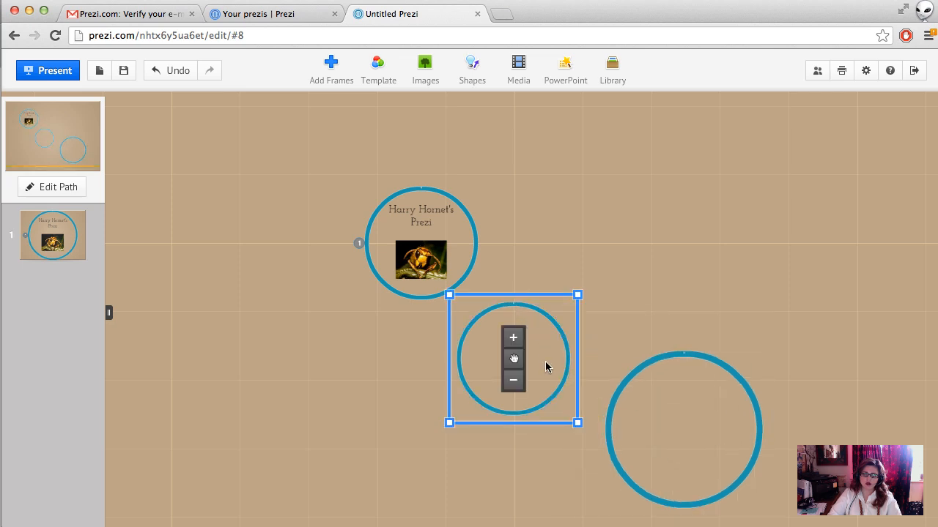
left_click(512, 359)
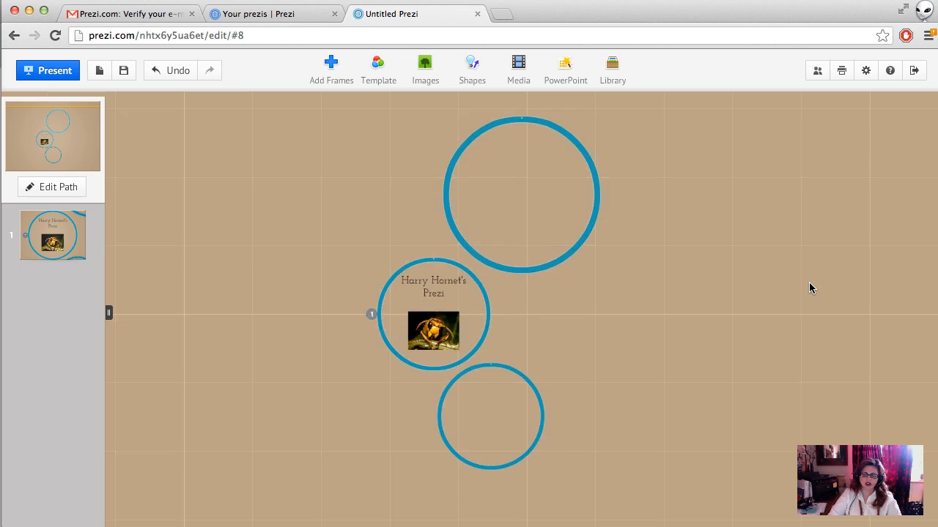
mouse_move(721, 246)
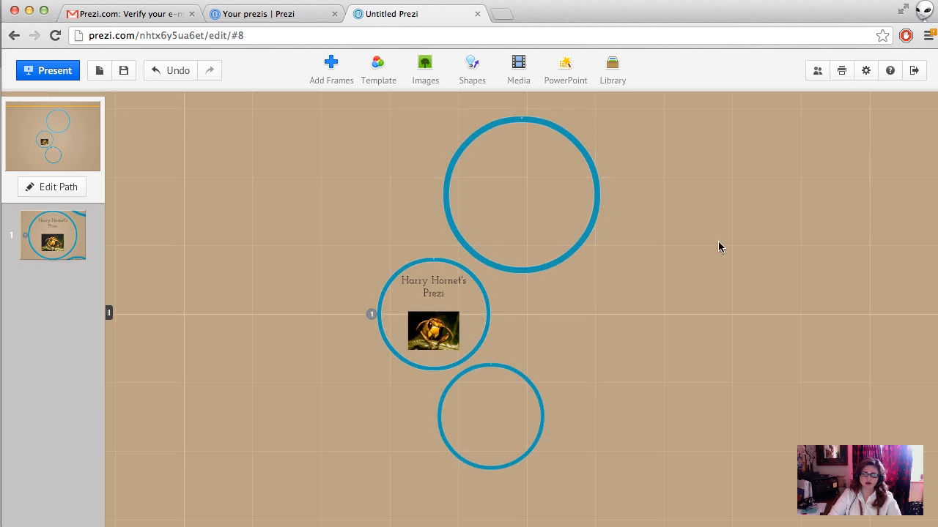
mouse_move(449, 114)
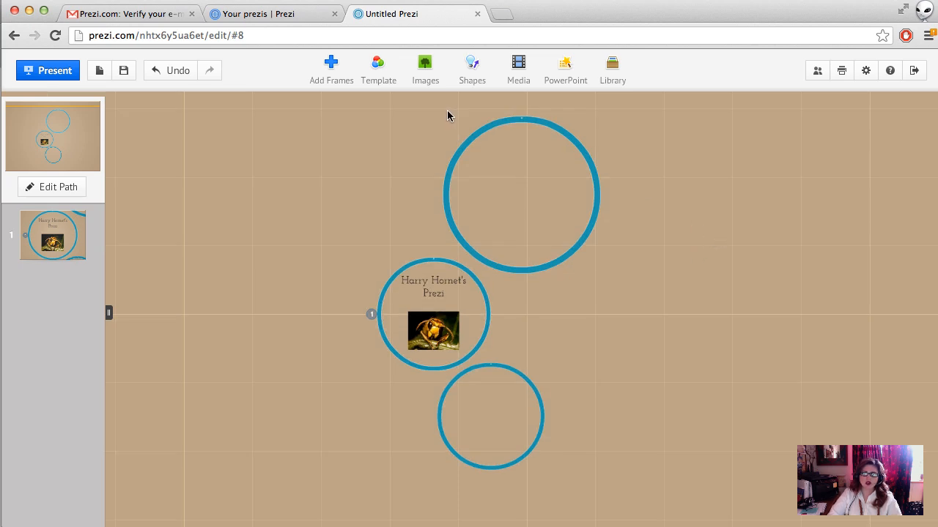
mouse_move(428, 315)
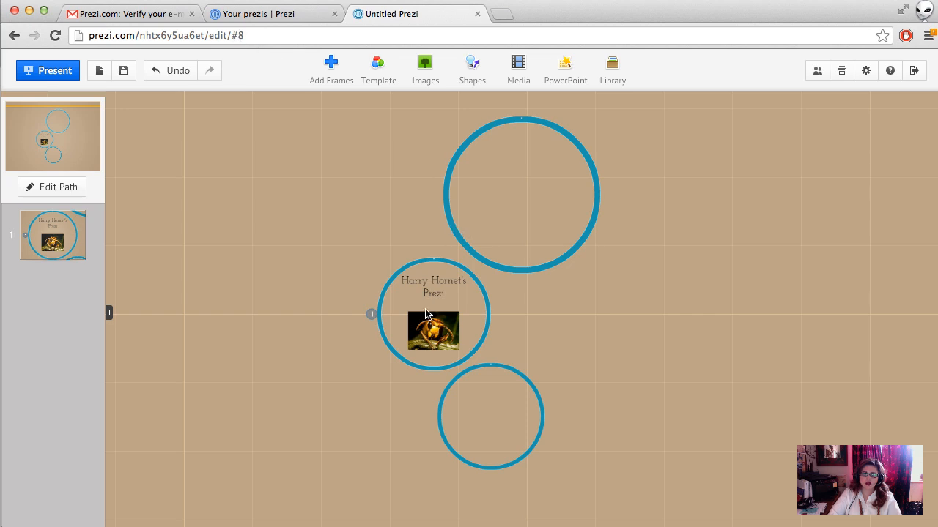
mouse_move(482, 214)
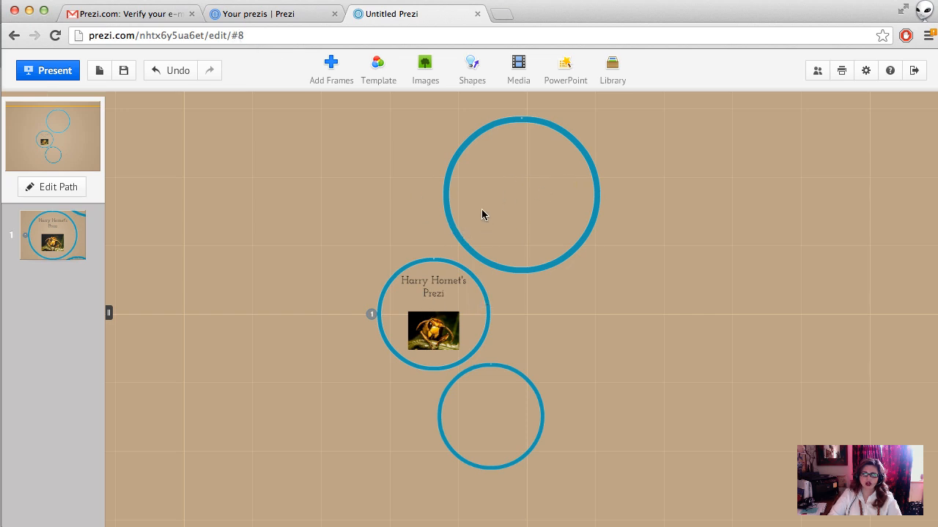
mouse_move(401, 63)
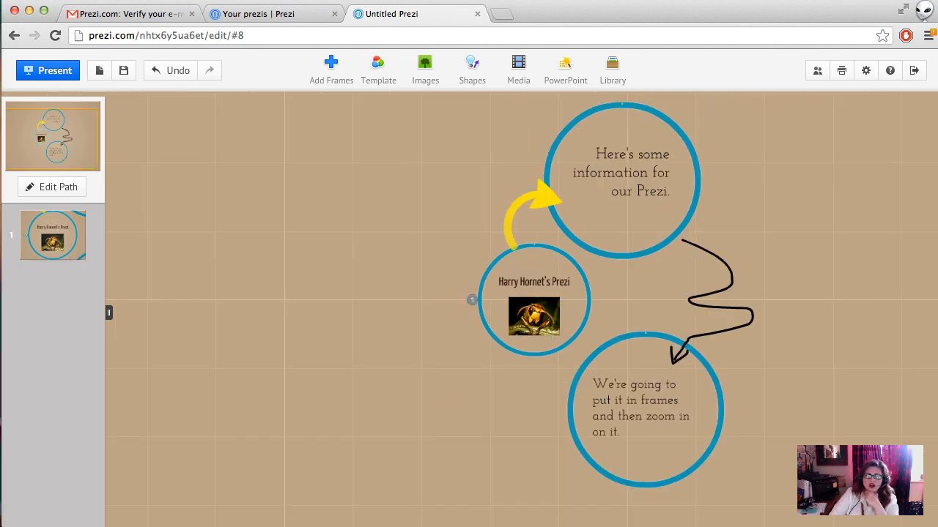
mouse_move(730, 450)
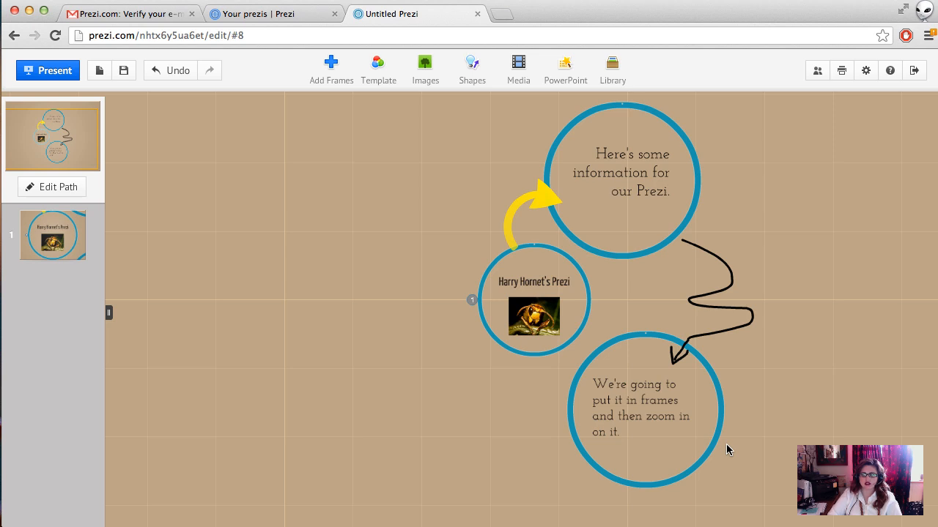
mouse_move(441, 235)
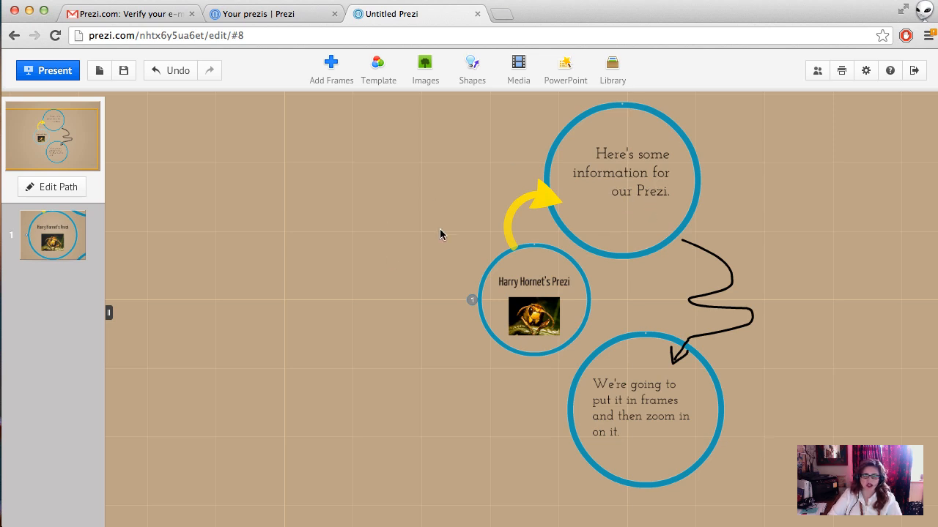
mouse_move(451, 146)
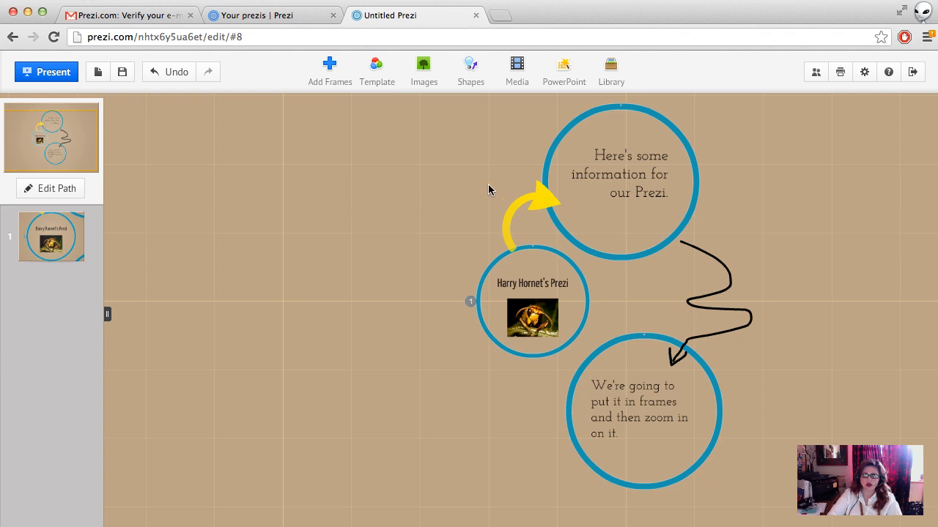
mouse_move(135, 214)
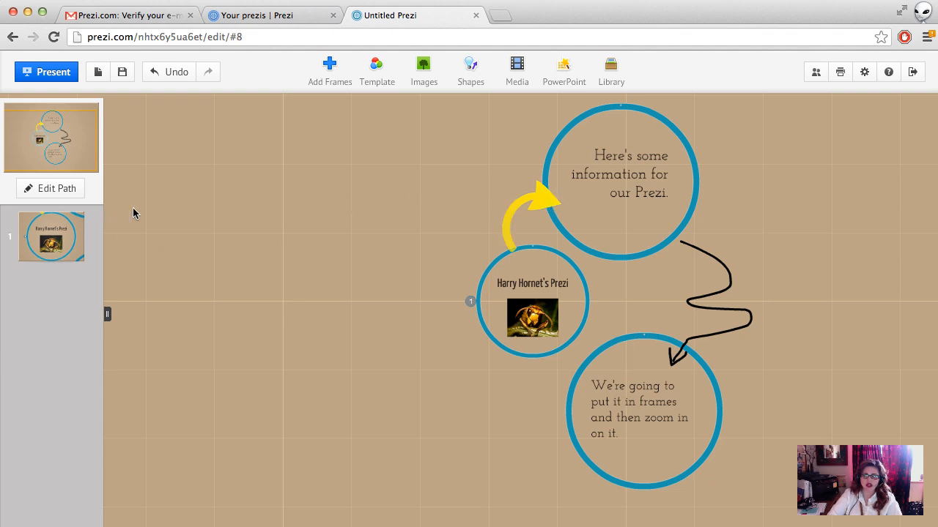
mouse_move(354, 300)
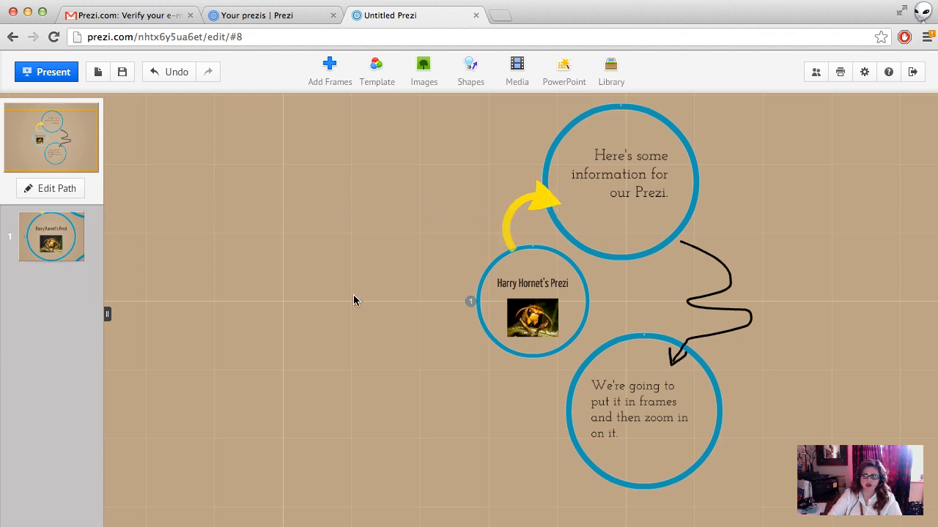
mouse_move(604, 181)
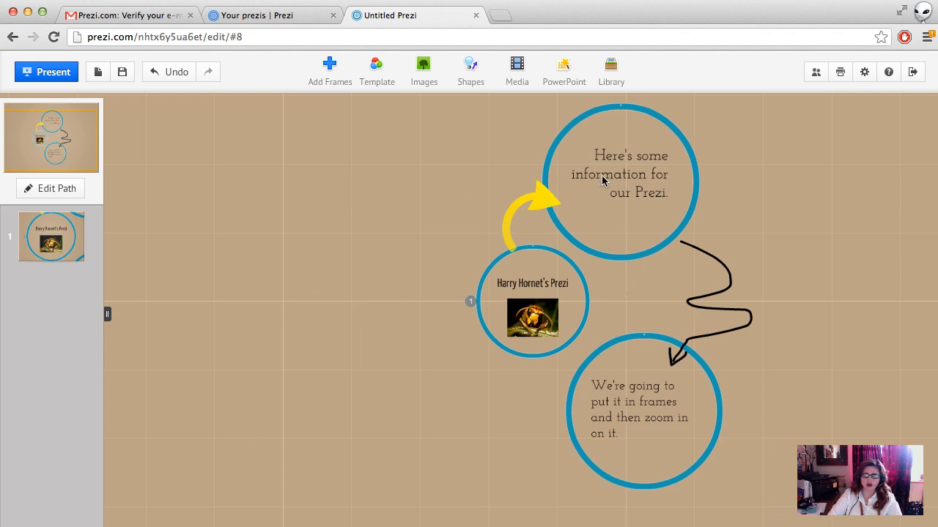
mouse_move(302, 86)
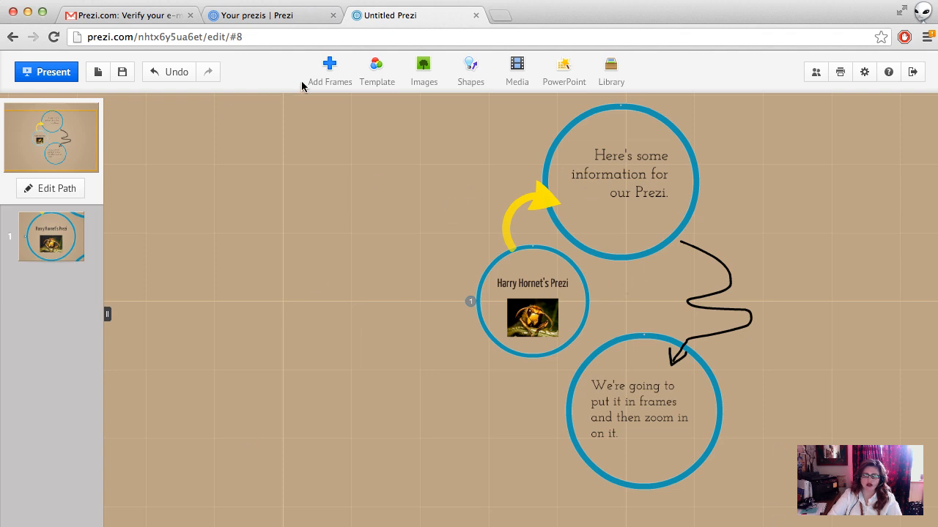
mouse_move(459, 282)
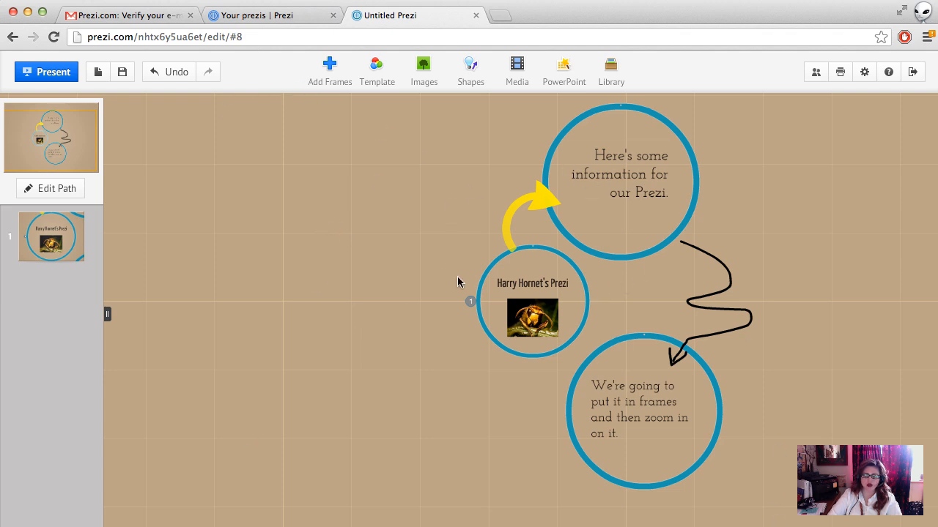
Tilt the hornet photo and the lower circle's text at an angle with the rotate handle
left_click(533, 318)
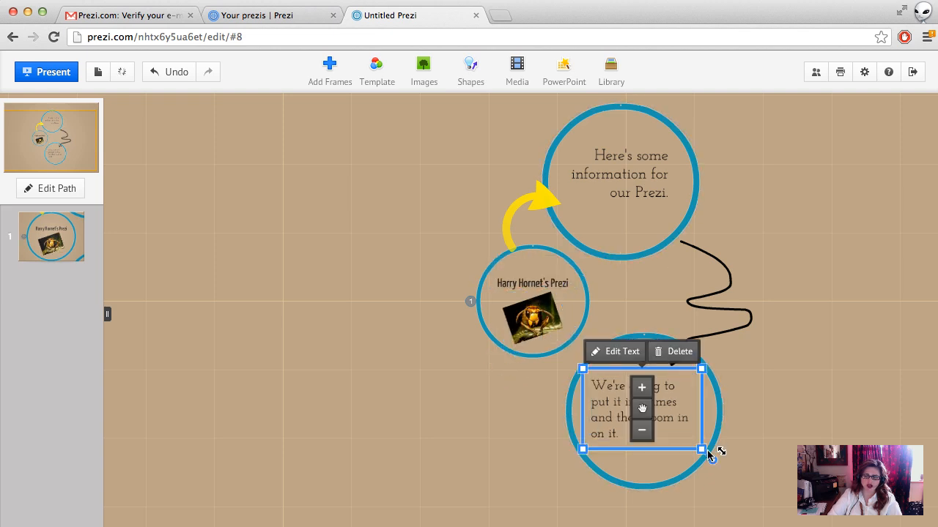
left_click_drag(700, 451, 703, 462)
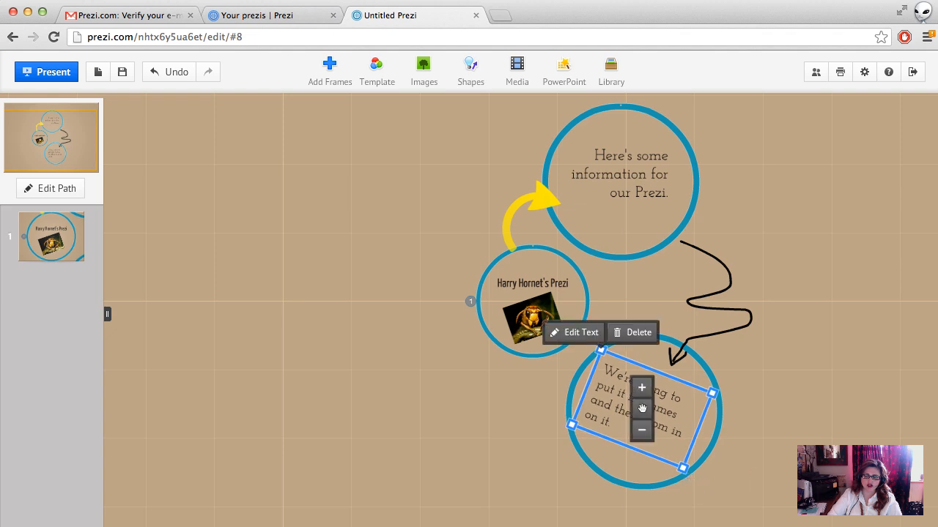
left_click(620, 174)
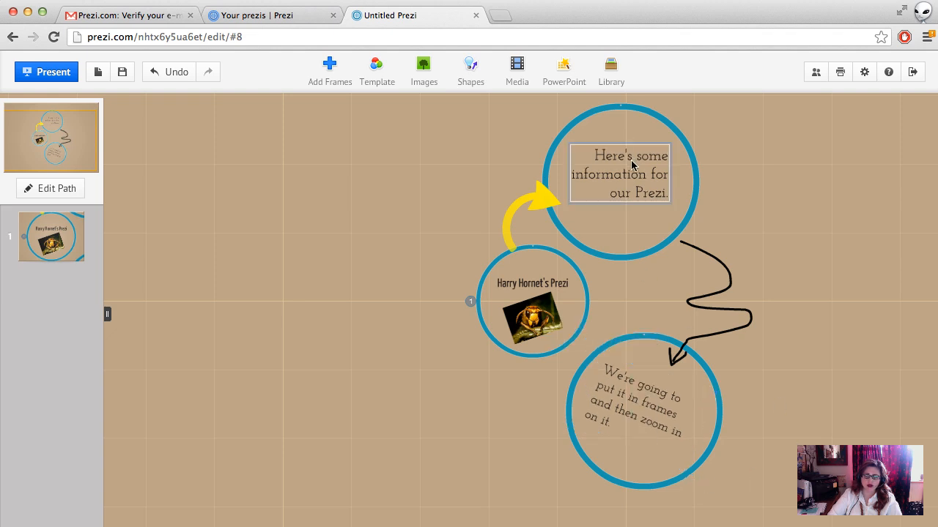
mouse_move(628, 173)
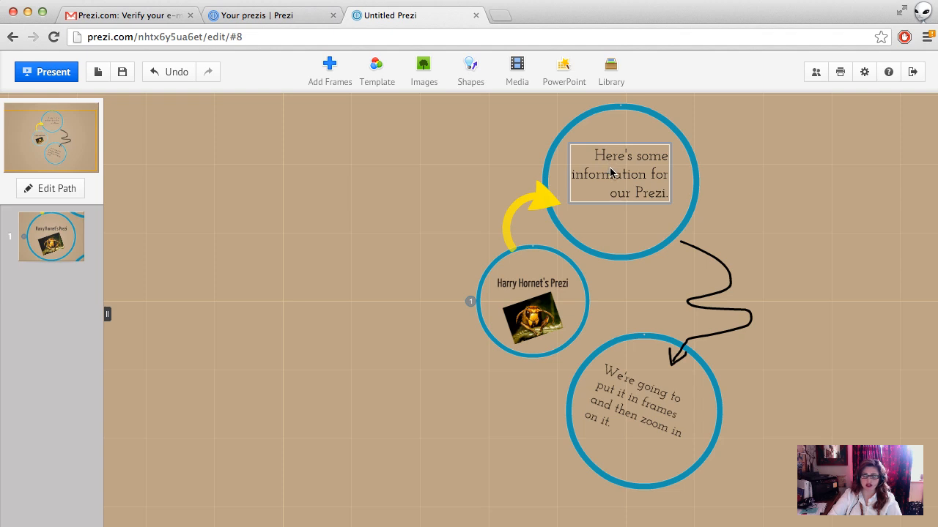
left_click(252, 170)
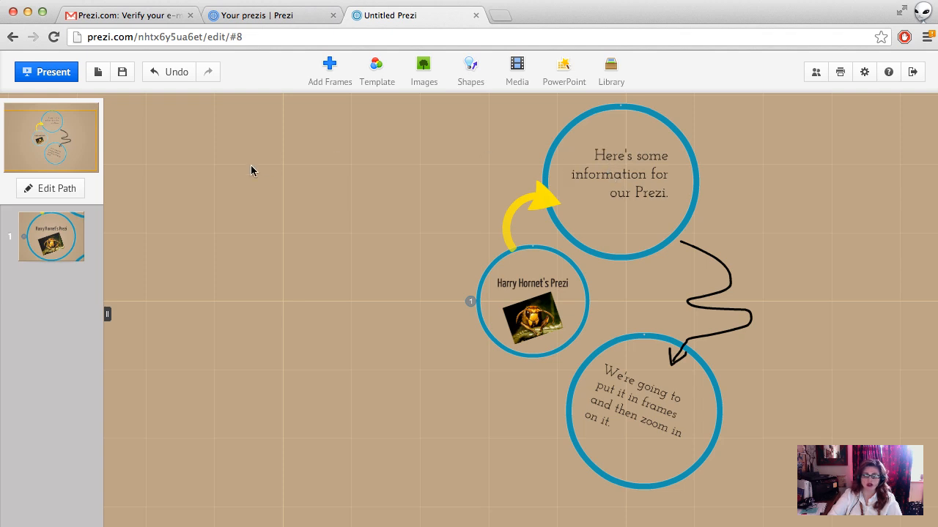
left_click(530, 317)
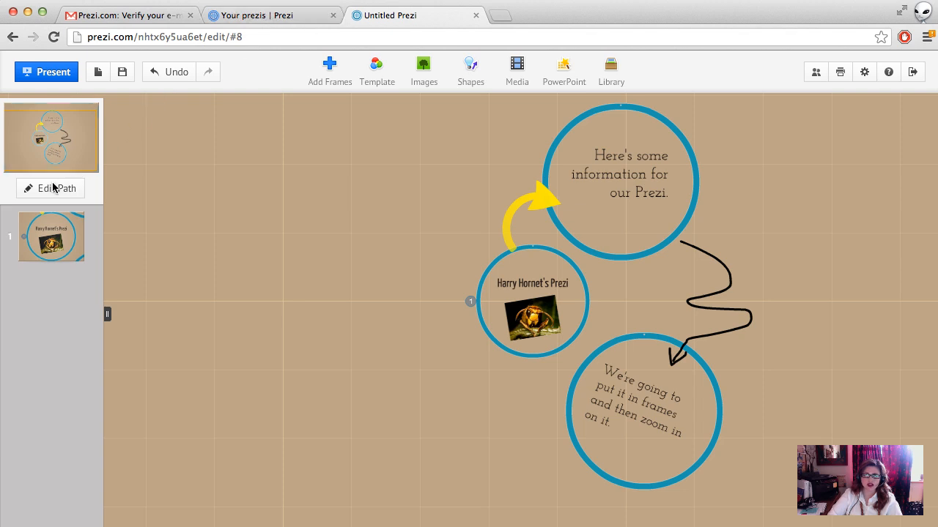
In Edit Path mode, add the title, hornet photo and yellow arrow as path steps
left_click(50, 188)
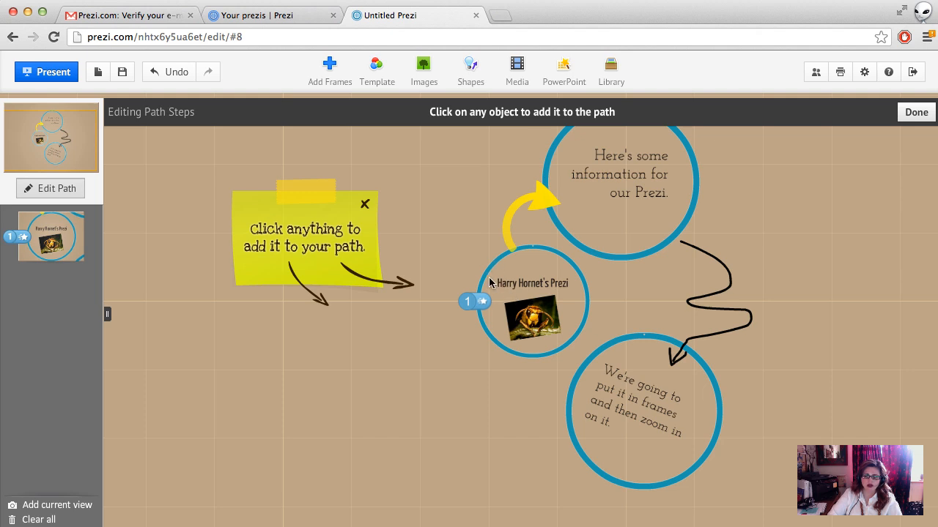
mouse_move(562, 339)
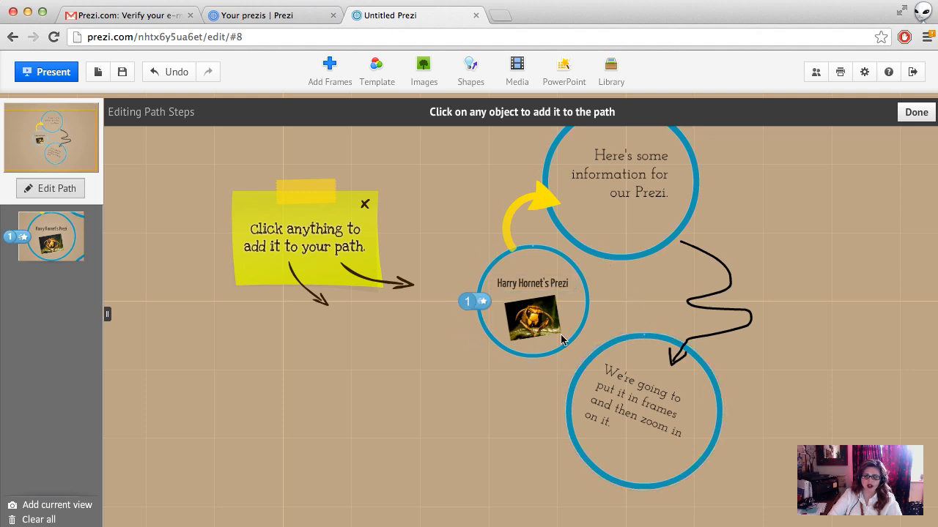
mouse_move(453, 311)
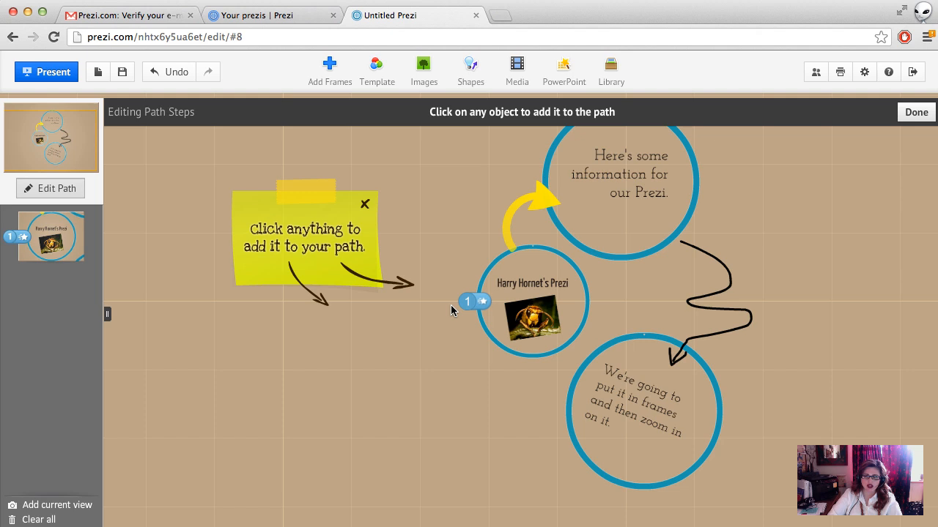
left_click(531, 283)
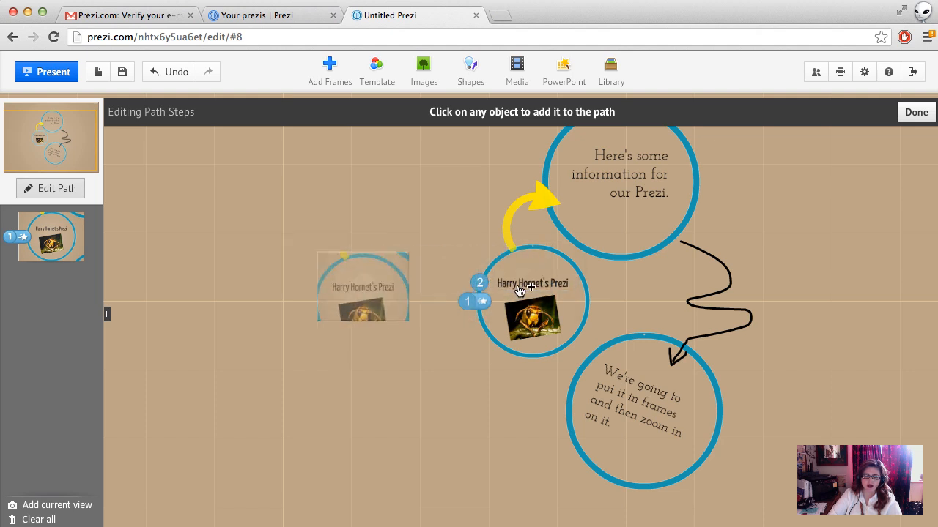
left_click(534, 320)
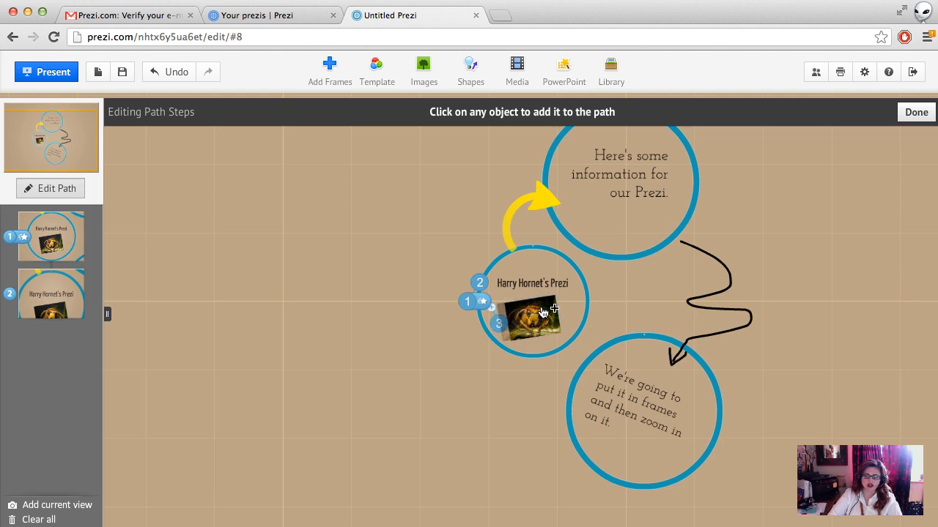
left_click(530, 319)
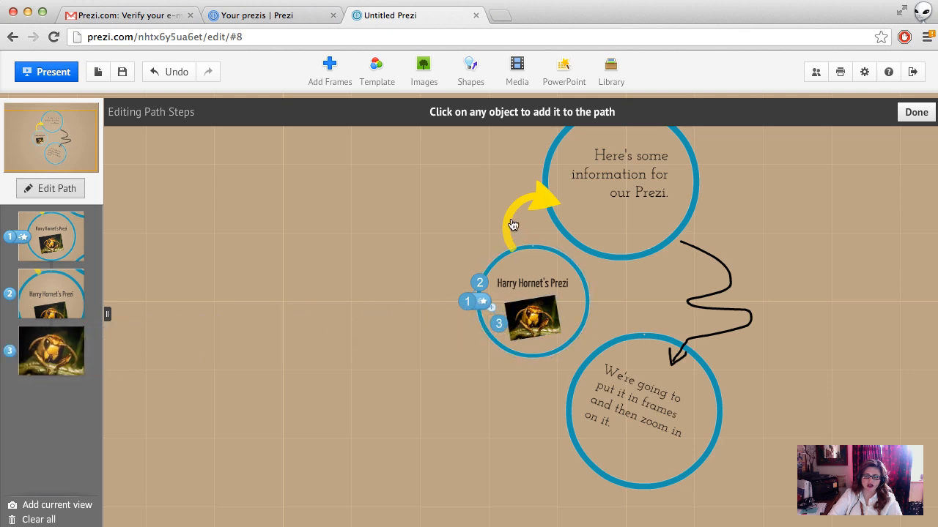
Add the top circle, its text and the bottom circle as further path steps
left_click(513, 220)
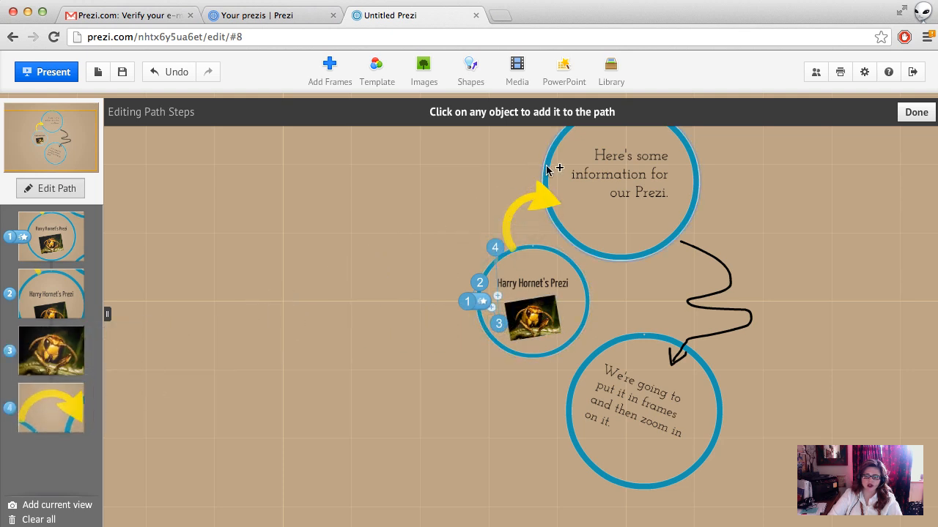
left_click(619, 175)
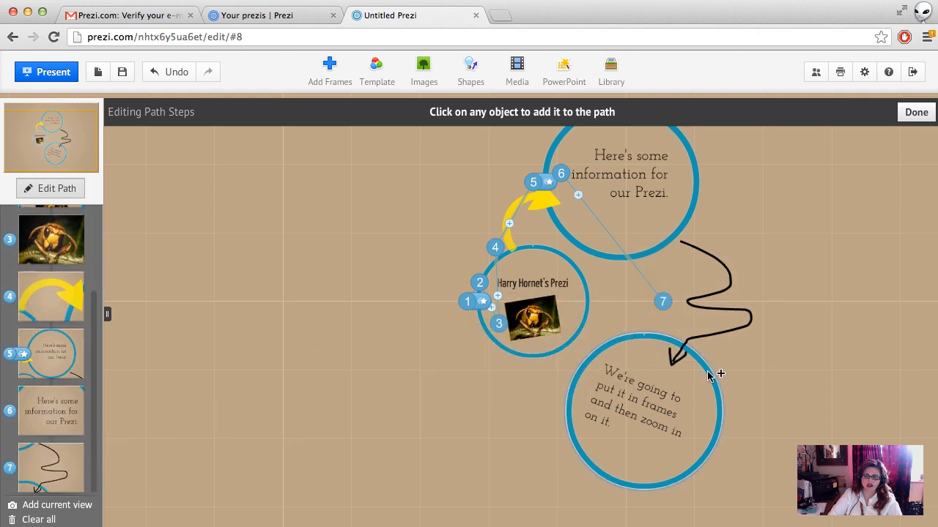
left_click(642, 407)
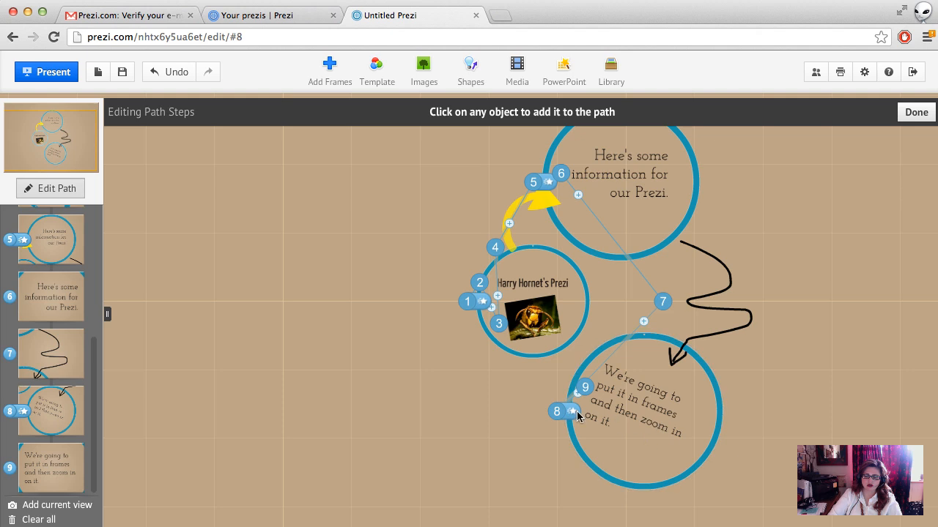
mouse_move(745, 337)
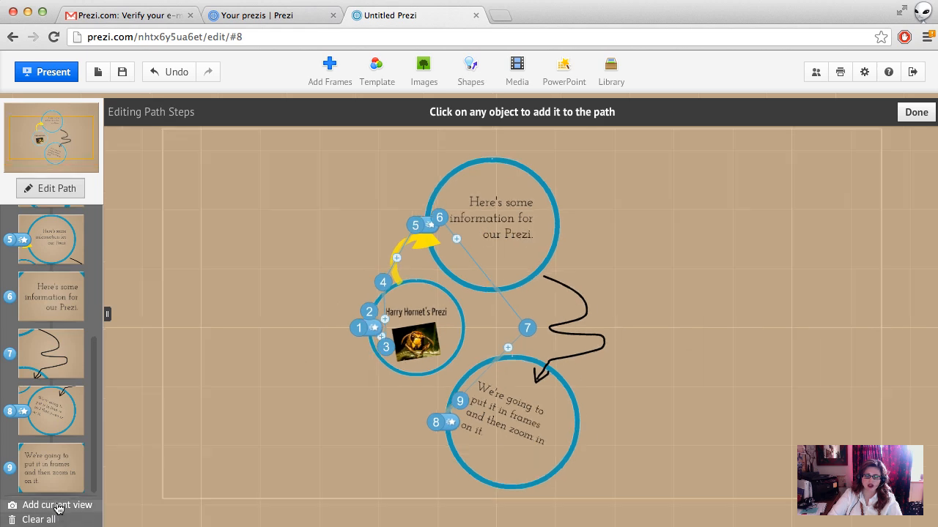
Add the current canvas view as path step 10
left_click(57, 505)
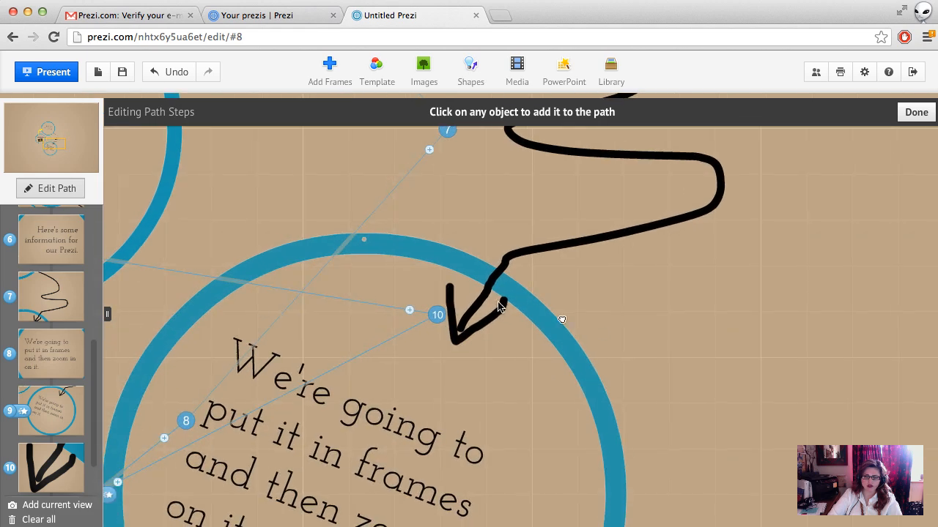
mouse_move(437, 317)
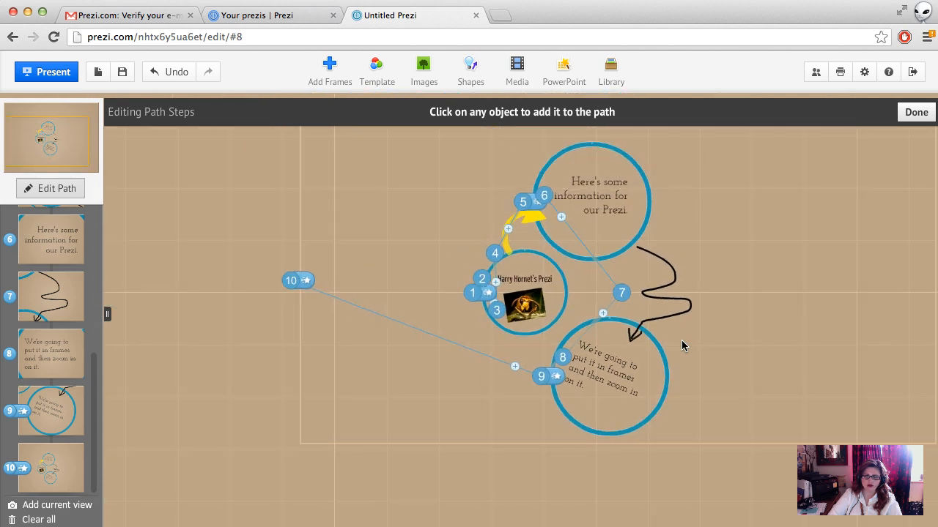
mouse_move(894, 85)
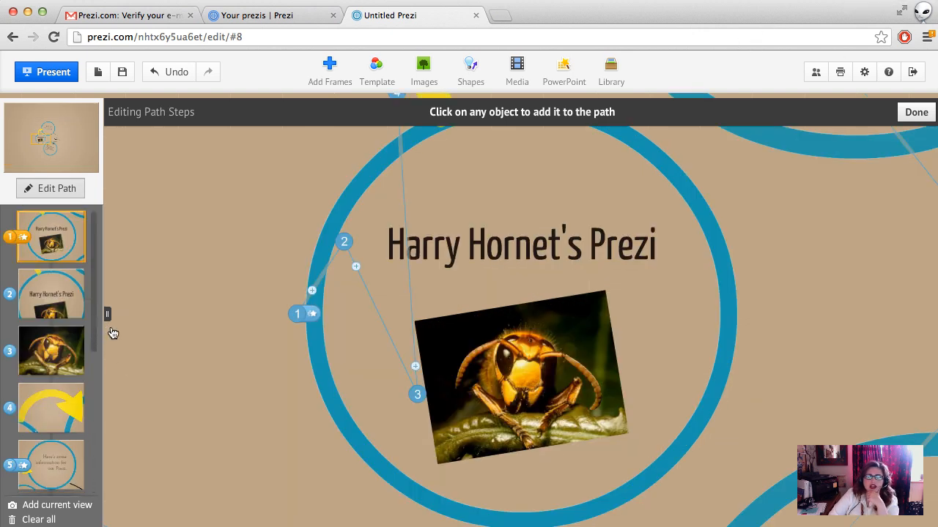
mouse_move(46, 72)
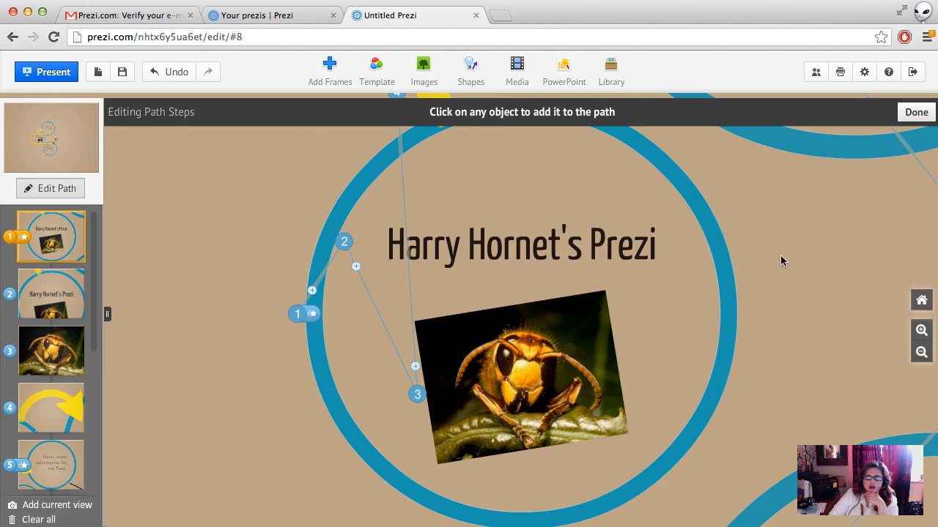
mouse_move(575, 292)
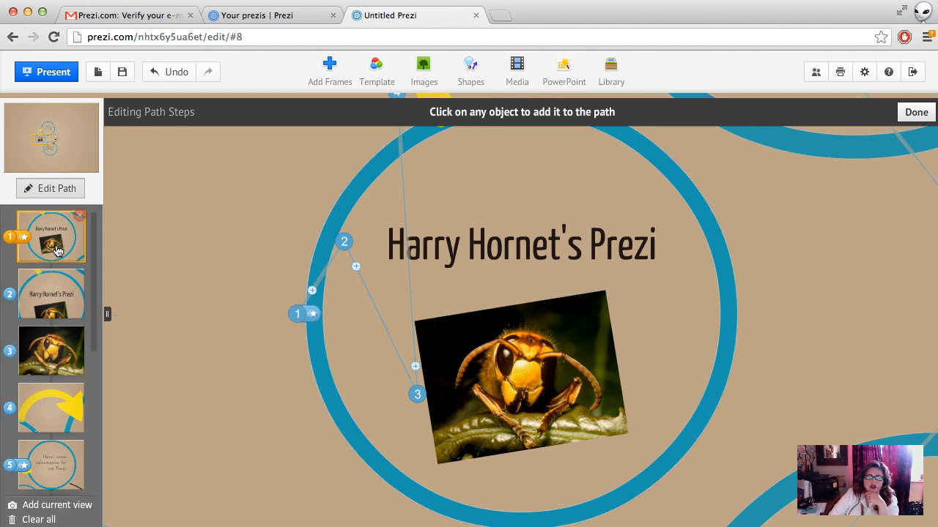
mouse_move(71, 246)
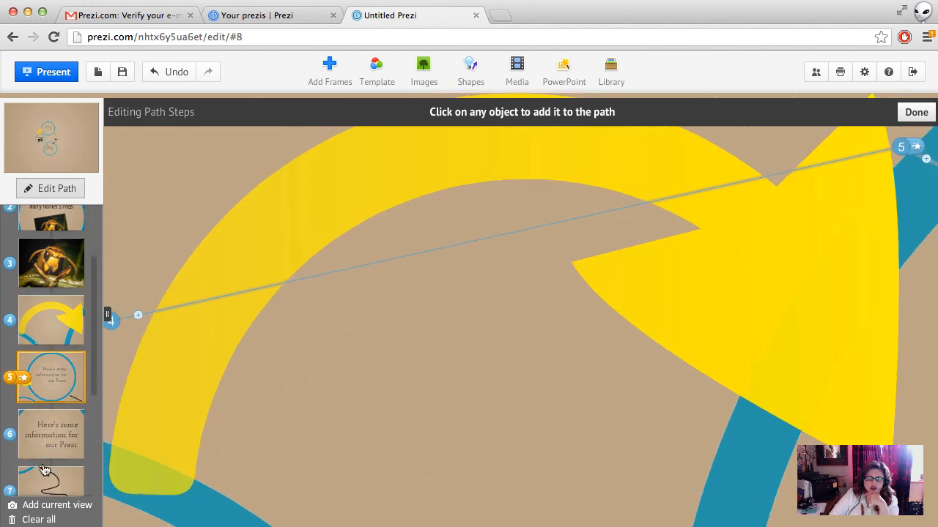
Preview path step 6 (top circle text) and step 7 (squiggly arrow) from the sidebar thumbnails
left_click(51, 433)
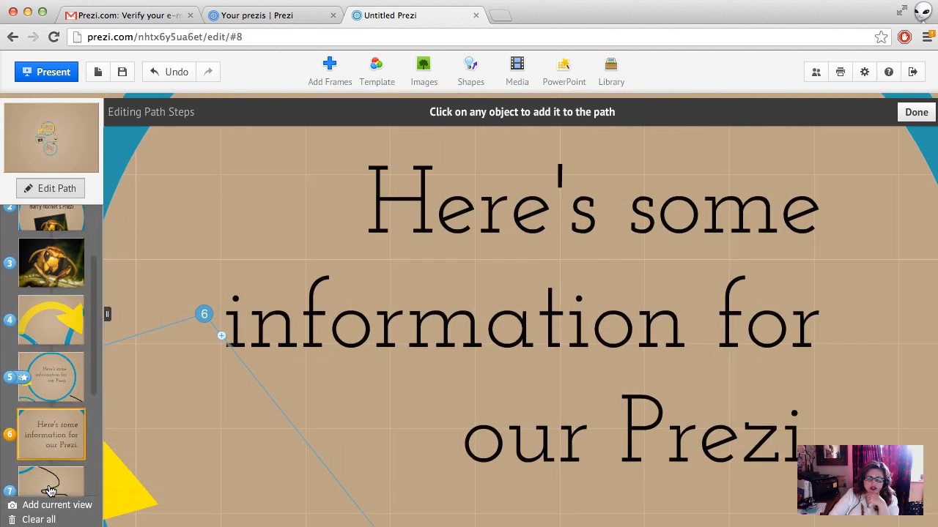
left_click(51, 469)
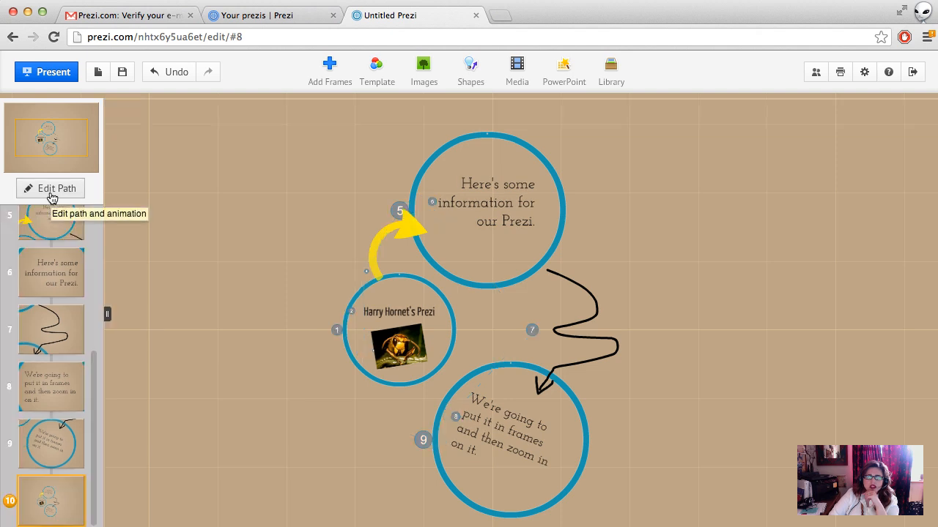
mouse_move(72, 192)
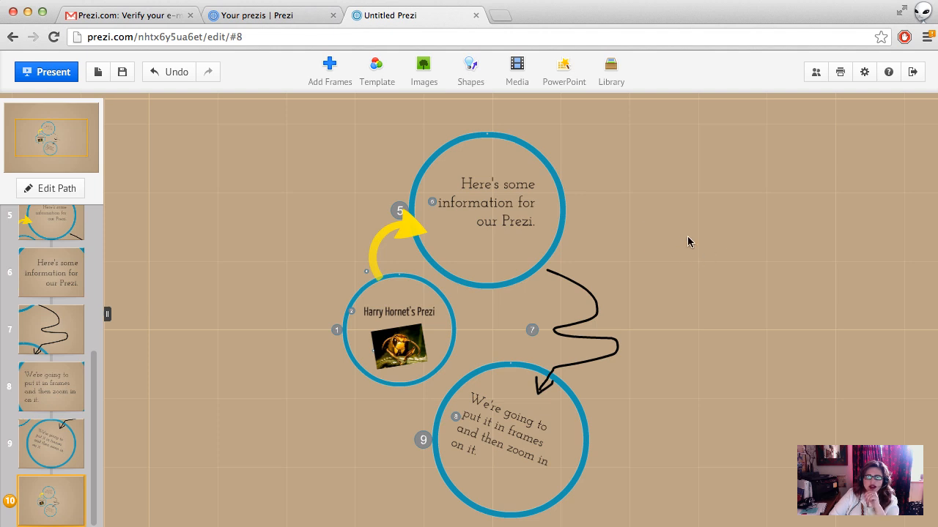
mouse_move(642, 233)
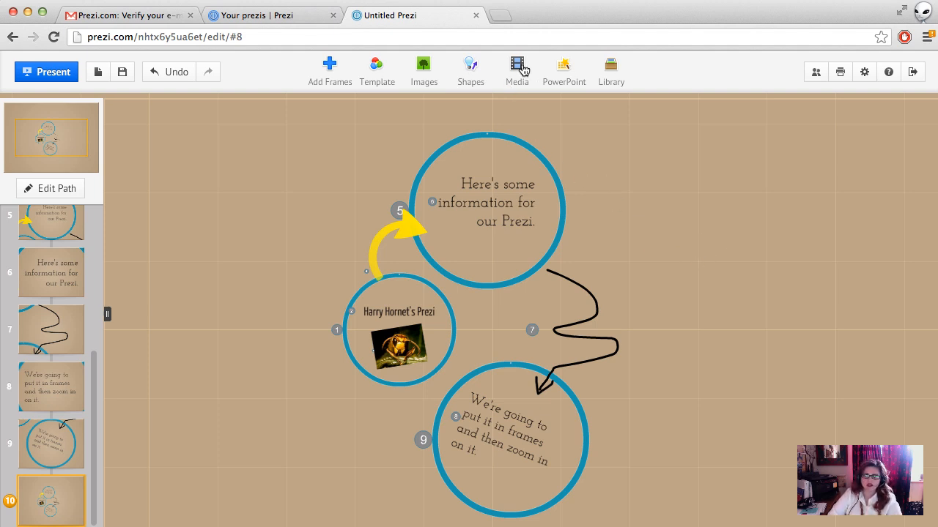
Show the Media insertion options from the top toolbar
left_click(516, 66)
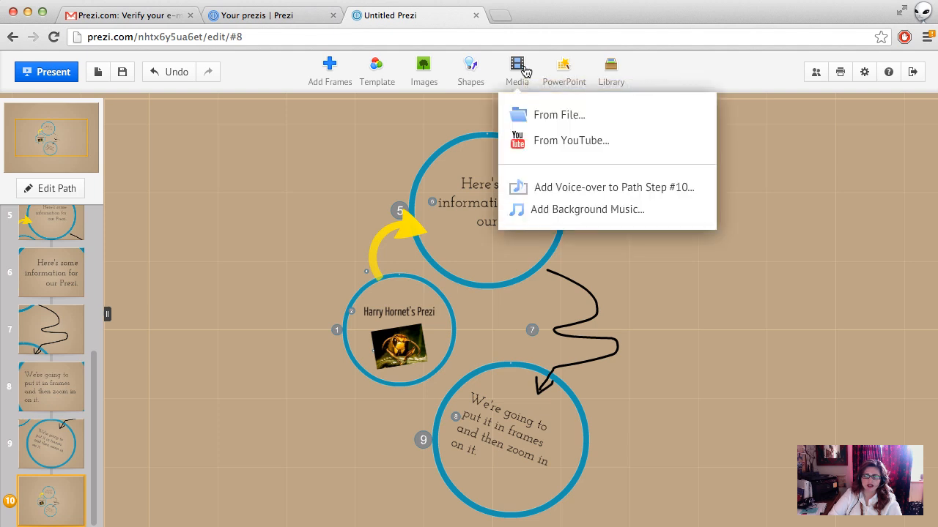
mouse_move(572, 140)
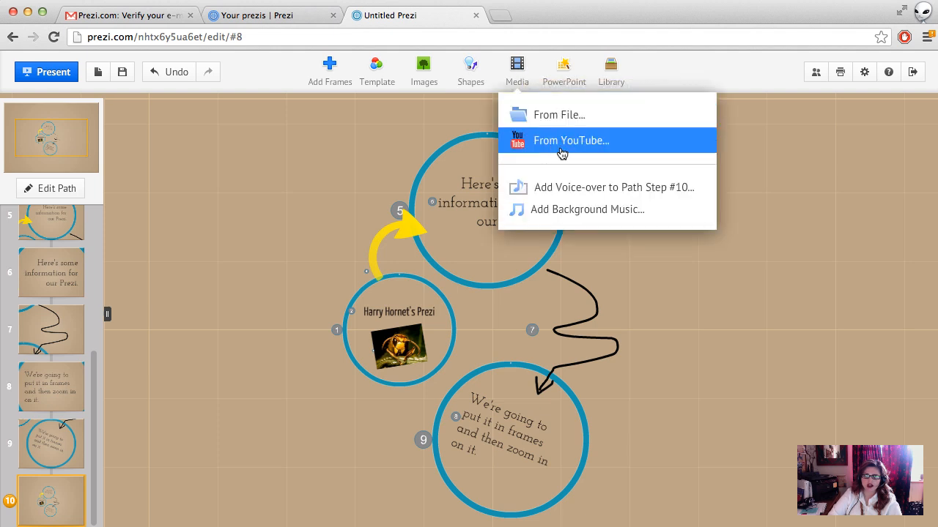
mouse_move(572, 115)
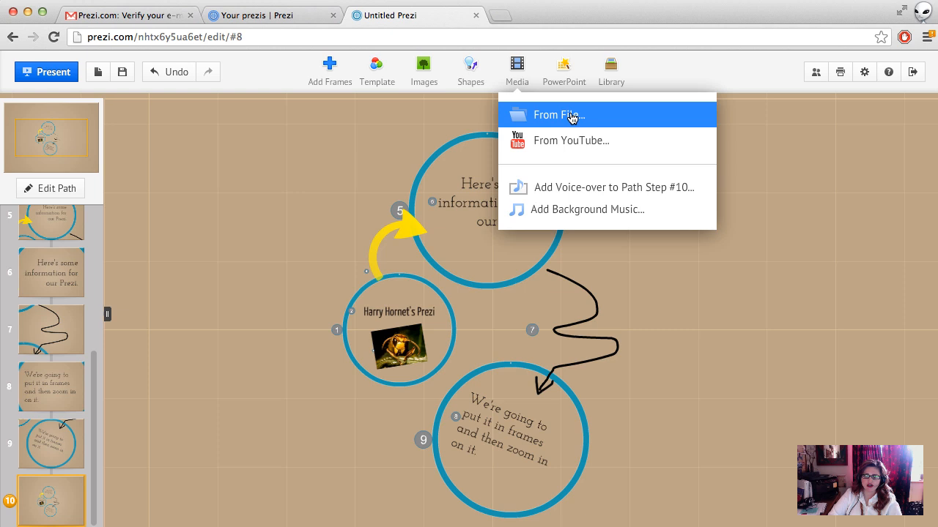
mouse_move(559, 140)
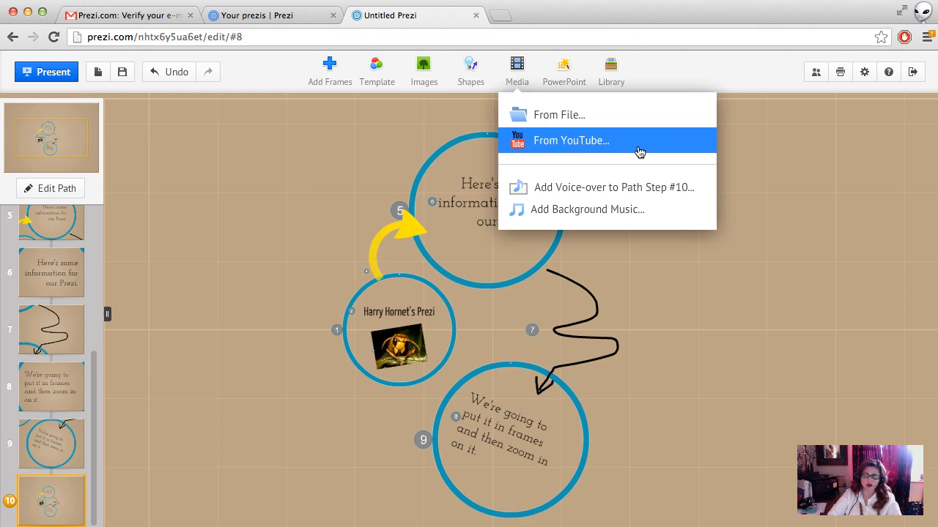
mouse_move(609, 143)
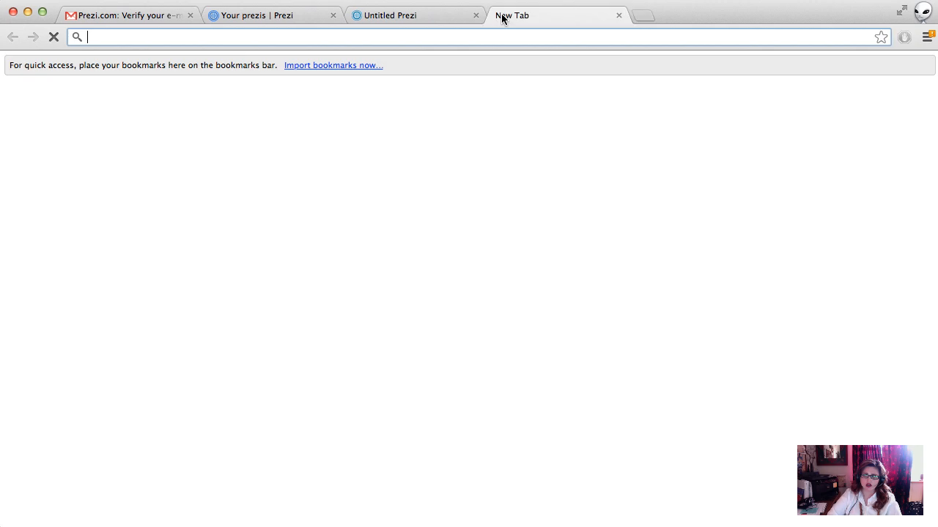
Go to YouTube and copy the share link for the Tarantula vs. Hornet video
type("youtube")
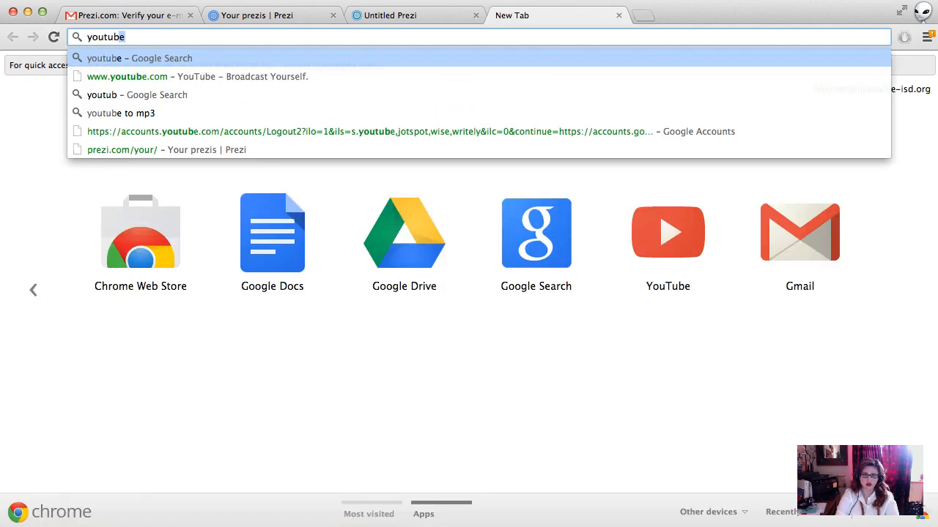
left_click(127, 76)
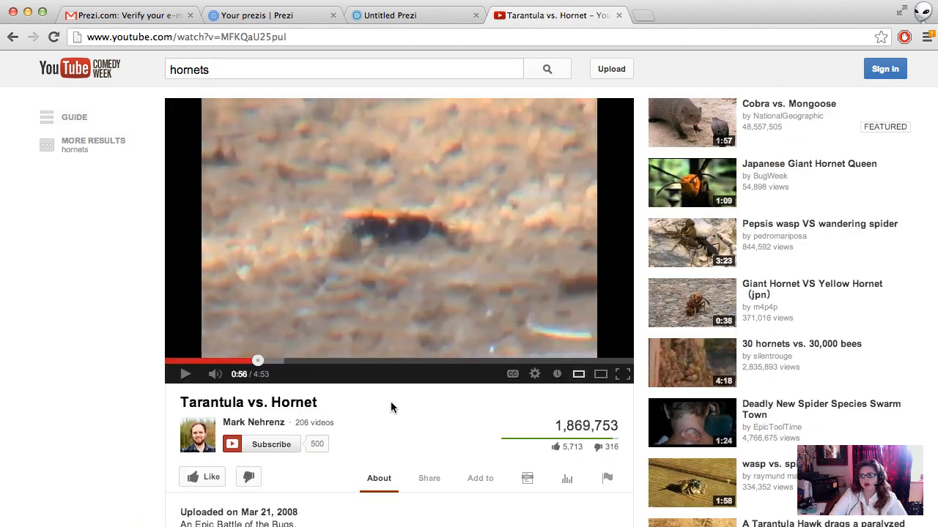
scroll("down", 3)
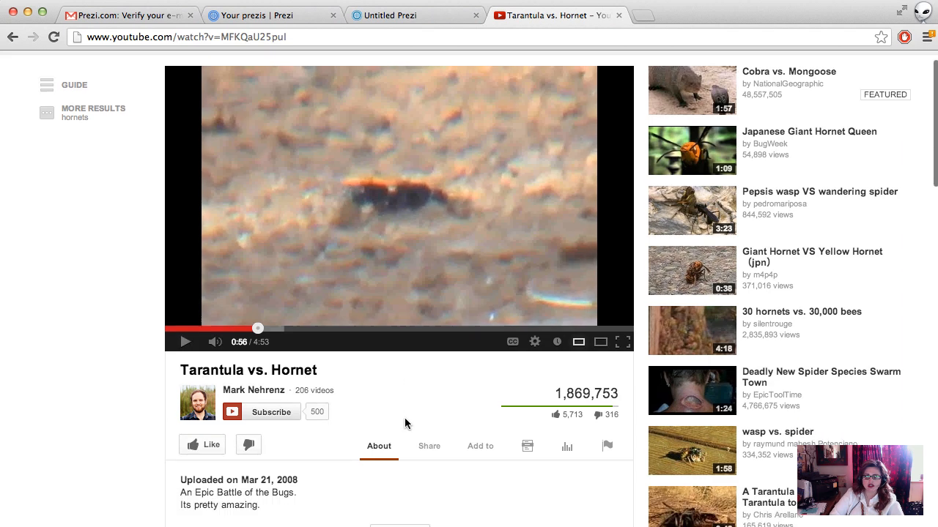
left_click(428, 445)
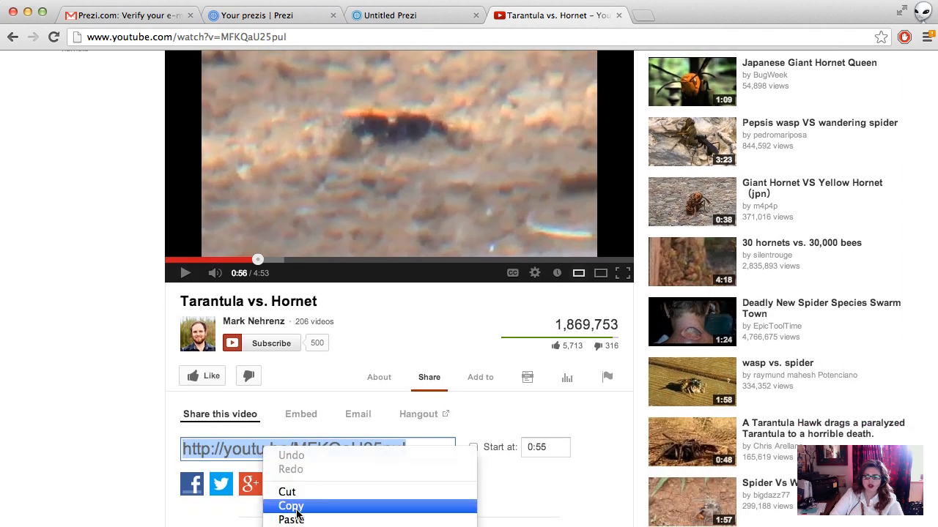
left_click(290, 507)
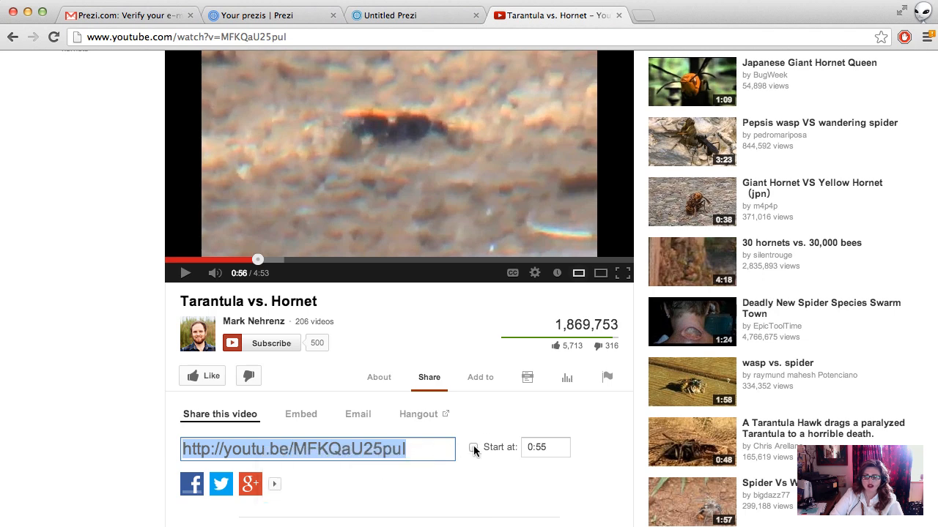
mouse_move(257, 264)
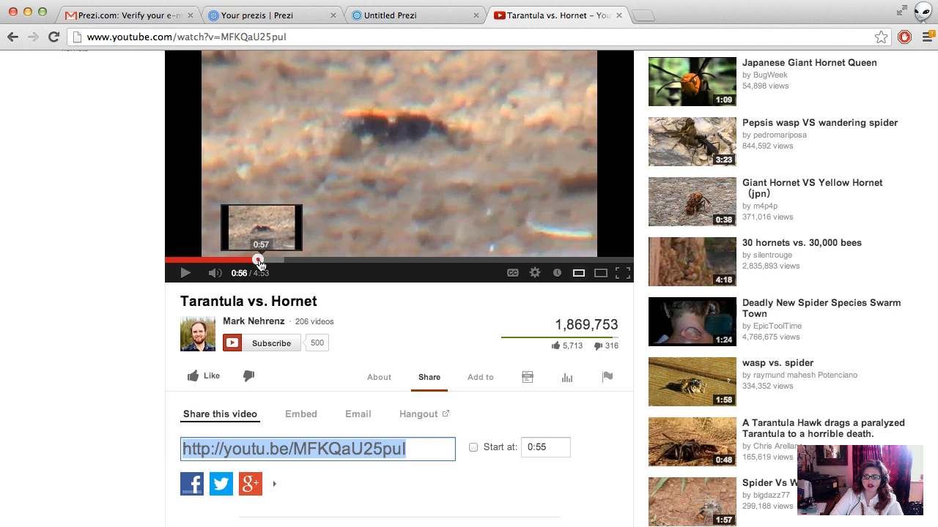
Rewind and pause the video near 0:13 and set the share link to start there (?t=13s)
left_click_drag(258, 261, 191, 261)
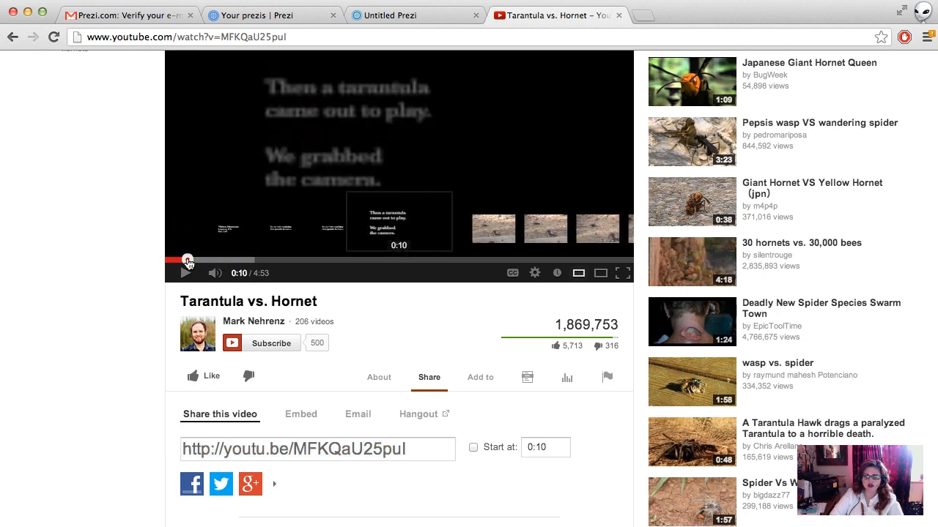
left_click(192, 261)
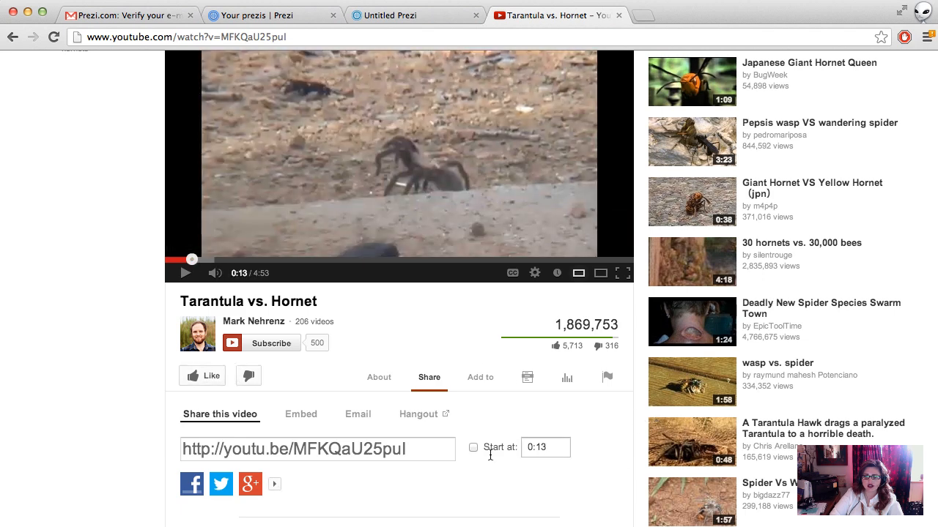
left_click(474, 447)
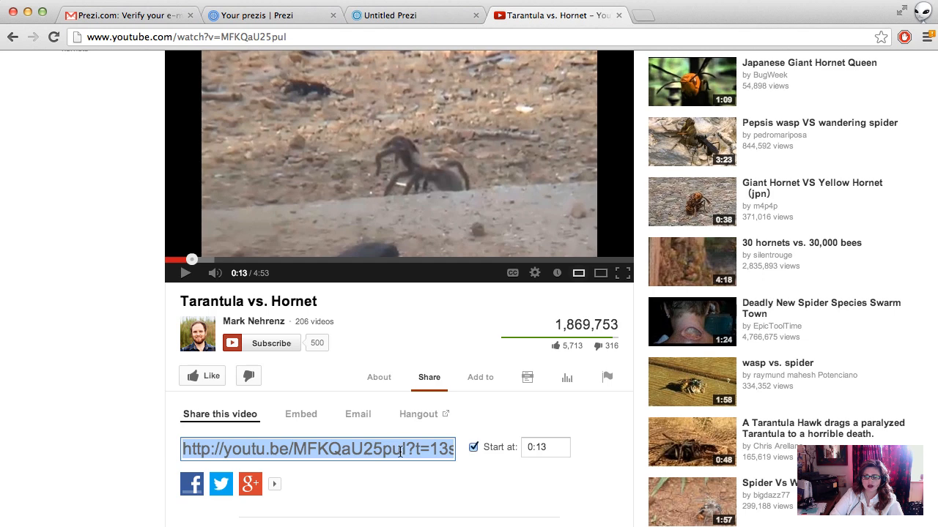
mouse_move(469, 139)
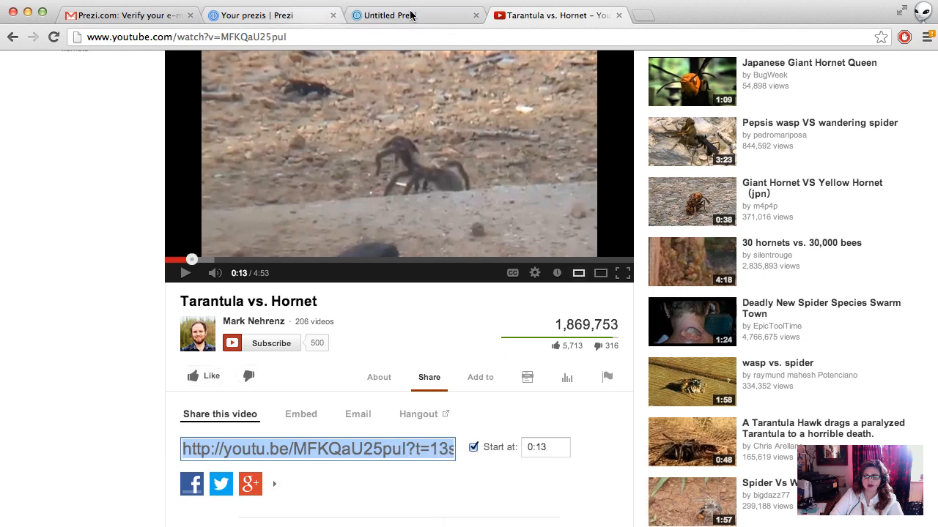
left_click(416, 15)
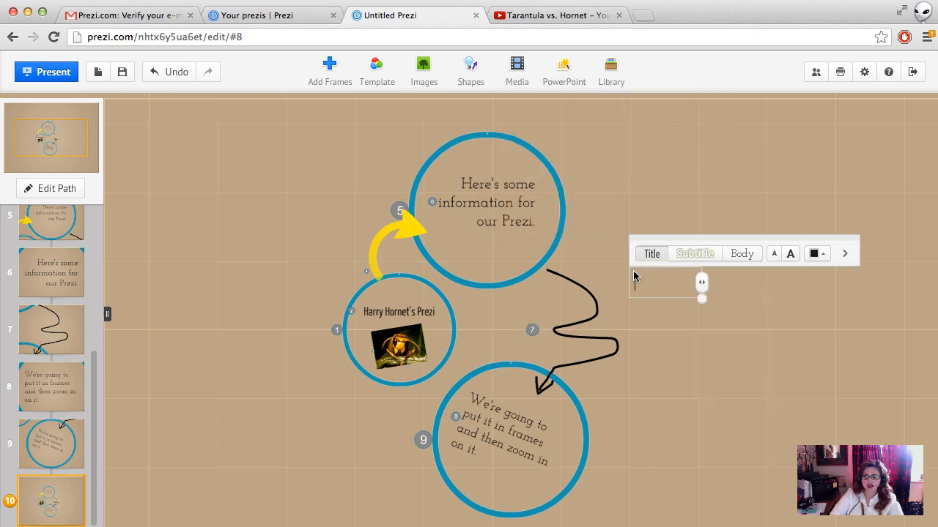
type("http://youtu.be/MFKQaU25puI?t=13s")
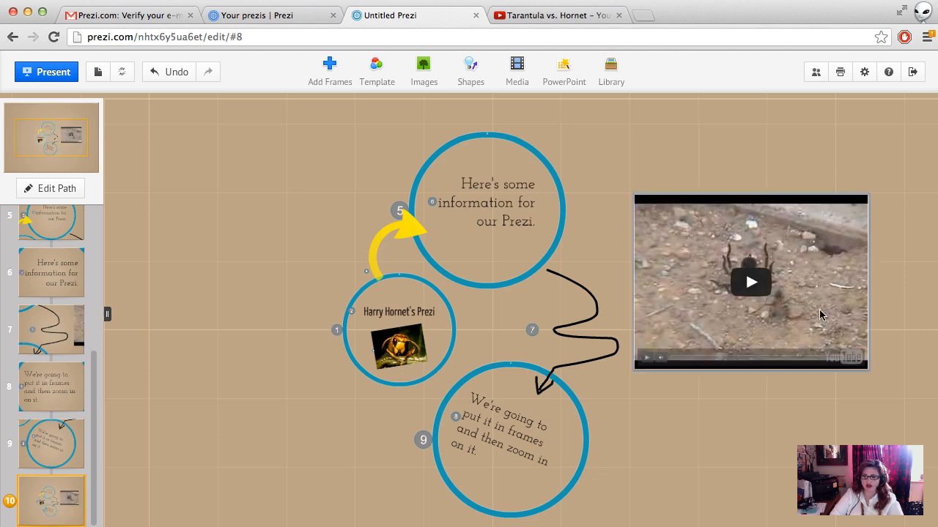
left_click(750, 282)
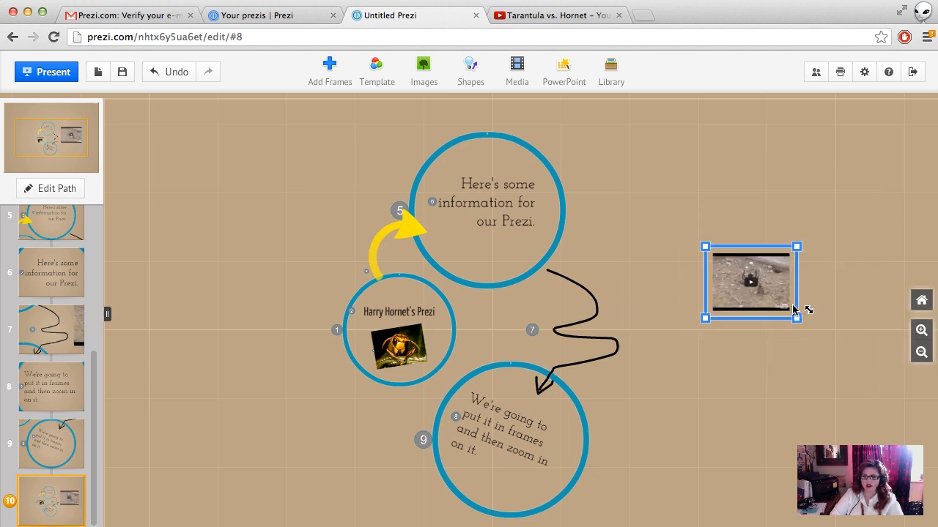
left_click(750, 281)
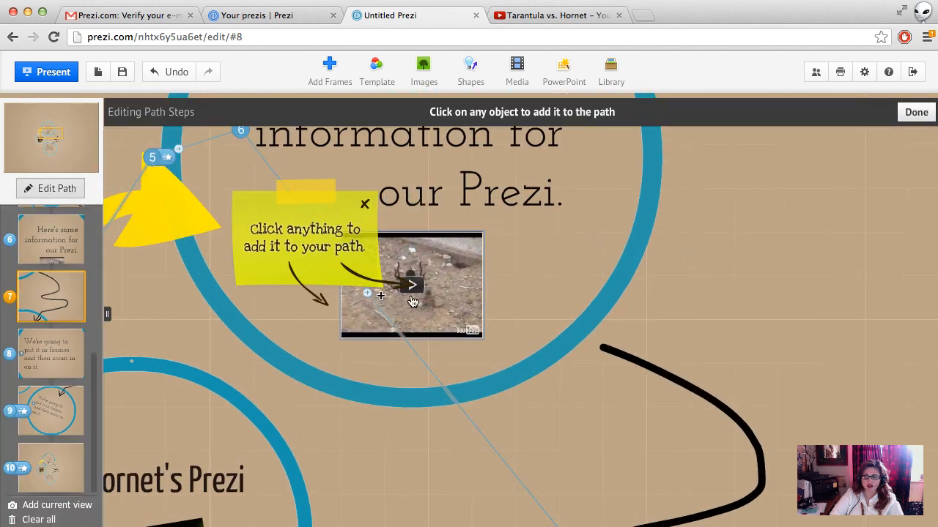
Add the hornet video as path step 7 and zoom out to the whole prezi overview
left_click(412, 284)
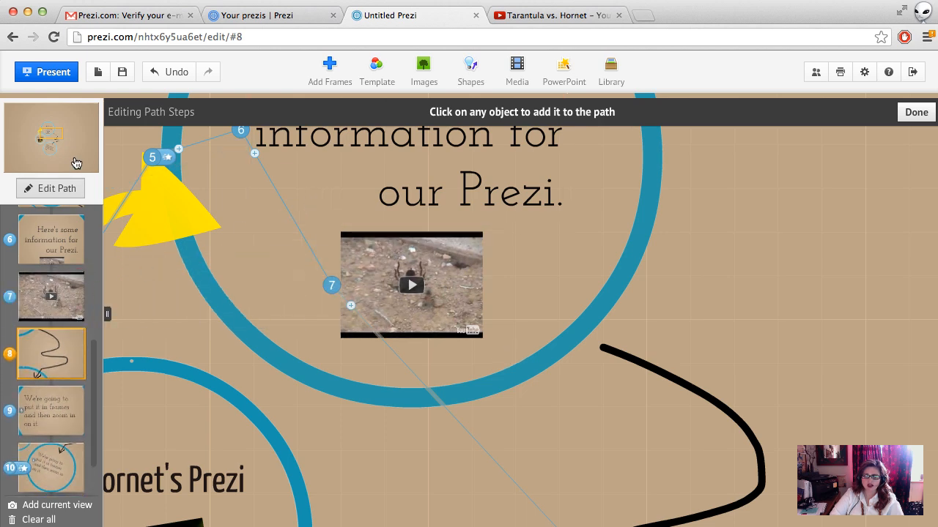
left_click(410, 285)
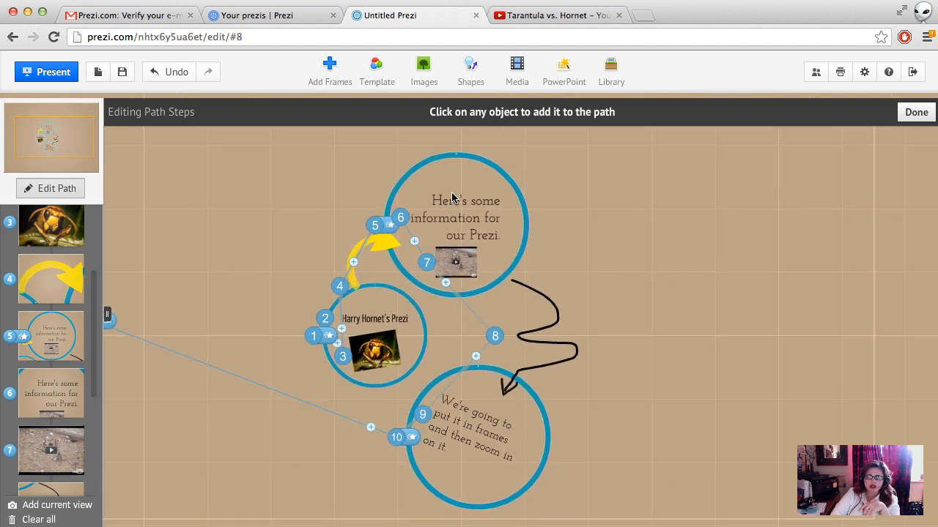
mouse_move(635, 335)
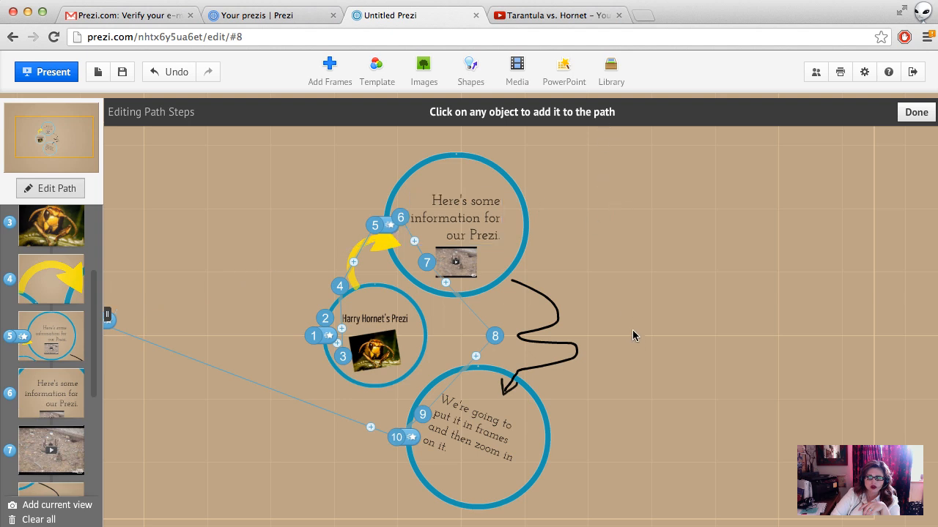
mouse_move(635, 321)
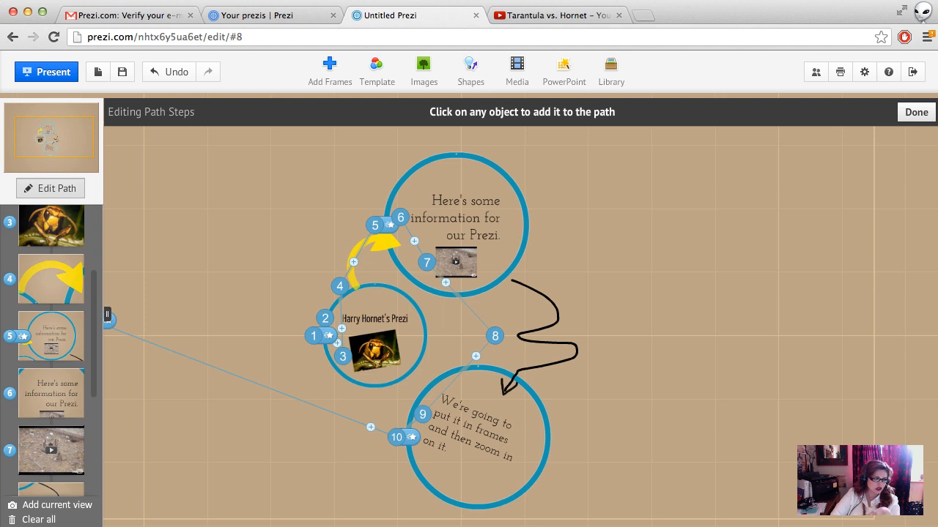
mouse_move(354, 276)
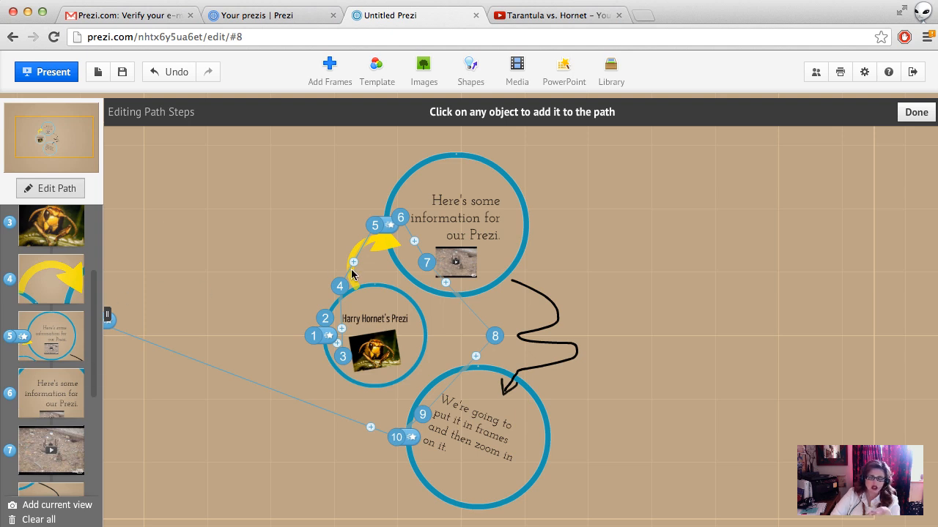
left_click(454, 217)
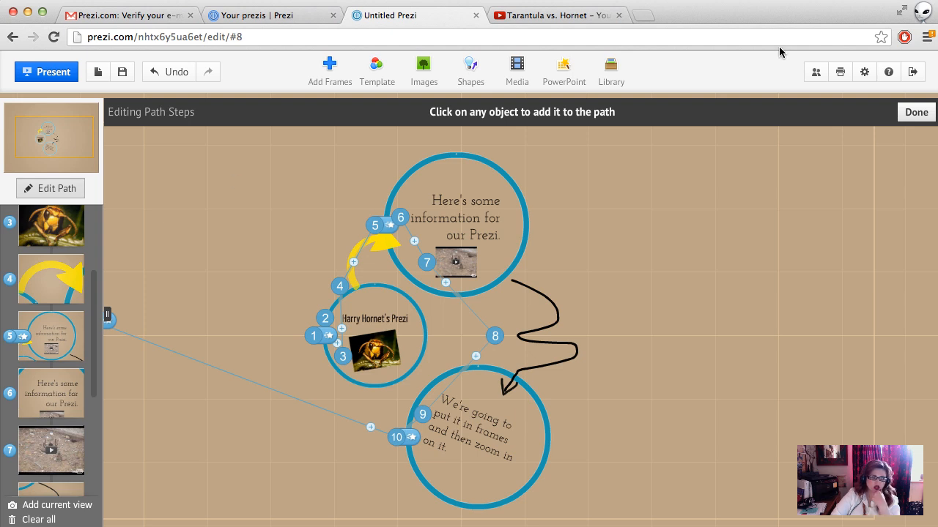
left_click(925, 7)
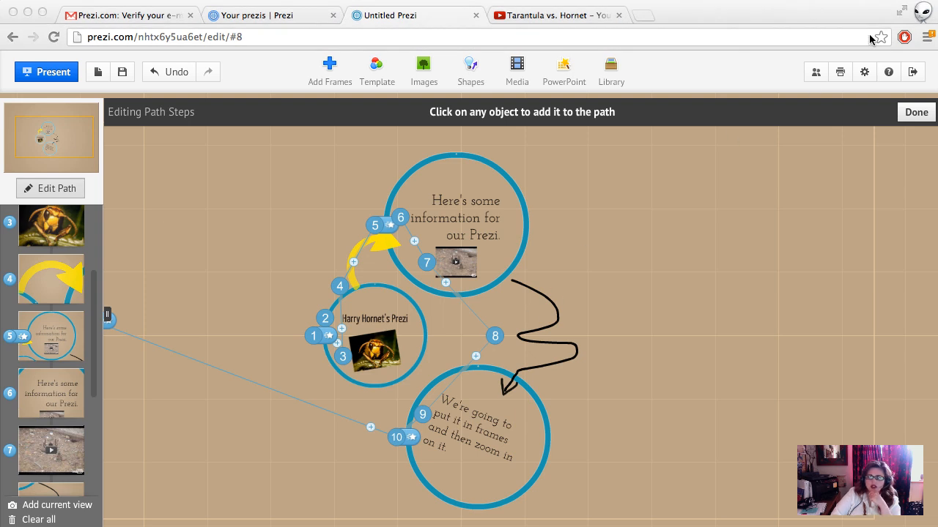
Generate an invite-to-edit collaboration link from the Share menu
left_click(815, 71)
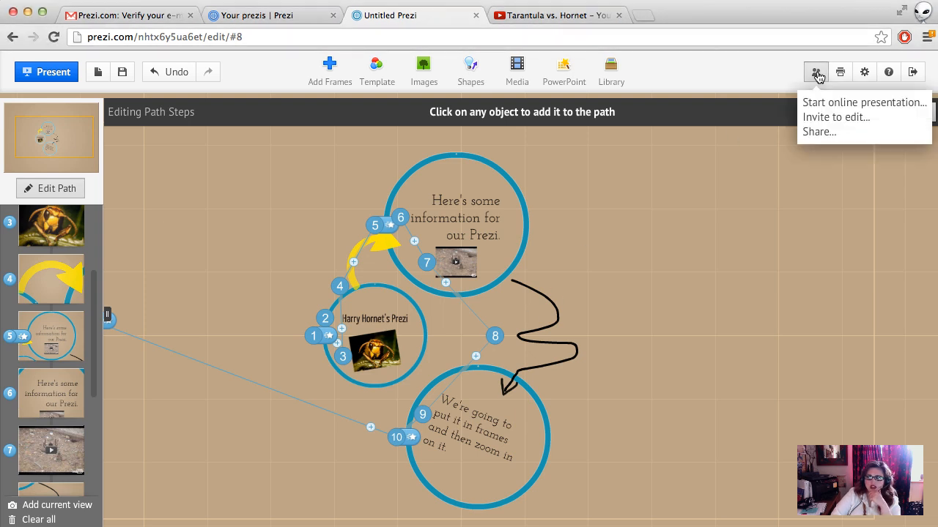
mouse_move(836, 117)
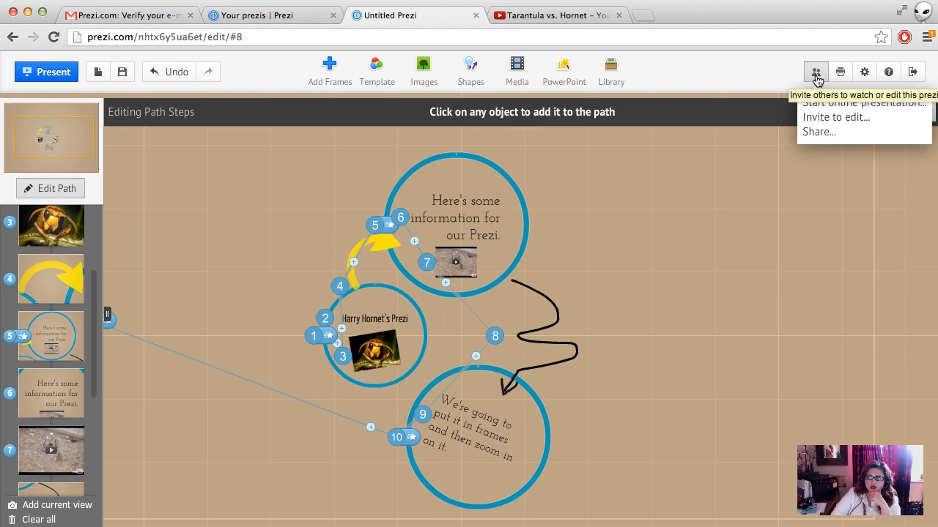
left_click(835, 117)
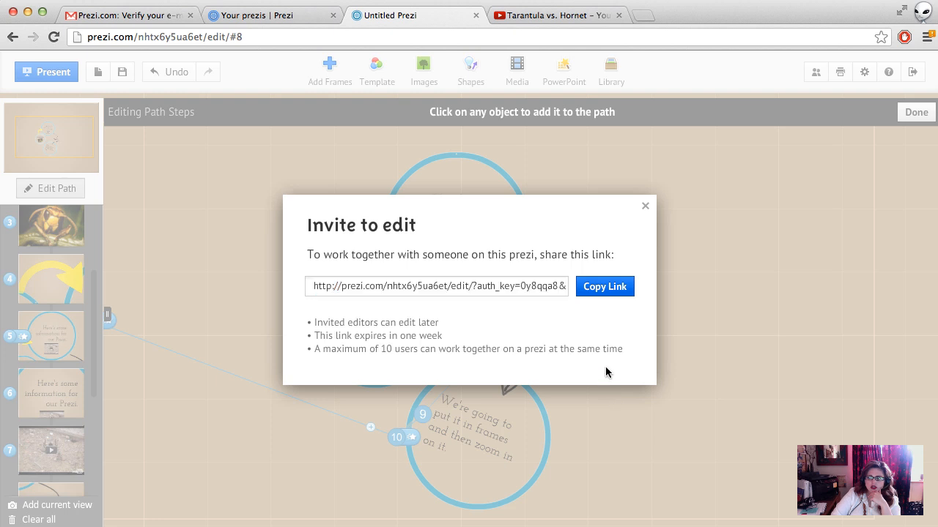
mouse_move(603, 318)
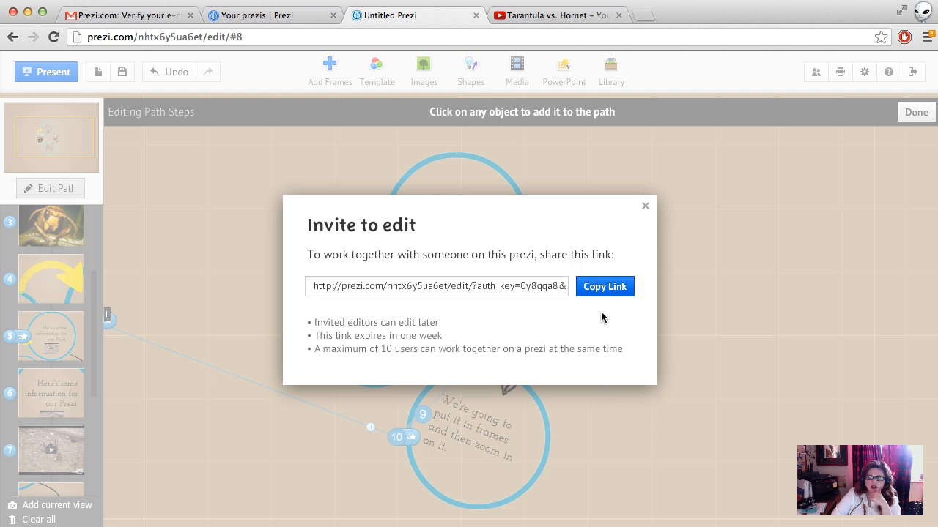
mouse_move(431, 346)
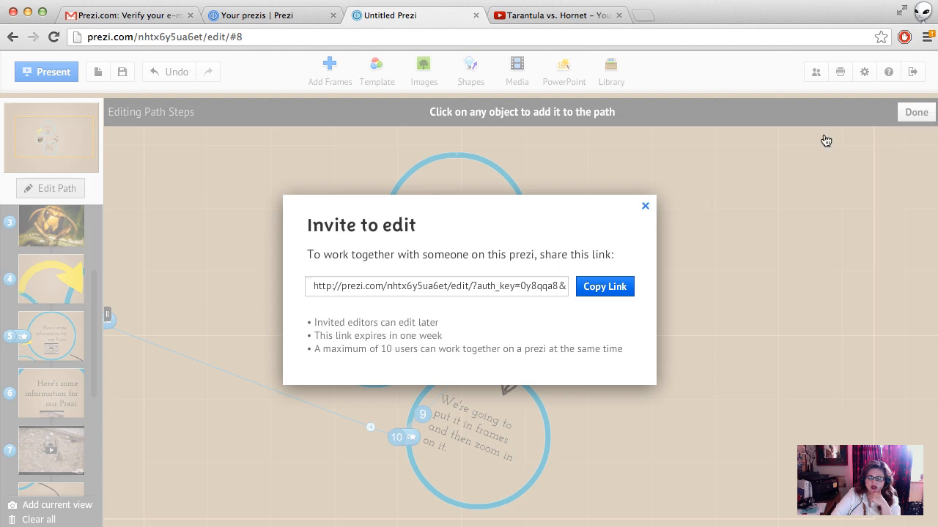
left_click(644, 206)
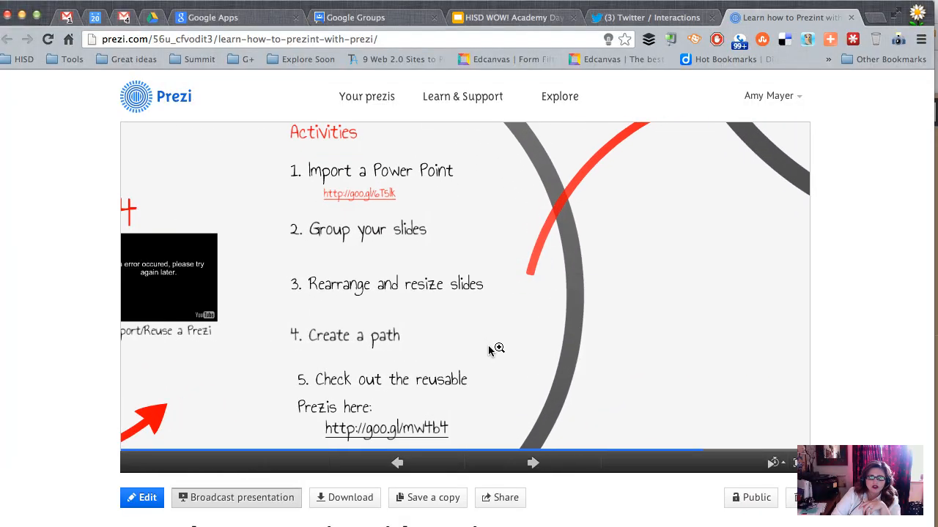
Browse the Explore results for 'education' prezis and move to results page 2
left_click(533, 463)
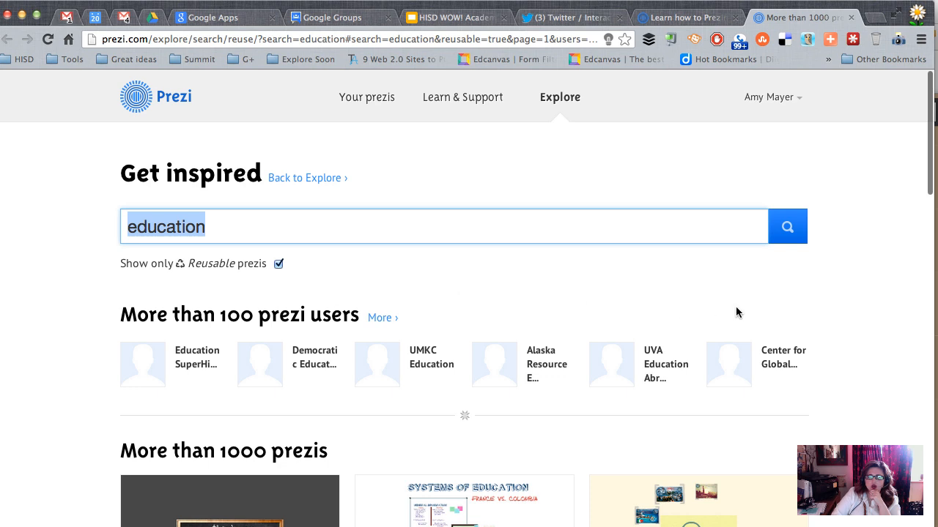
scroll("down", 3)
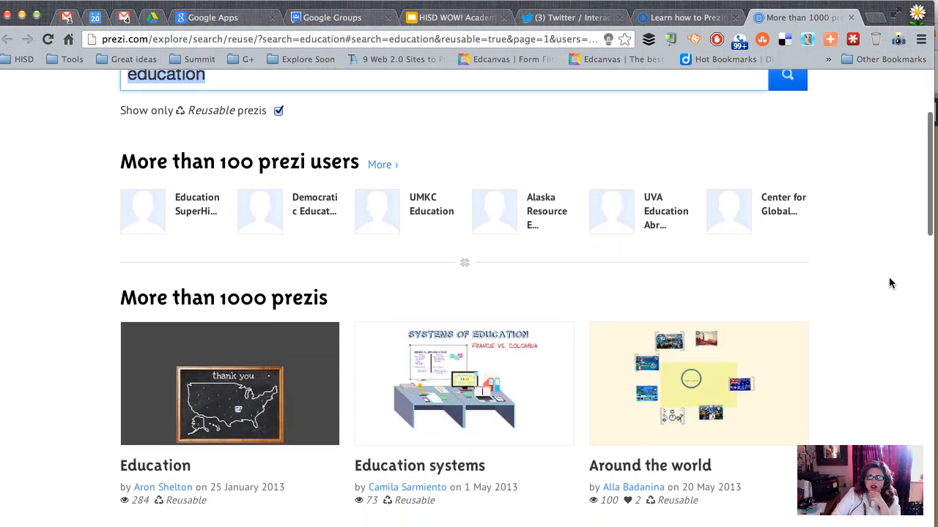
scroll("down", 3)
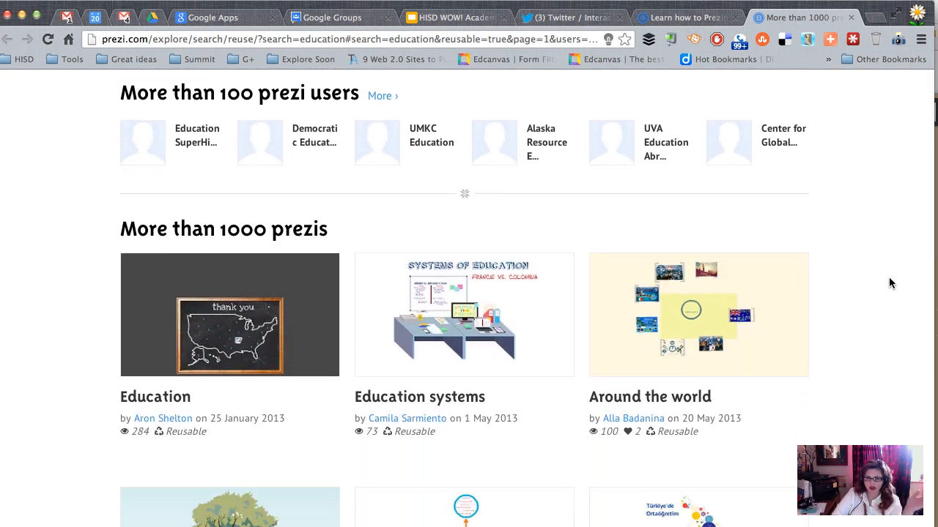
scroll("down", 3)
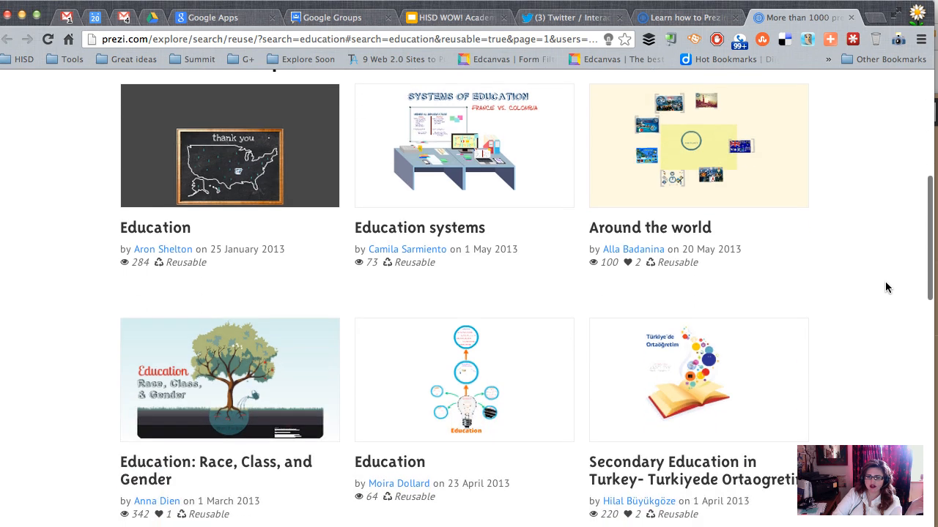
scroll("down", 3)
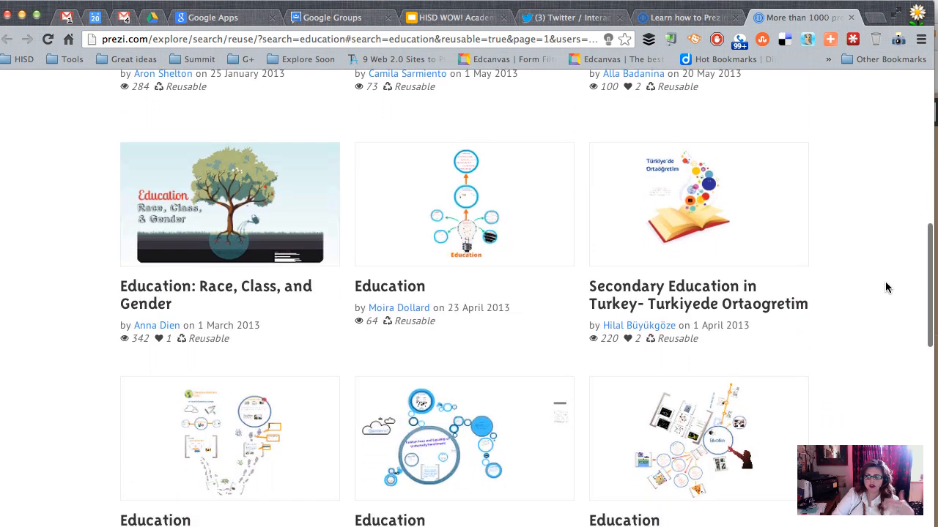
scroll("down", 3)
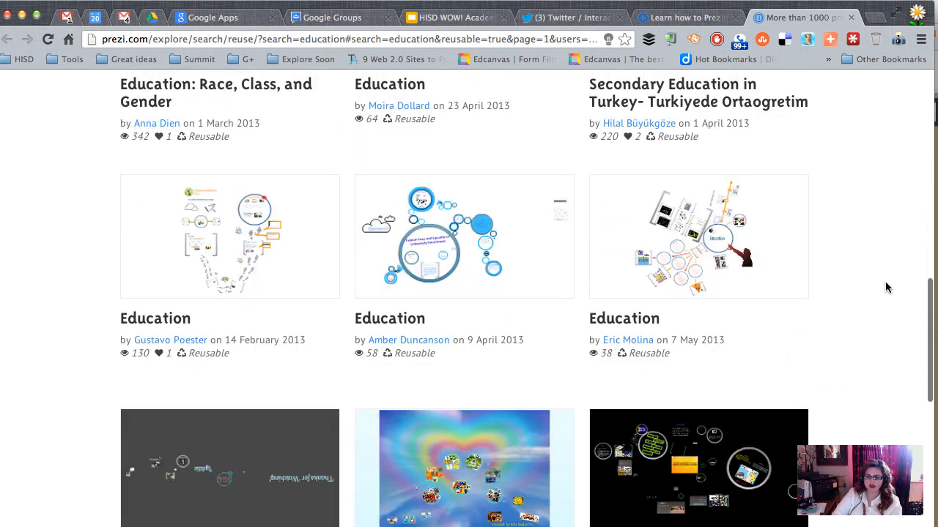
scroll("down", 3)
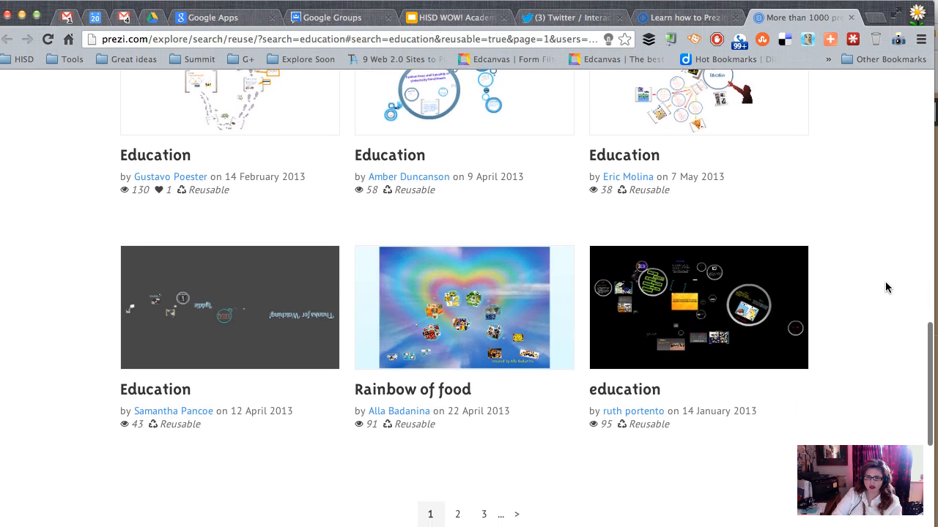
left_click(457, 512)
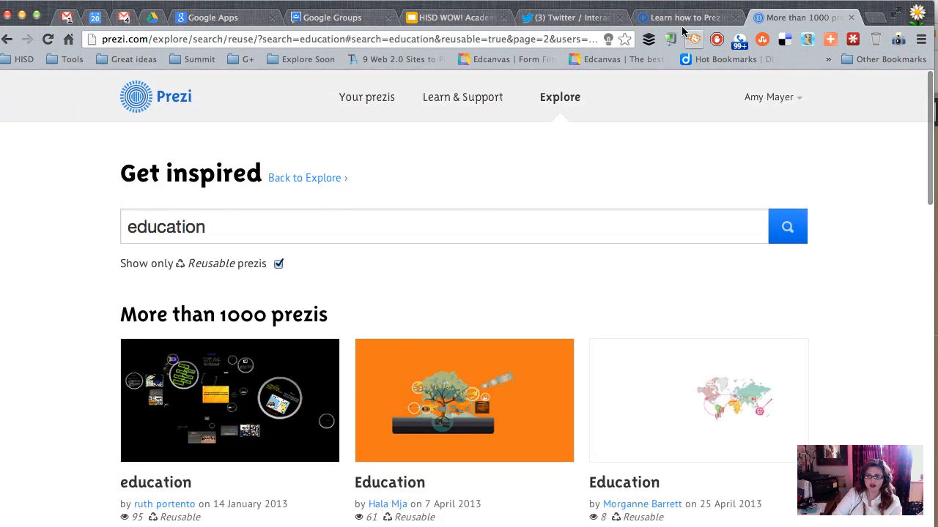
Continue to results page 3 and open the Inclusive Education prezi
scroll("down", 3)
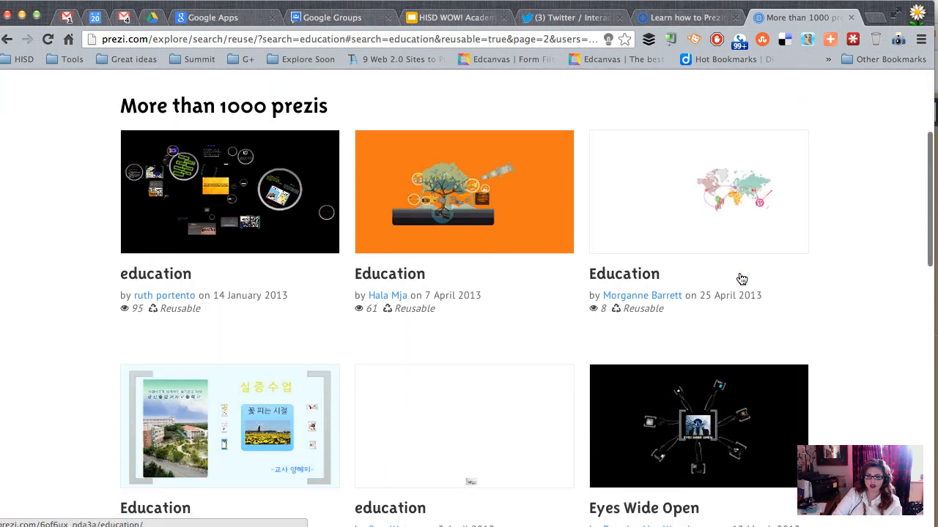
scroll("down", 3)
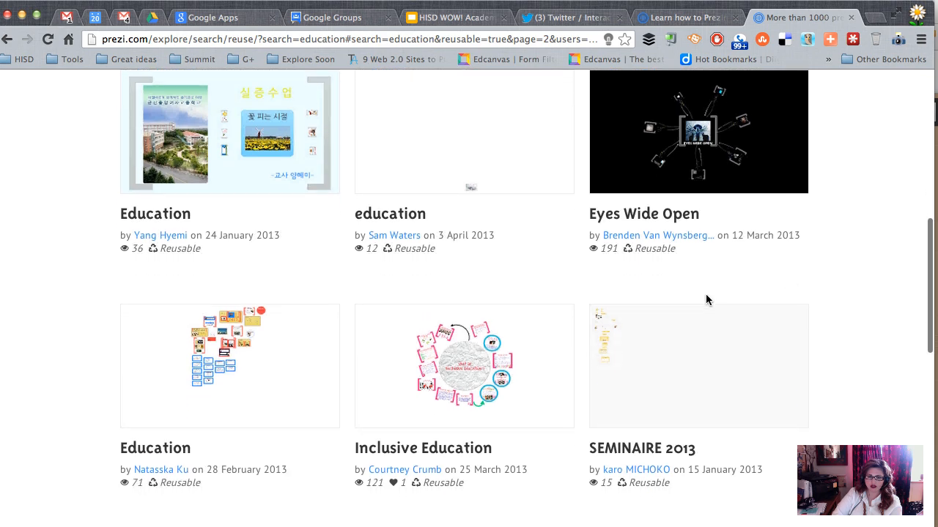
scroll("down", 3)
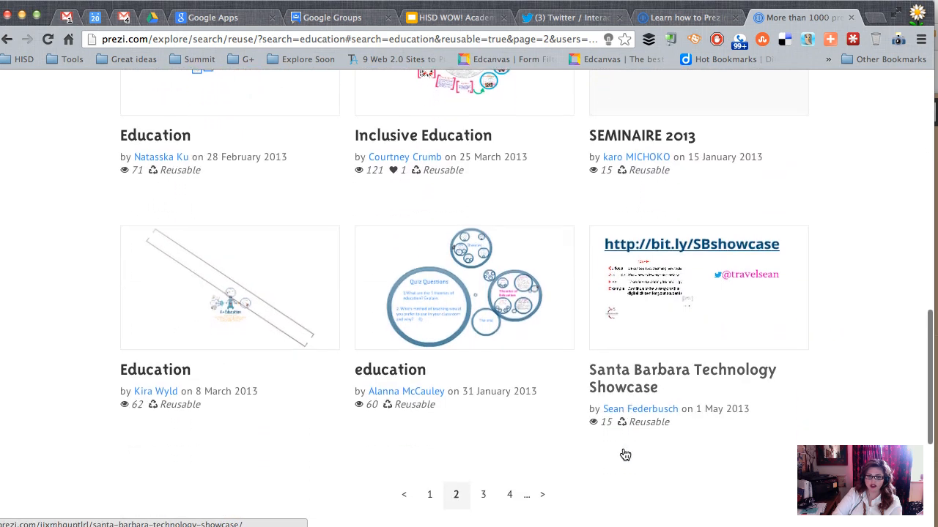
left_click(484, 495)
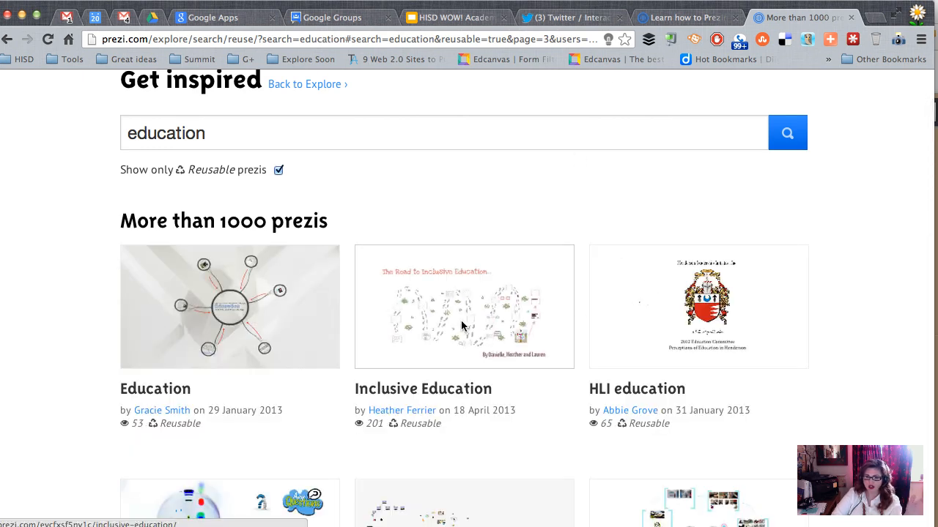
left_click(463, 308)
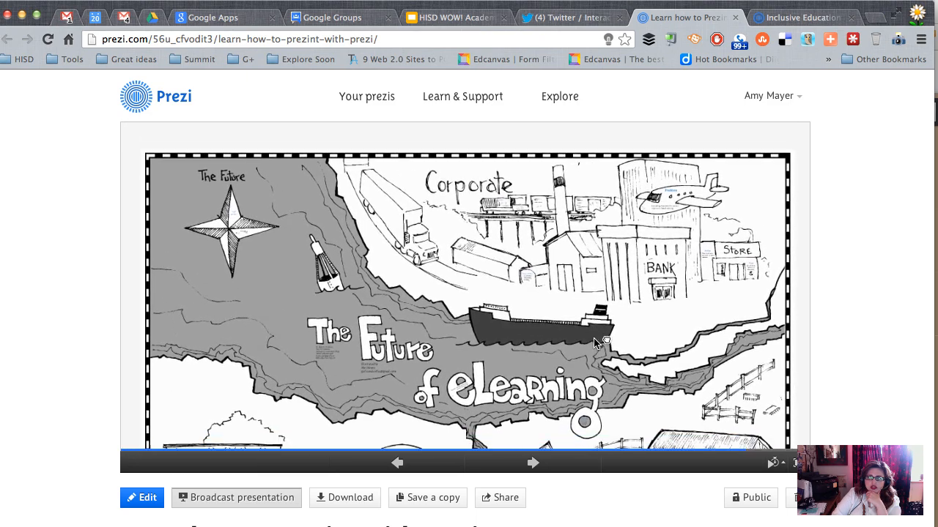
Advance the Learn how to Prezint presentation two steps past its opening map
left_click(533, 463)
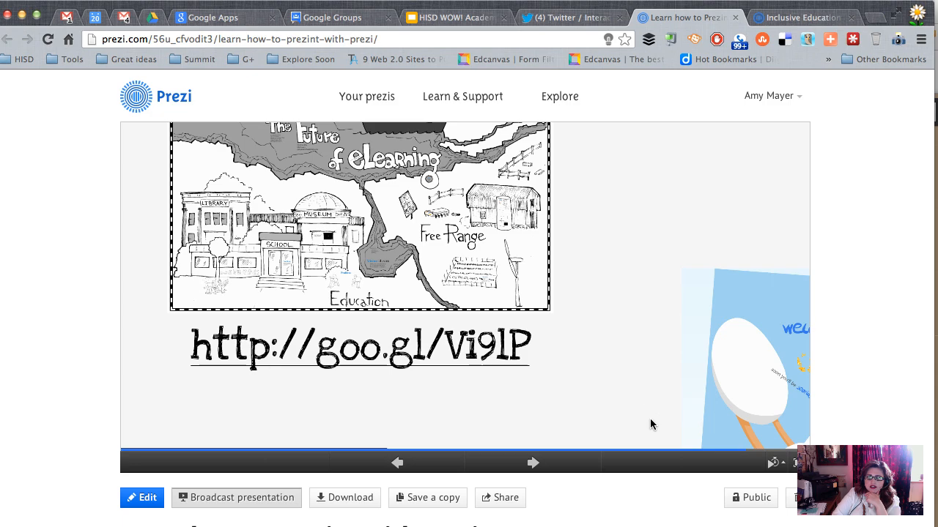
left_click(533, 463)
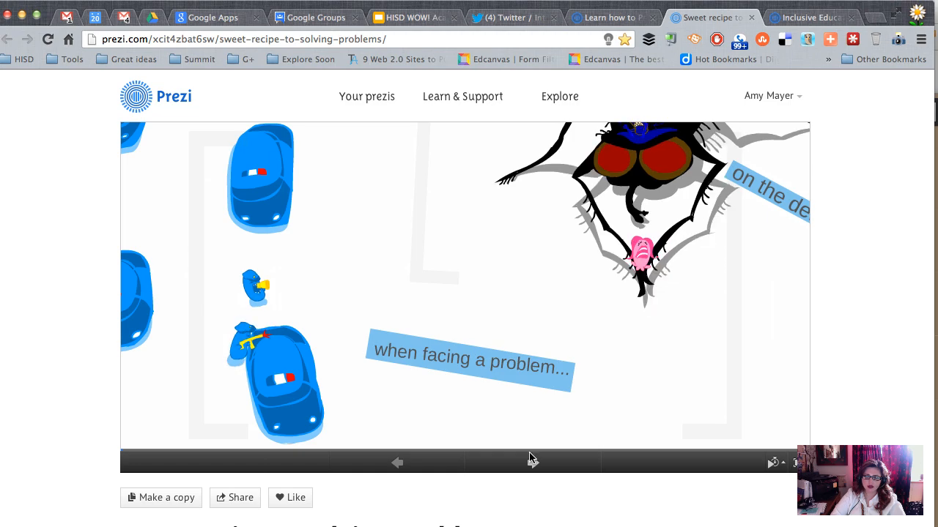
Step the Sweet recipe presentation through big picture, details, step by step, Preparation and concentrate-on-the-problem frames
left_click(534, 463)
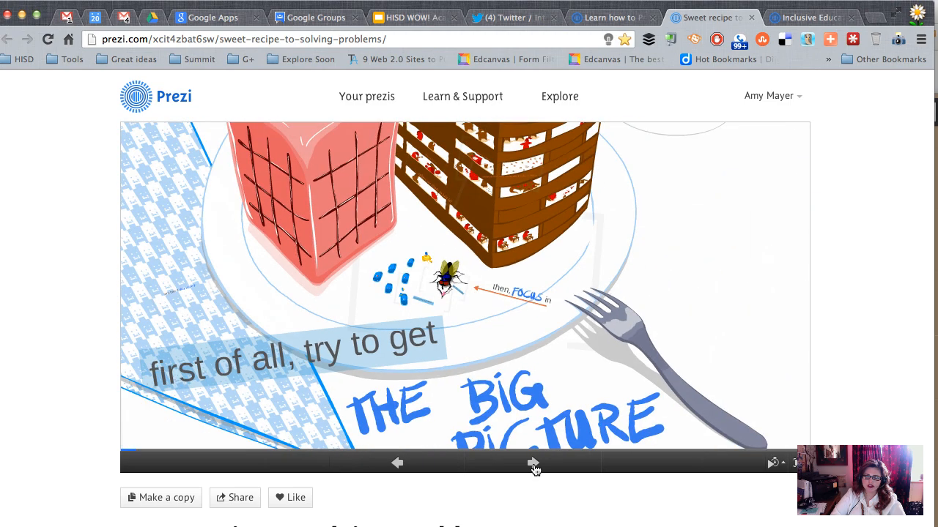
left_click(534, 463)
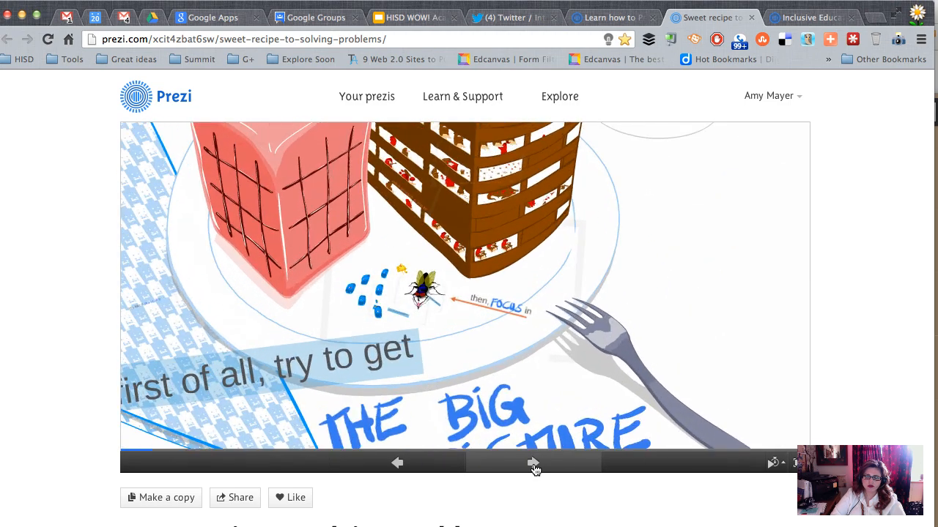
left_click(533, 463)
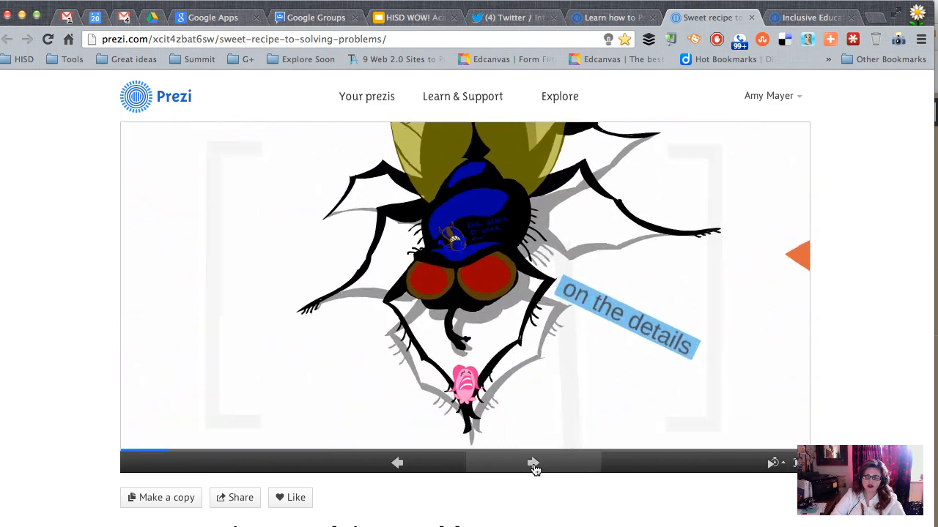
left_click(533, 463)
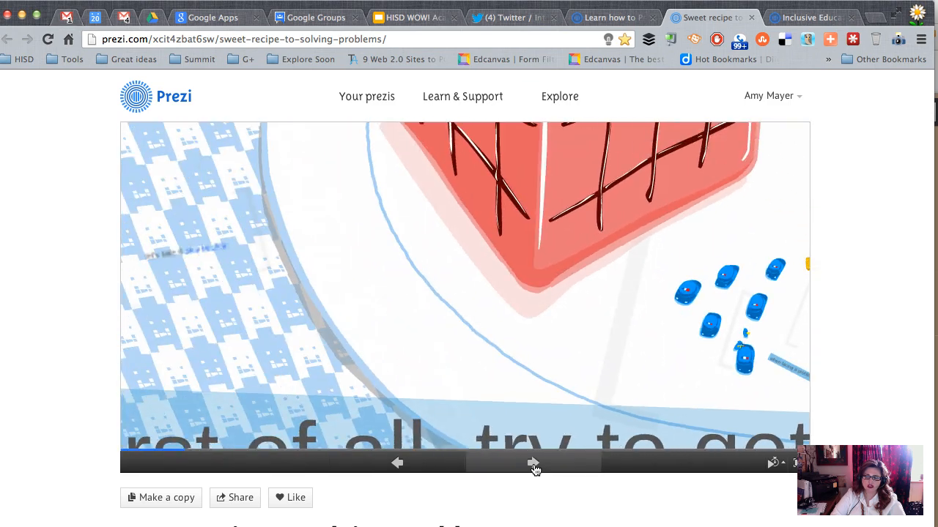
left_click(533, 463)
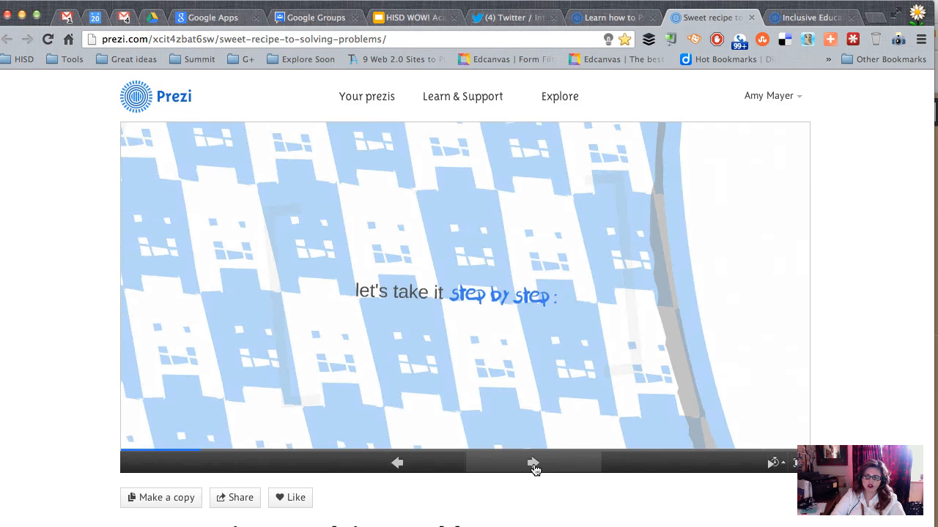
left_click(533, 463)
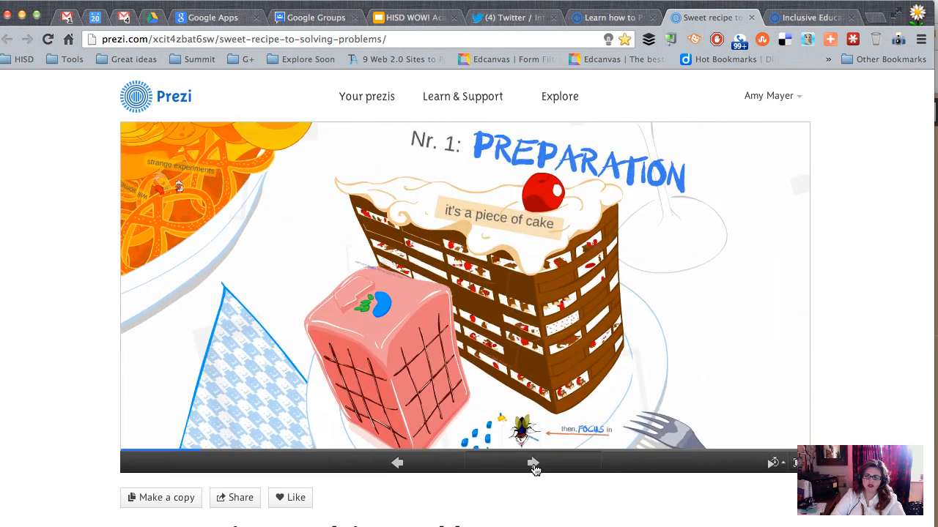
left_click(533, 463)
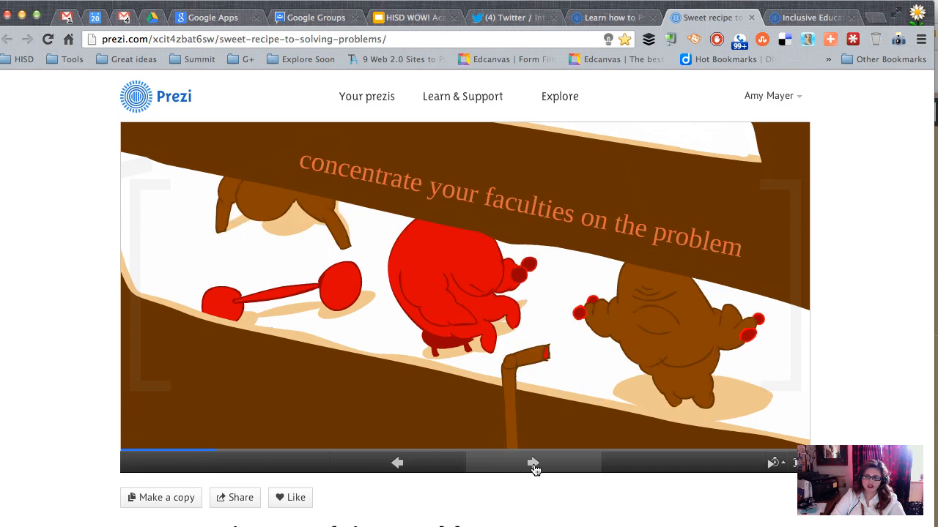
left_click(533, 463)
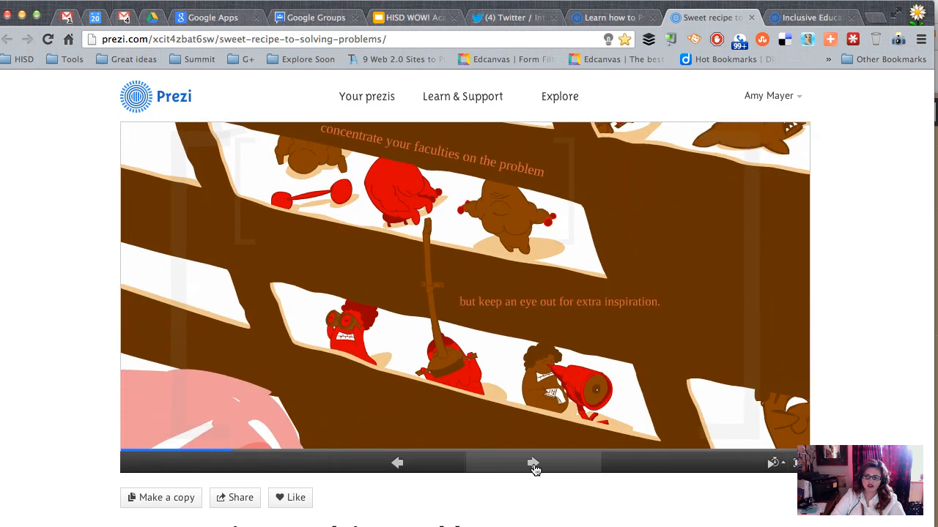
left_click(533, 463)
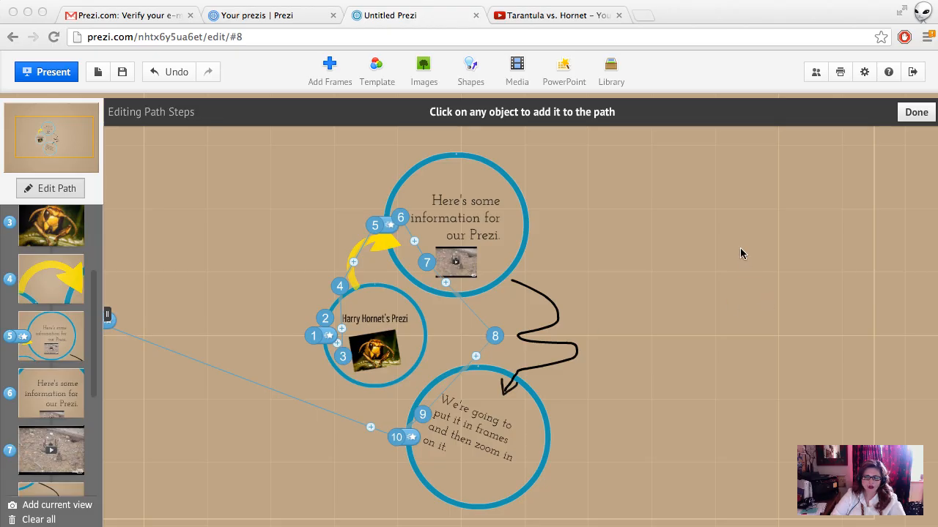
mouse_move(595, 317)
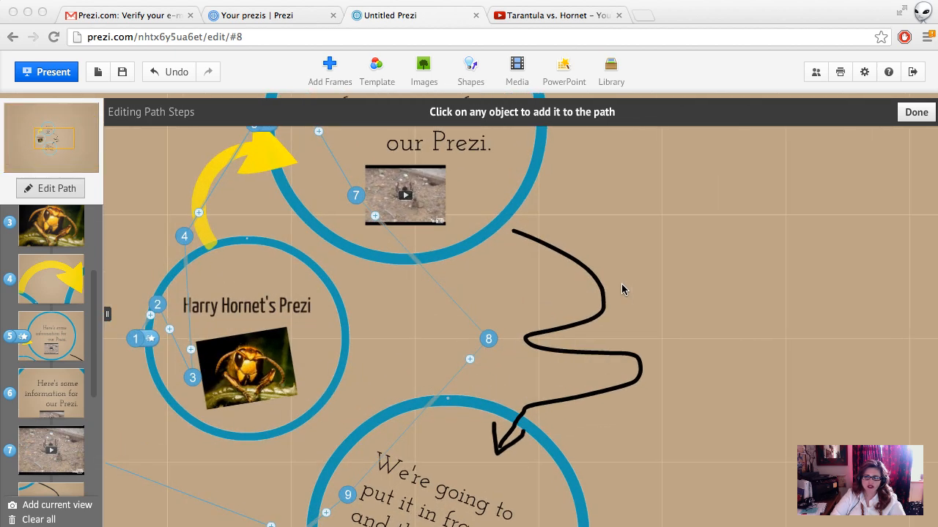
mouse_move(646, 274)
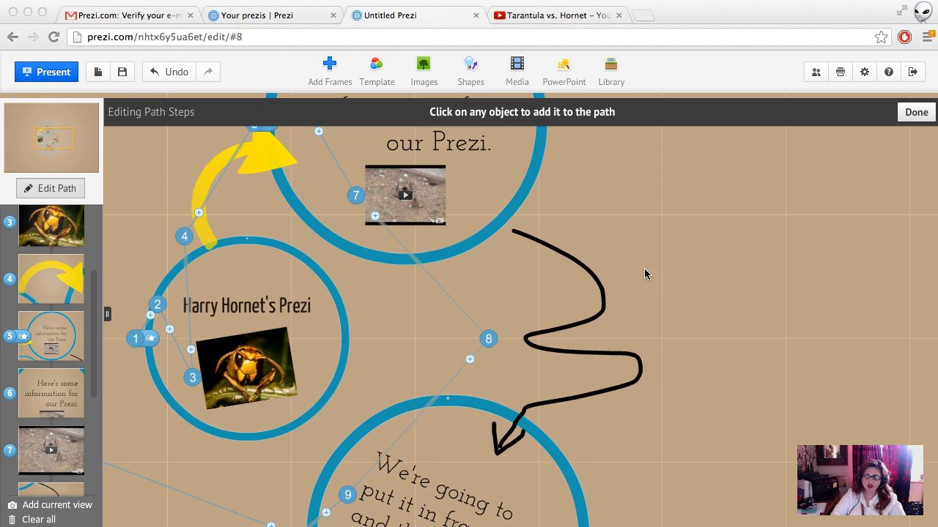
mouse_move(676, 235)
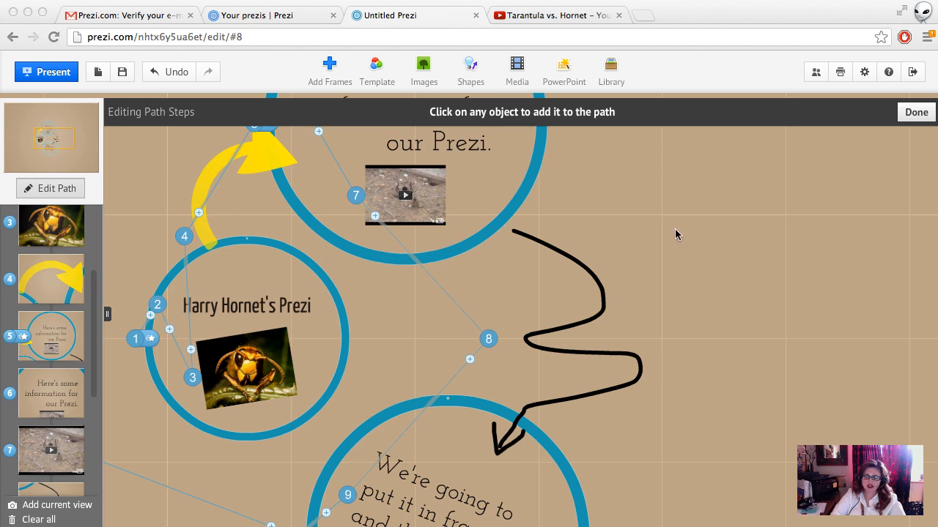
mouse_move(639, 224)
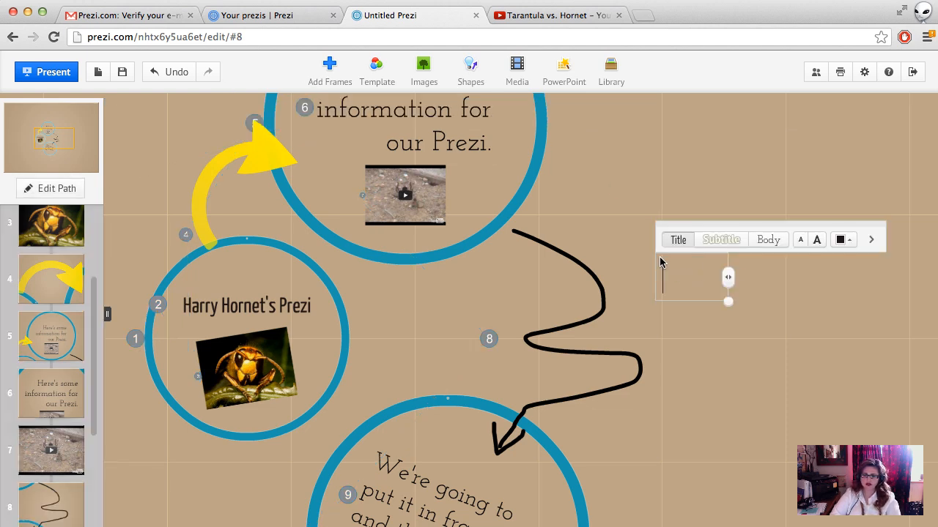
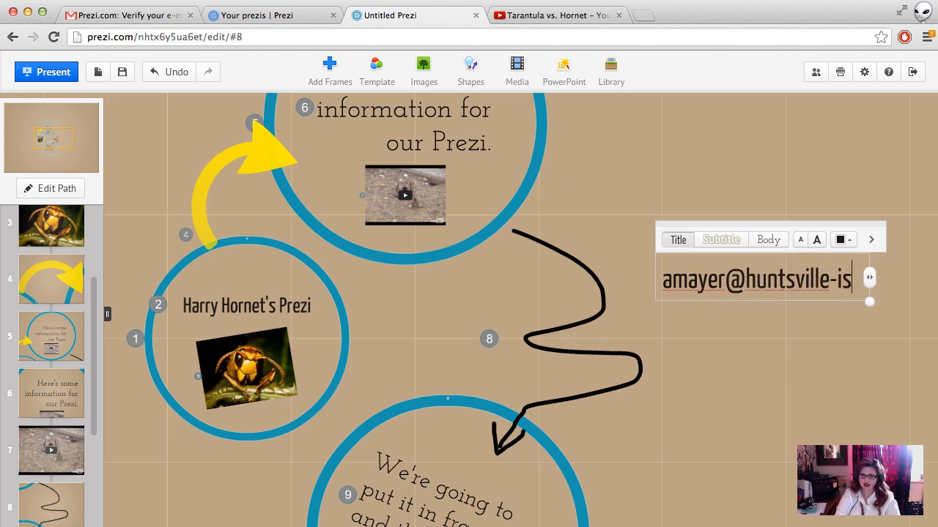